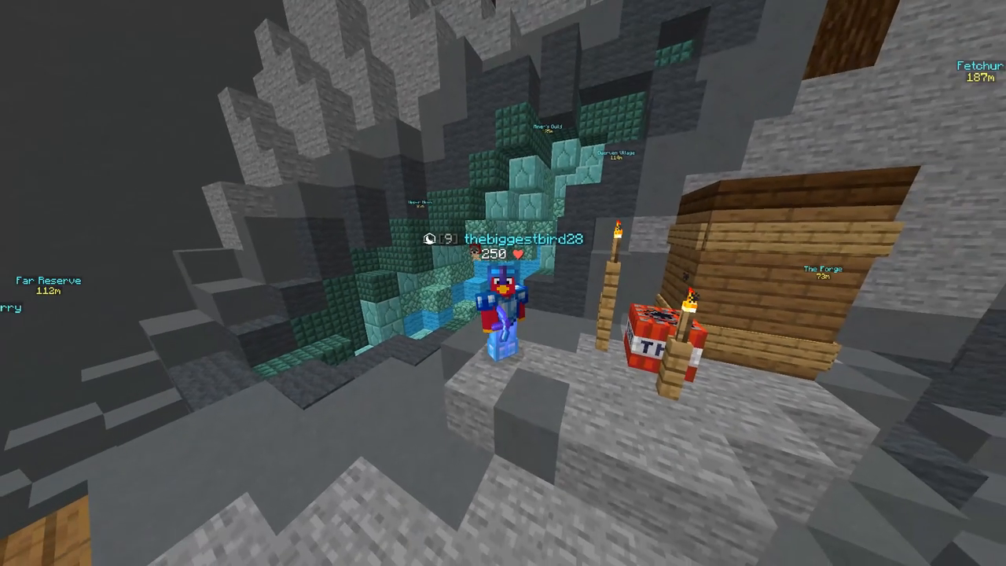
{"action": "mouse_move", "coordinate": [503, 282]}
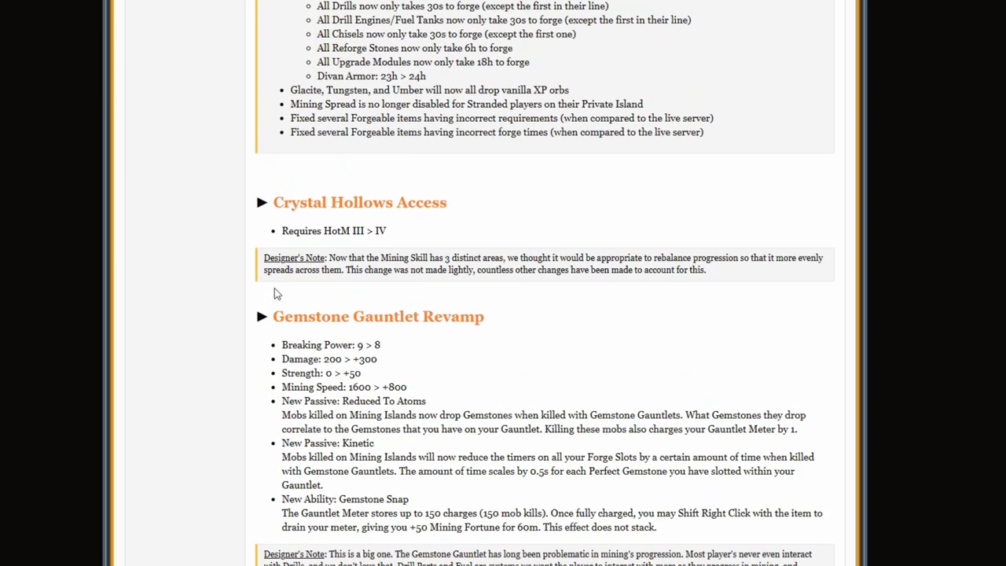
{"action": "mouse_move", "coordinate": [283, 230]}
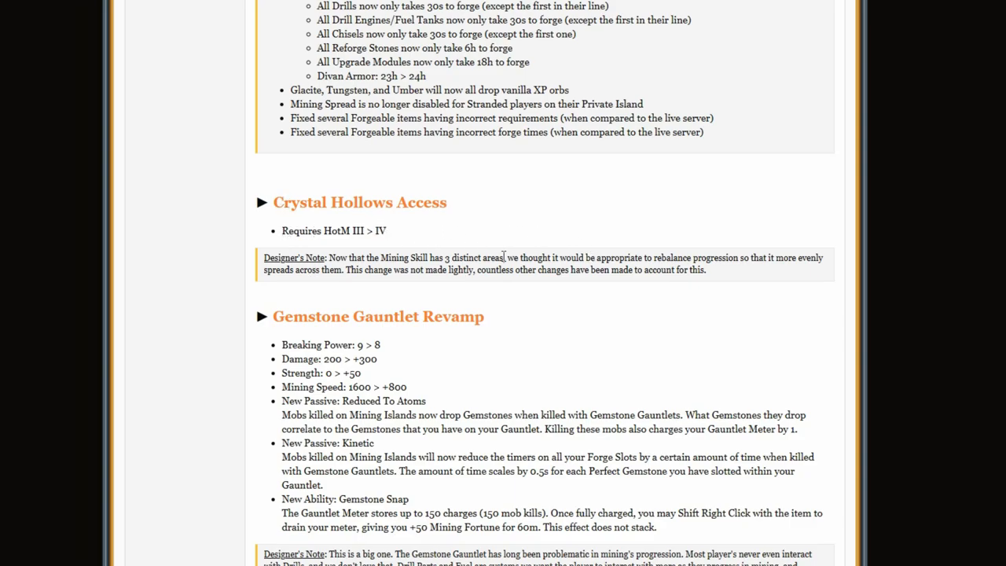
{"action": "mouse_move", "coordinate": [644, 259]}
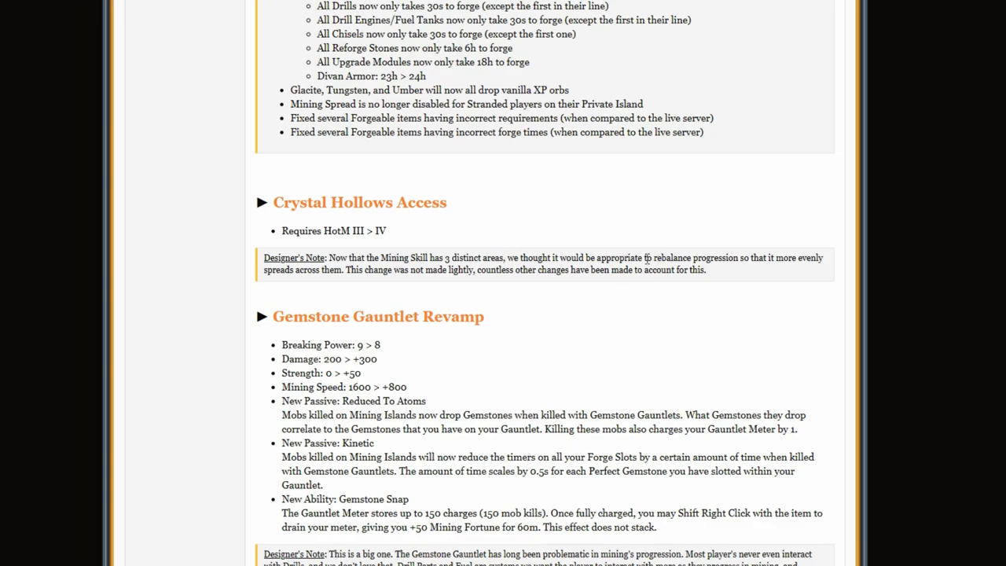
{"action": "mouse_move", "coordinate": [708, 226]}
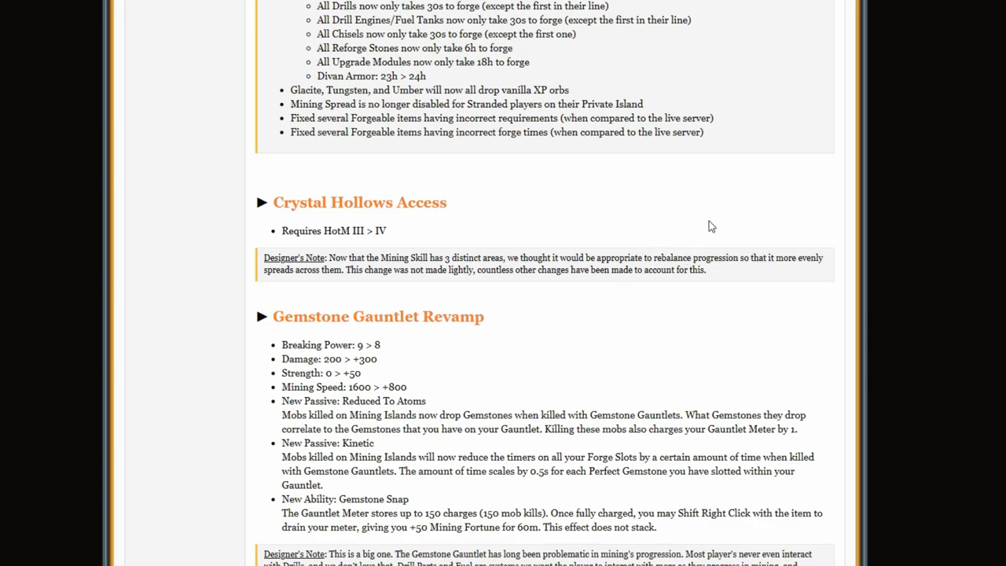
- Scroll to the Gemstone Gauntlet Revamp and highlight the Gauntlet Meter 150-charge sentence
{"action": "scroll", "scroll_direction": "down", "scroll_amount": 3}
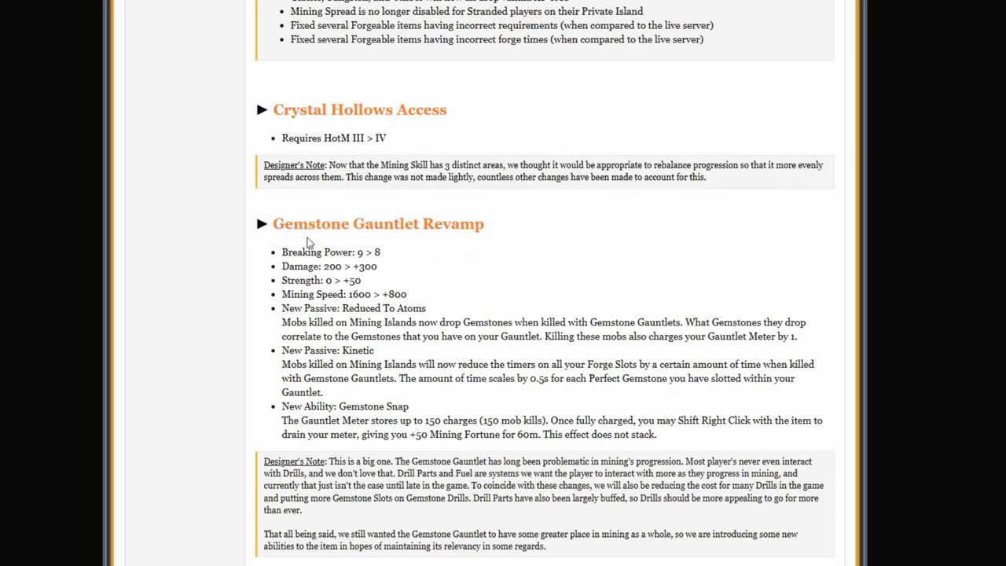
{"action": "mouse_move", "coordinate": [530, 321]}
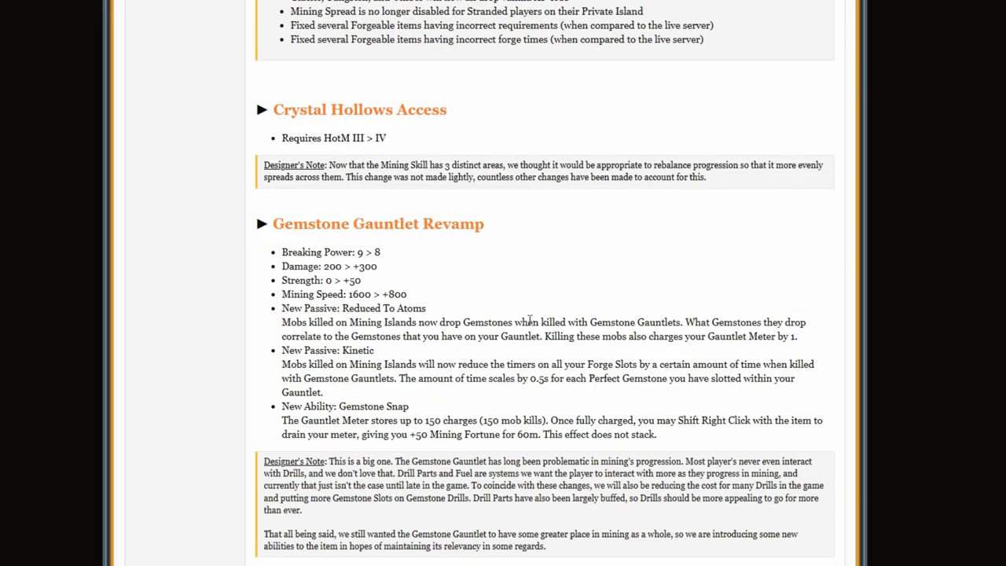
{"action": "mouse_move", "coordinate": [540, 304]}
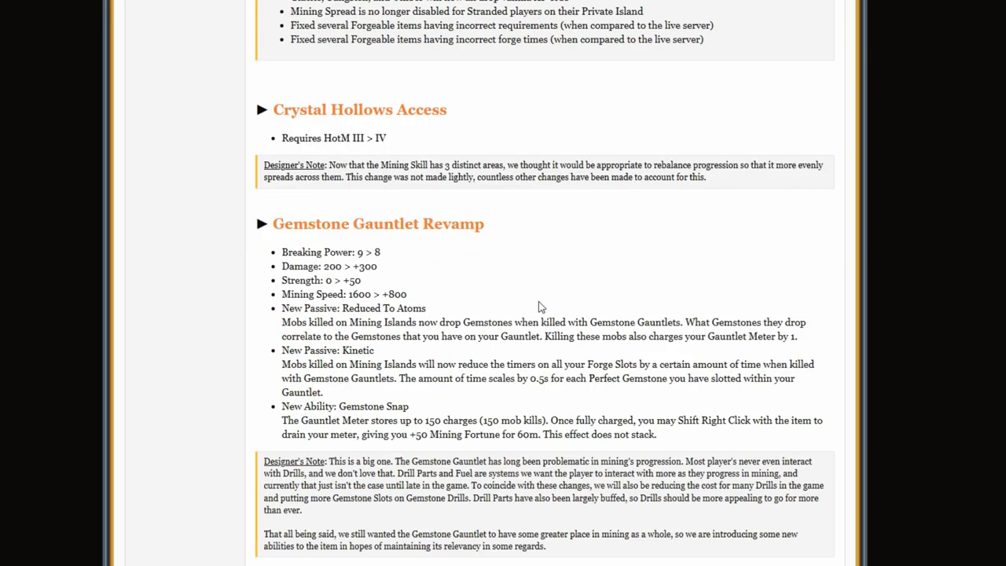
{"action": "mouse_move", "coordinate": [300, 264]}
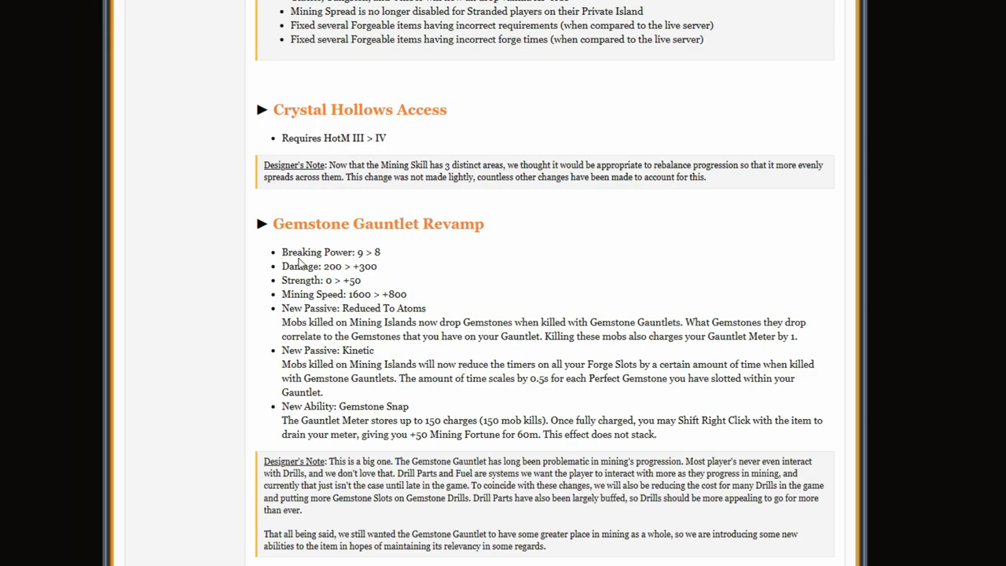
{"action": "mouse_move", "coordinate": [360, 278]}
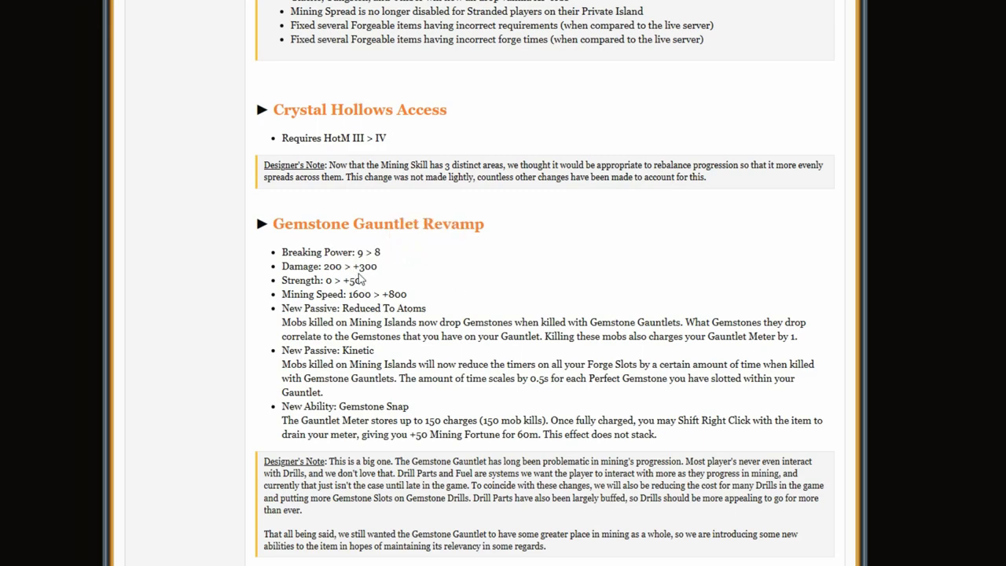
{"action": "mouse_move", "coordinate": [385, 281]}
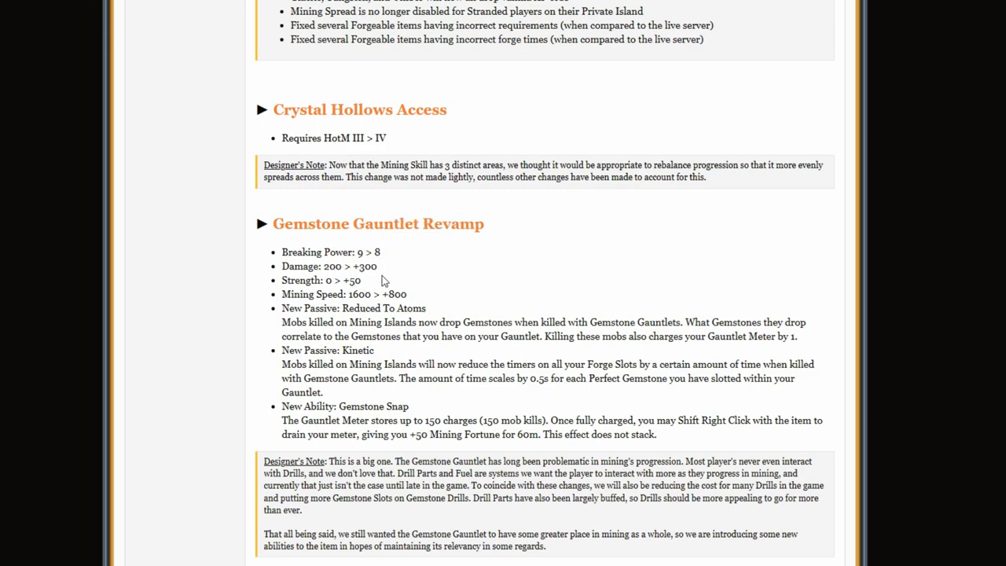
{"action": "mouse_move", "coordinate": [383, 285]}
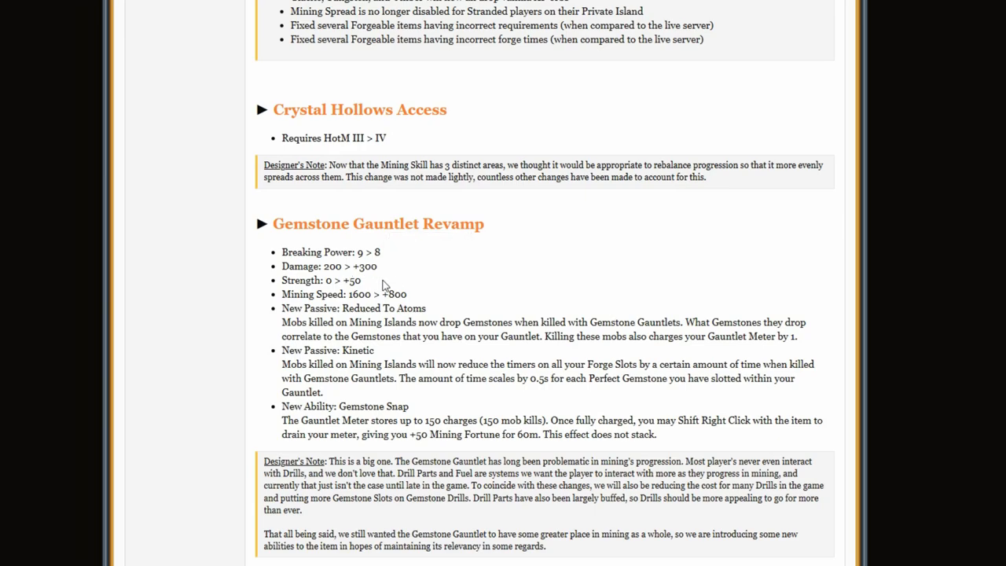
{"action": "double_click", "coordinate": [377, 294]}
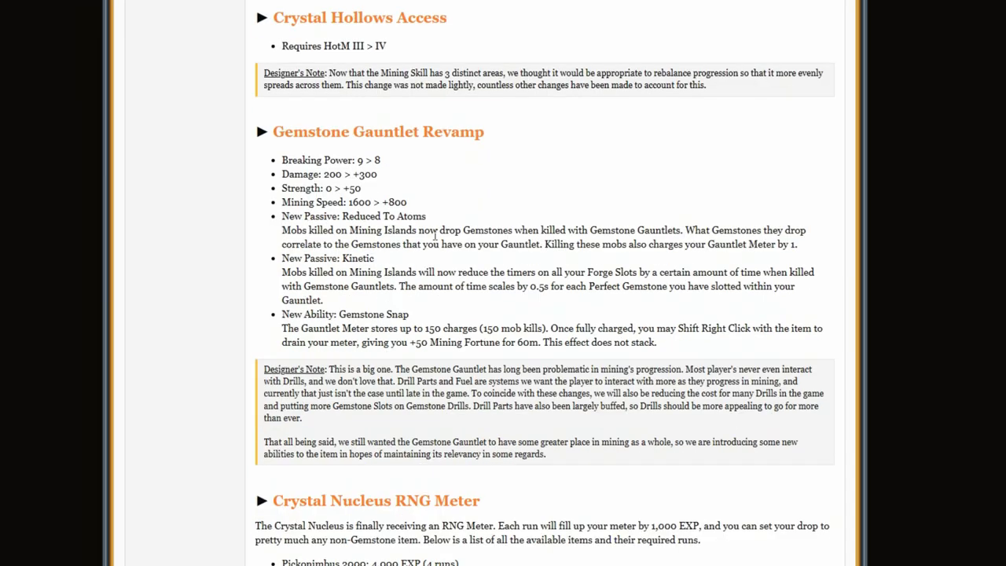
{"action": "mouse_move", "coordinate": [569, 408]}
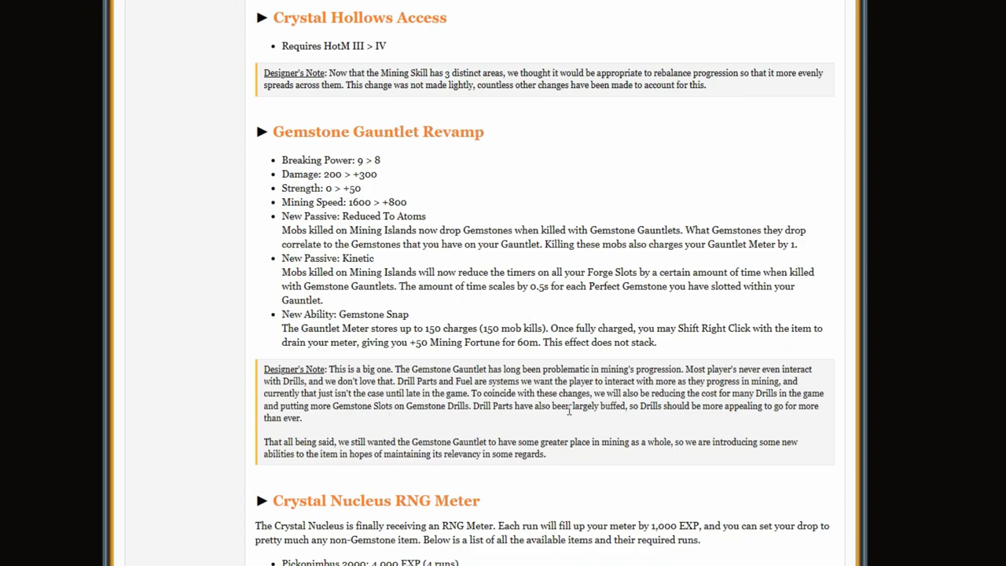
{"action": "scroll", "scroll_direction": "down", "scroll_amount": 3}
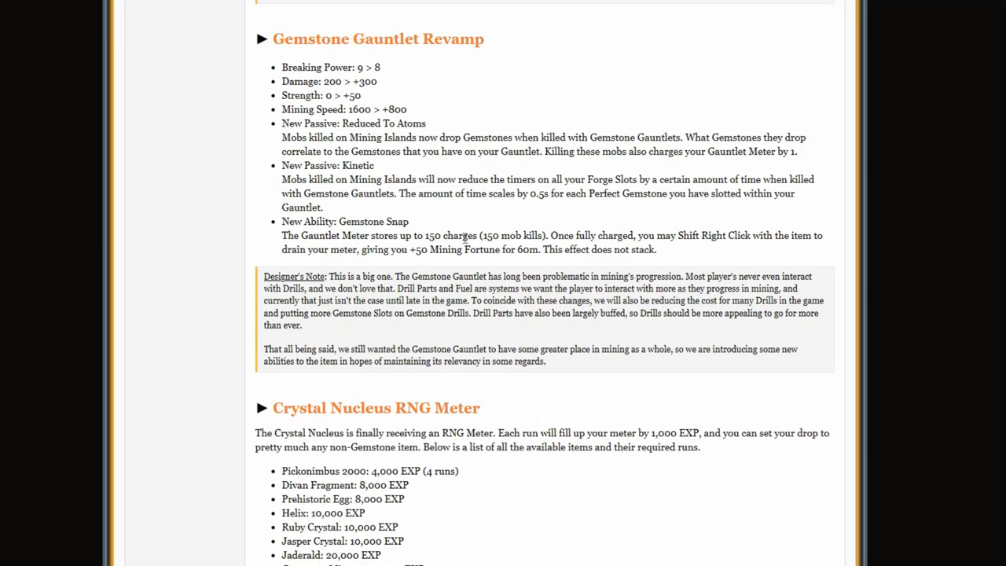
{"action": "left_click_drag", "start_coordinate": [282, 235], "coordinate": [576, 235]}
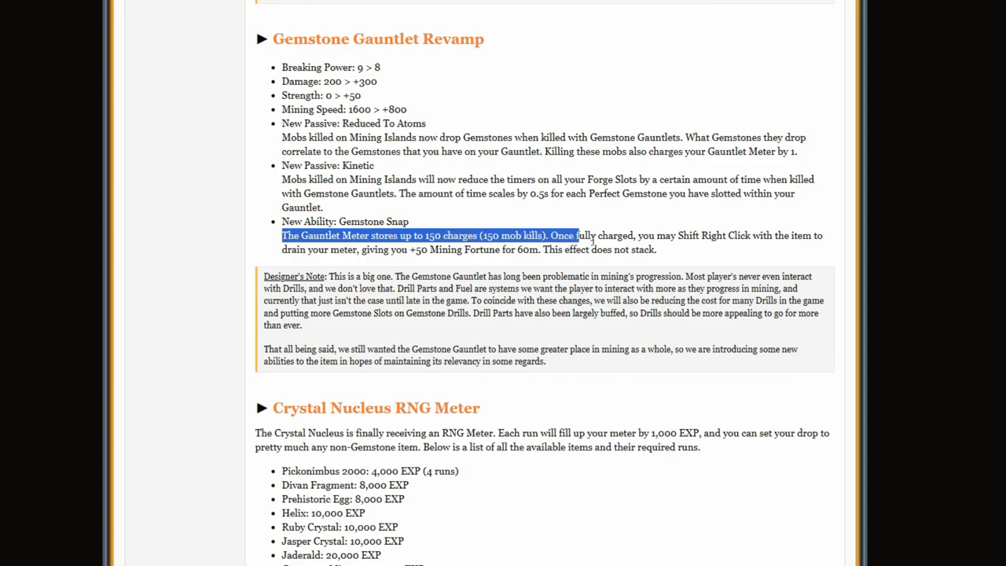
- Select 'which is roughly 1 in 1,000 runs' in the Crystal Nucleus RNG Meter paragraph
{"action": "scroll", "scroll_direction": "down", "scroll_amount": 3}
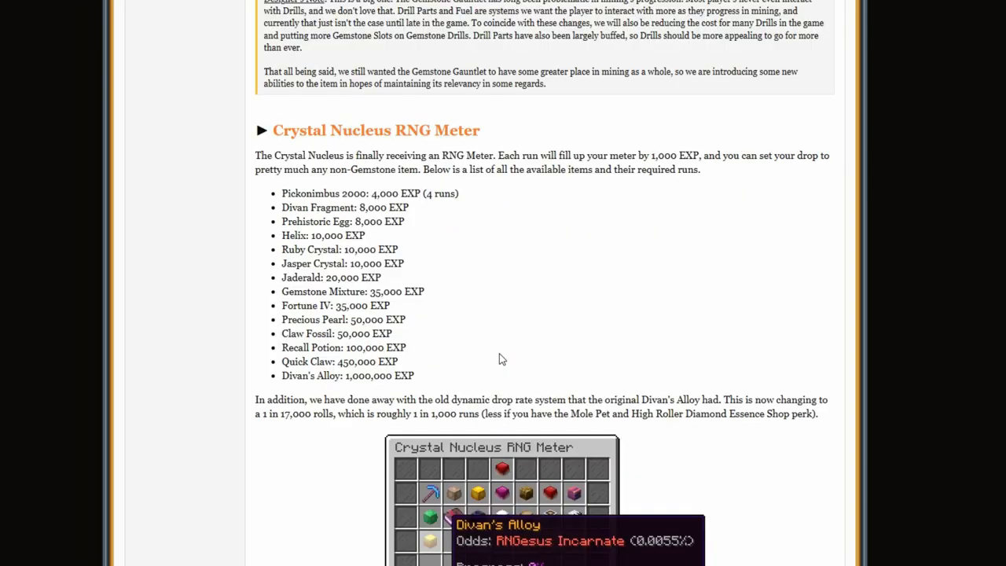
{"action": "mouse_move", "coordinate": [582, 131]}
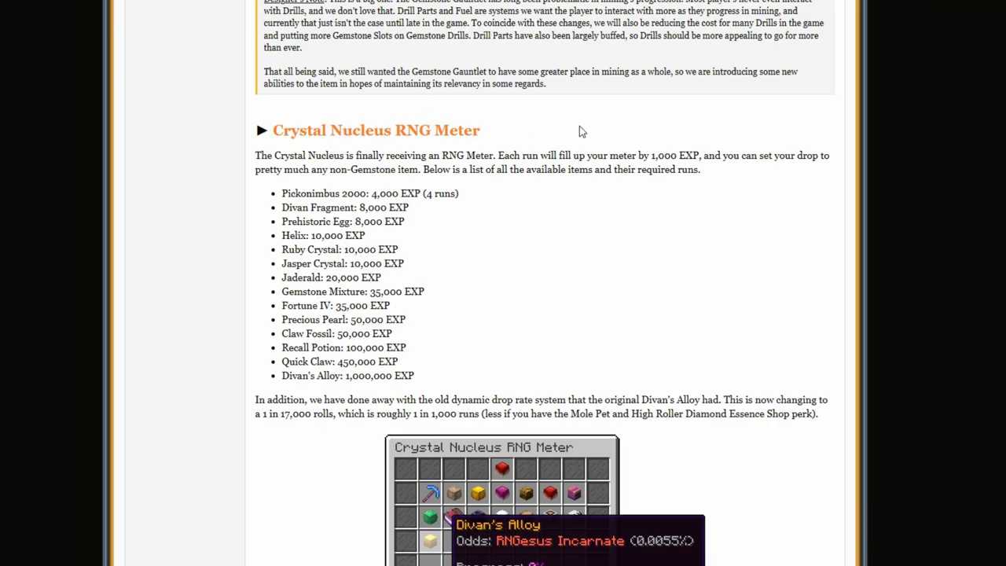
{"action": "mouse_move", "coordinate": [369, 219]}
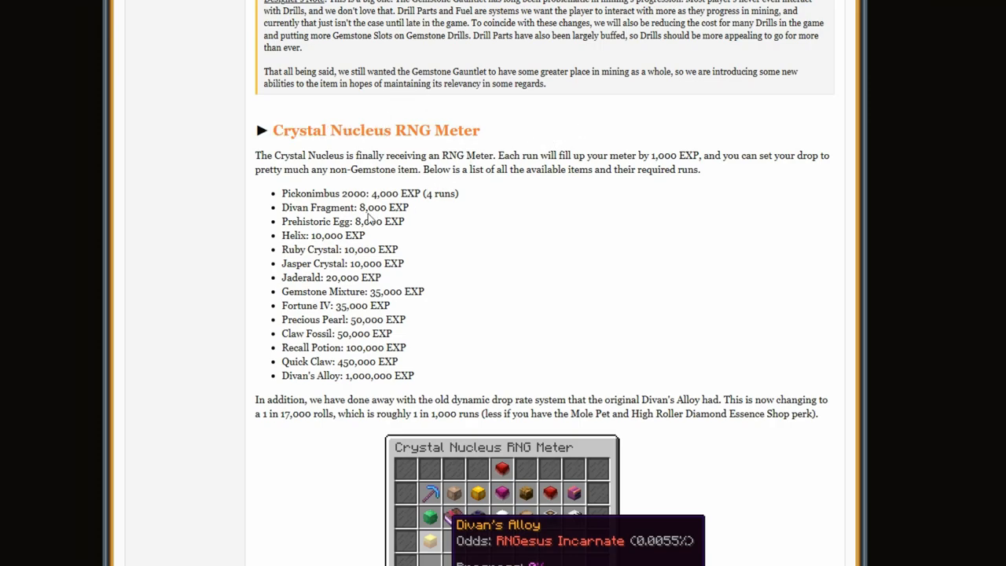
{"action": "mouse_move", "coordinate": [479, 224]}
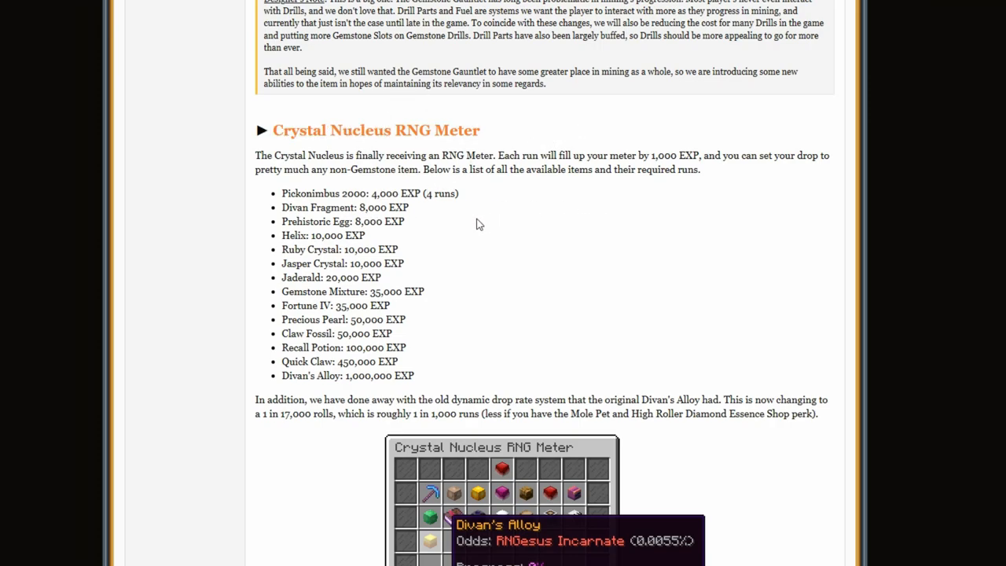
{"action": "mouse_move", "coordinate": [334, 287]}
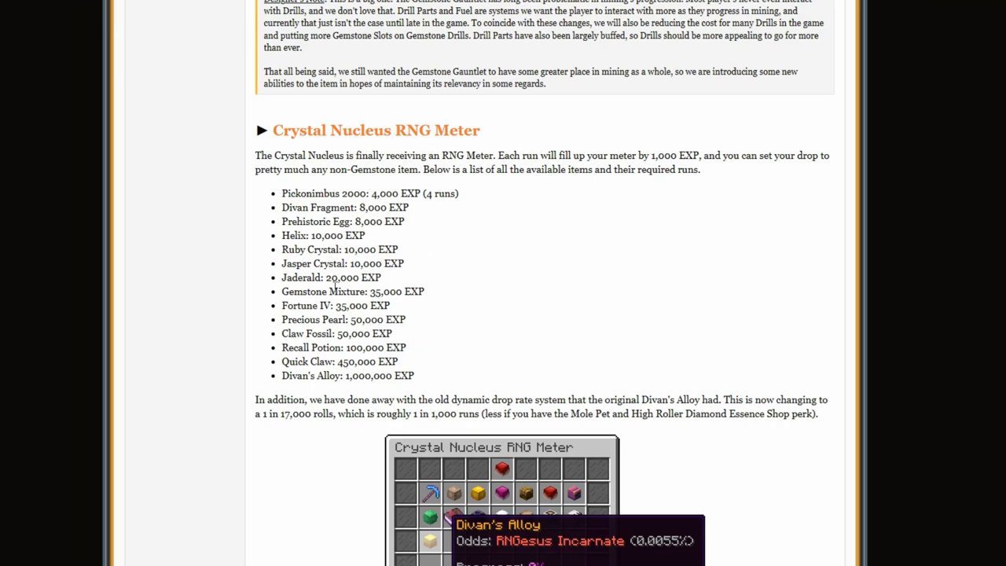
{"action": "scroll", "scroll_direction": "down", "scroll_amount": 3}
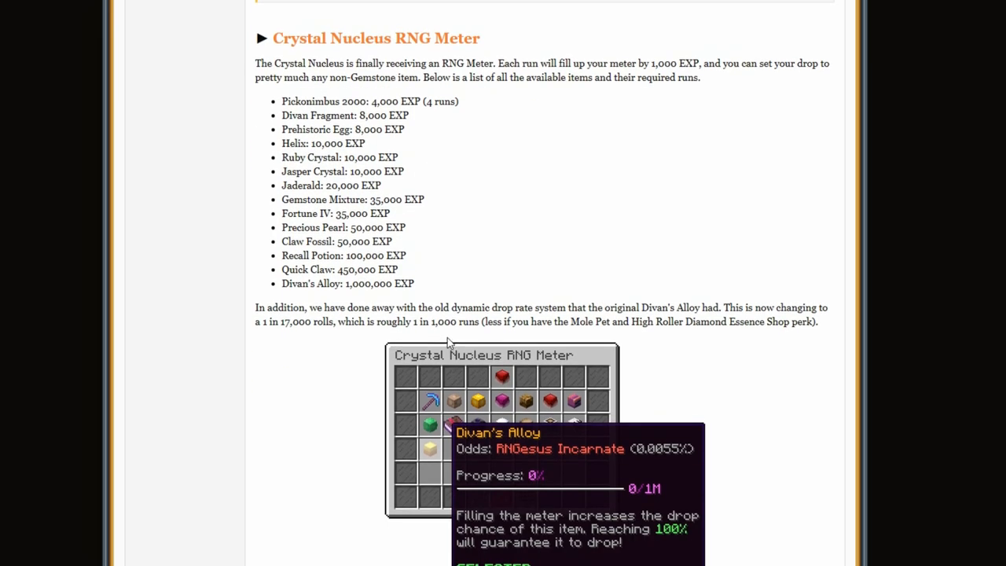
{"action": "mouse_move", "coordinate": [301, 301]}
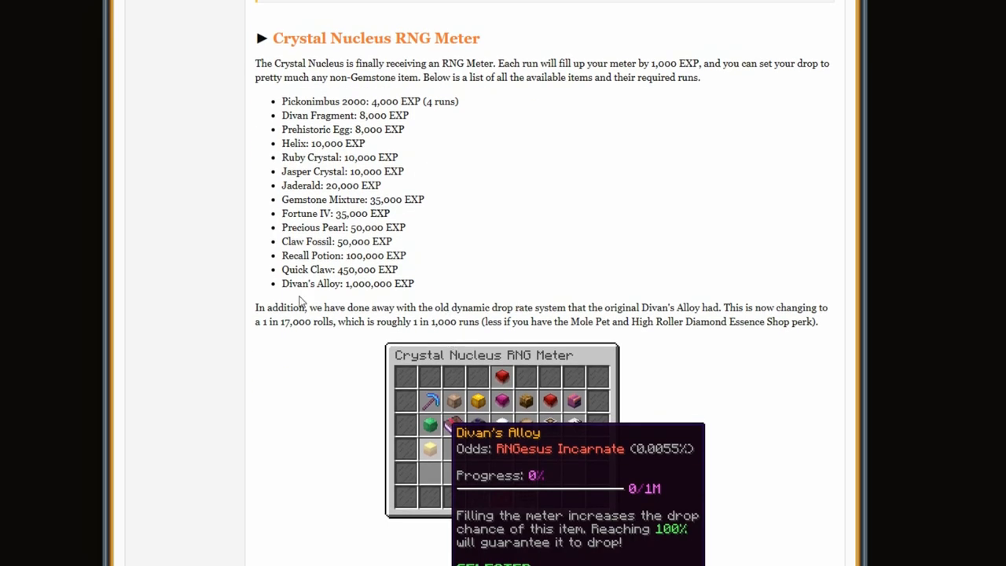
{"action": "double_click", "coordinate": [369, 284]}
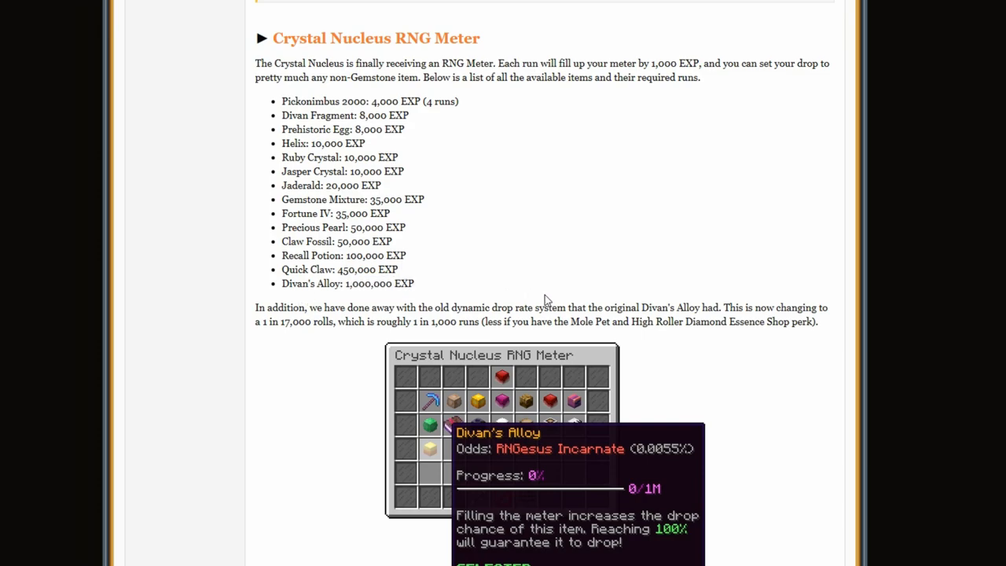
{"action": "mouse_move", "coordinate": [463, 290]}
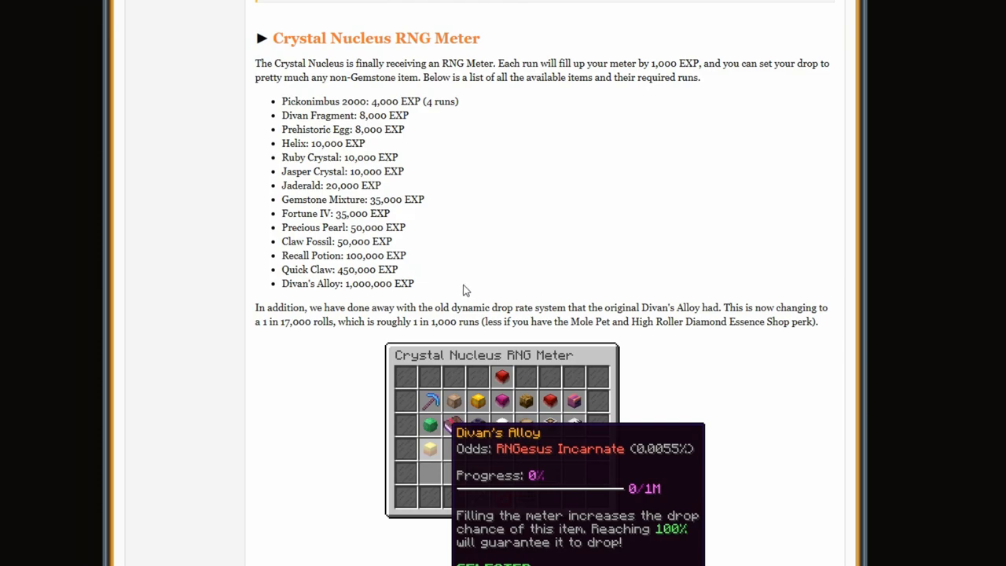
{"action": "double_click", "coordinate": [359, 283]}
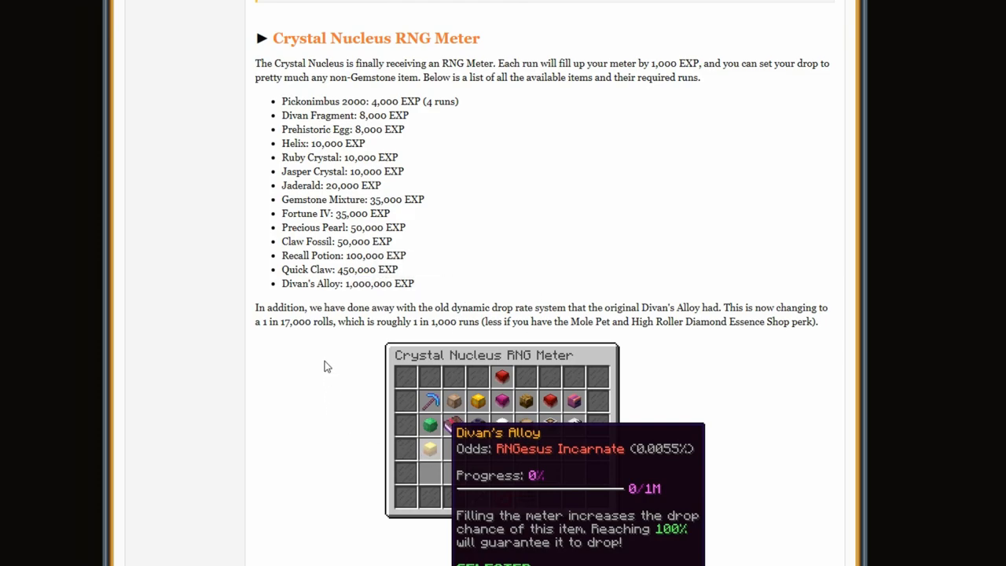
{"action": "mouse_move", "coordinate": [631, 292]}
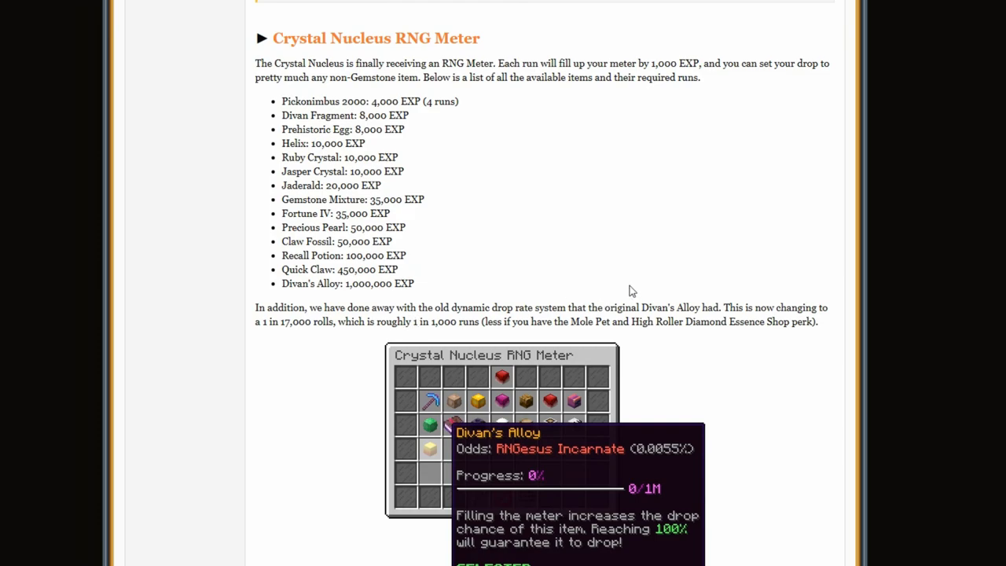
{"action": "mouse_move", "coordinate": [664, 342]}
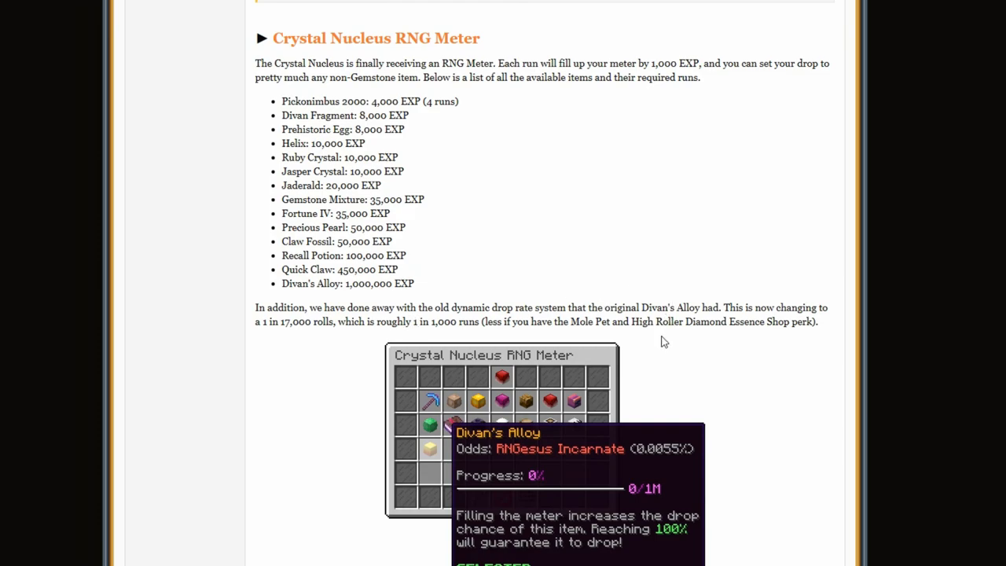
{"action": "mouse_move", "coordinate": [310, 324]}
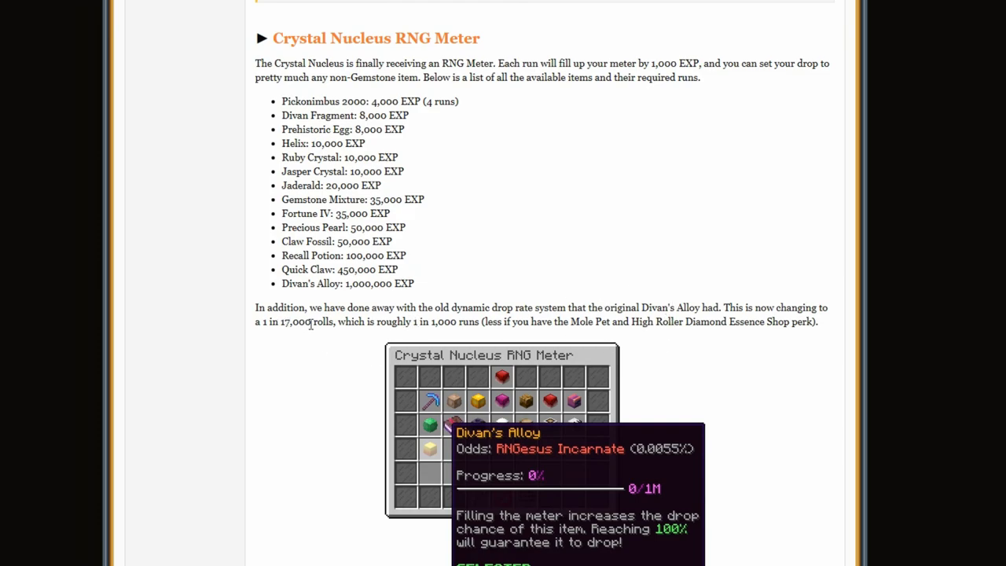
{"action": "double_click", "coordinate": [350, 321]}
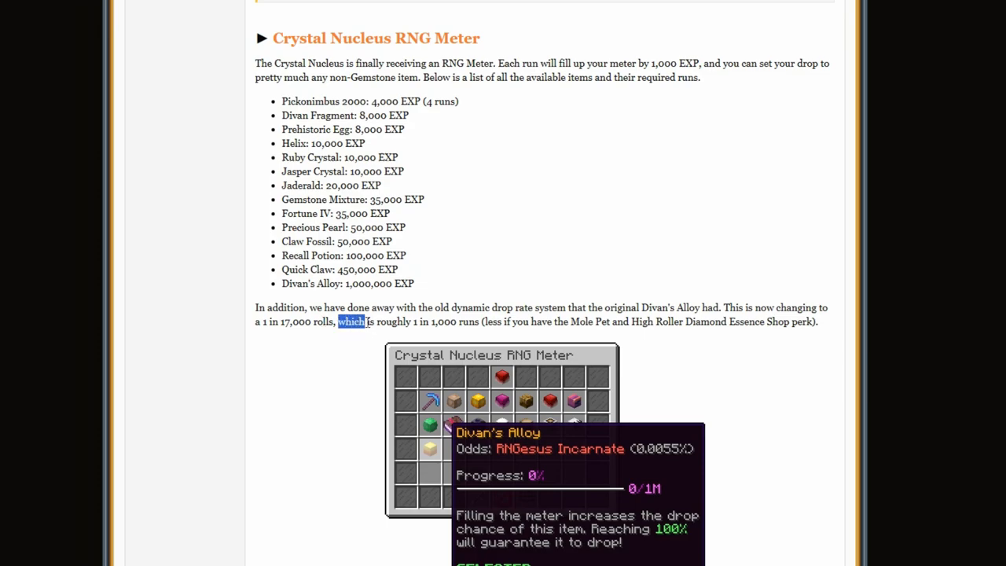
{"action": "left_click_drag", "start_coordinate": [338, 321], "coordinate": [479, 321]}
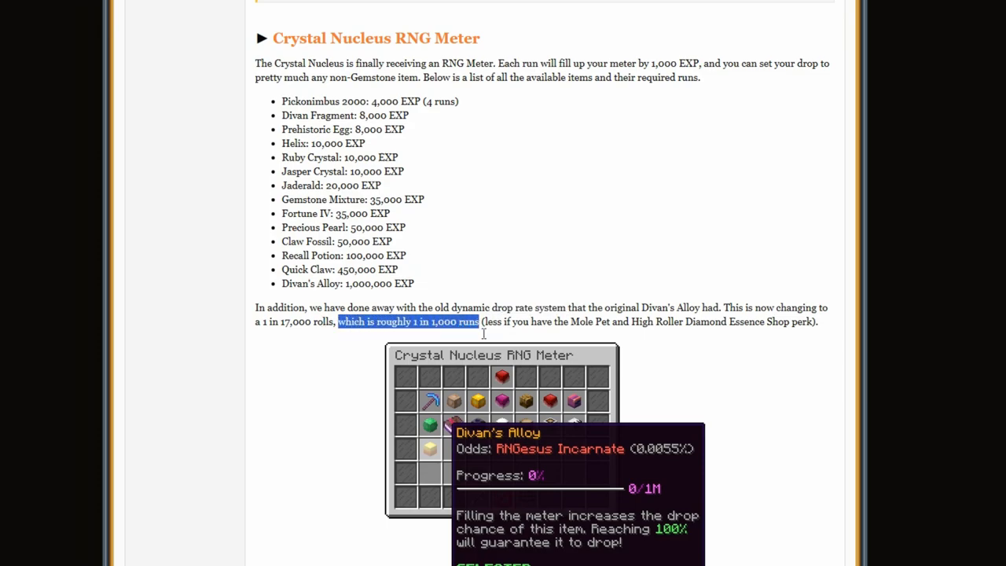
- Scroll down the patch notes to the 4 New Sub Fortunes section
{"action": "scroll", "scroll_direction": "down", "scroll_amount": 3}
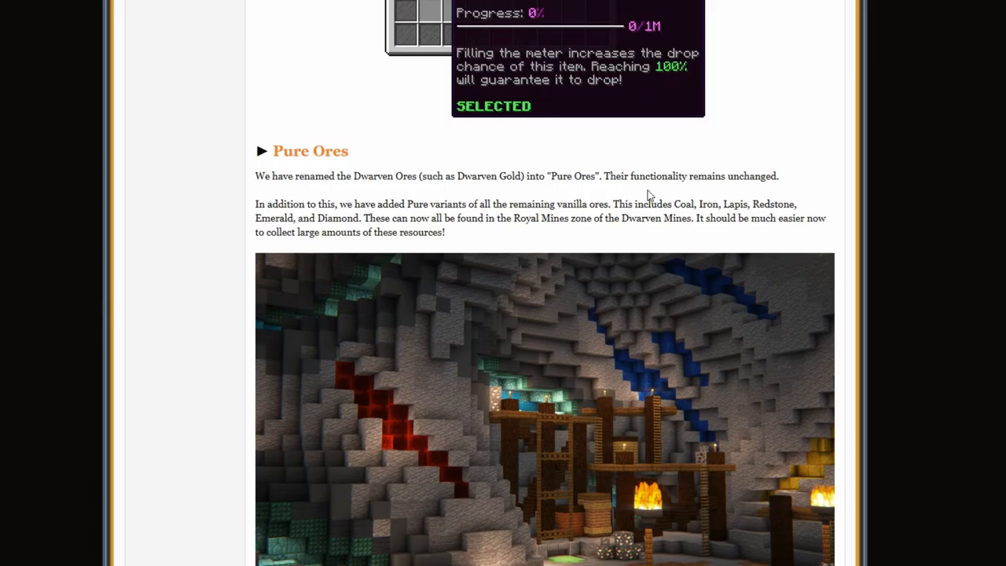
{"action": "scroll", "scroll_direction": "down", "scroll_amount": 3}
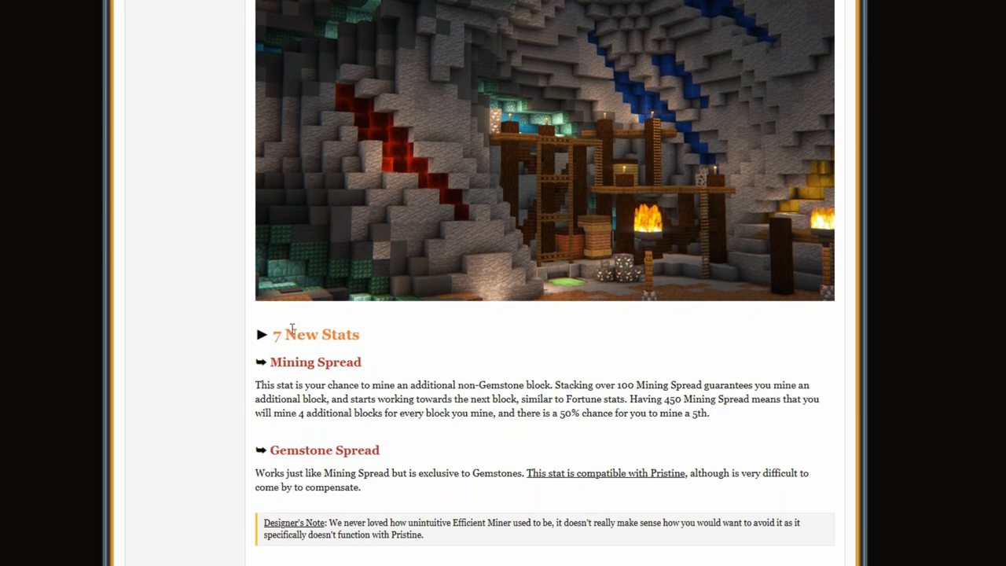
{"action": "scroll", "scroll_direction": "up", "scroll_amount": 3}
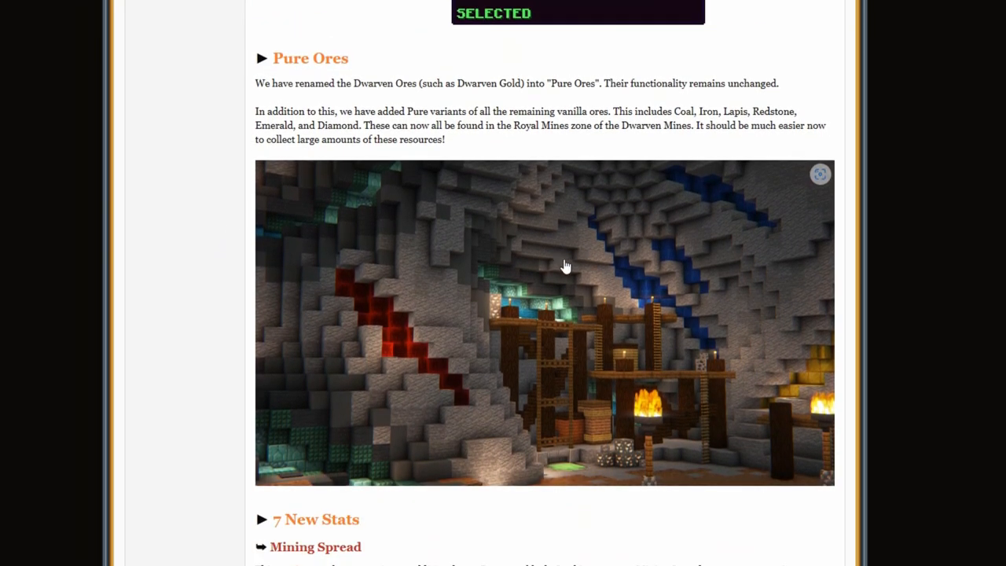
{"action": "mouse_move", "coordinate": [326, 393]}
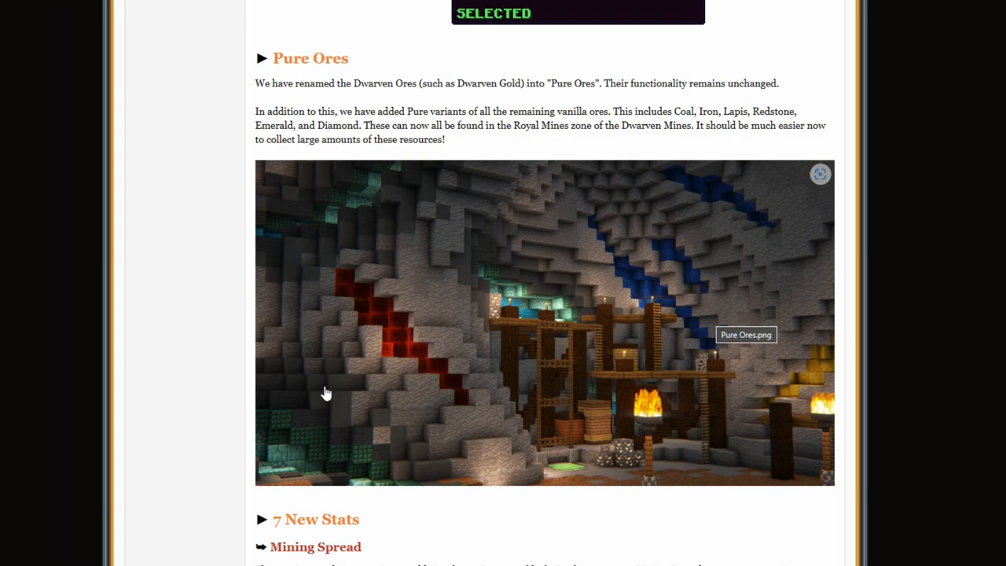
{"action": "scroll", "scroll_direction": "down", "scroll_amount": 3}
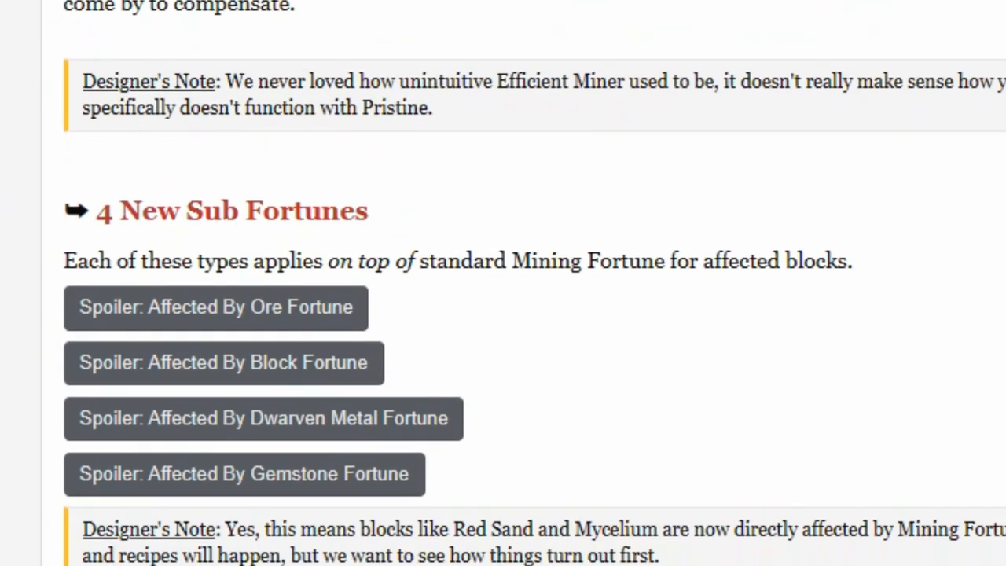
{"action": "scroll", "scroll_direction": "up", "scroll_amount": 3}
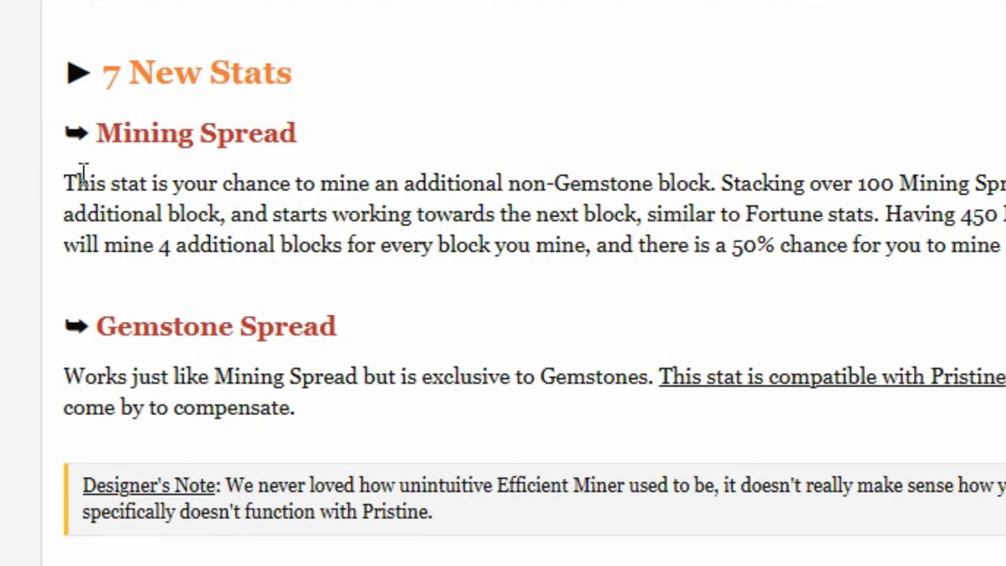
{"action": "mouse_move", "coordinate": [83, 185]}
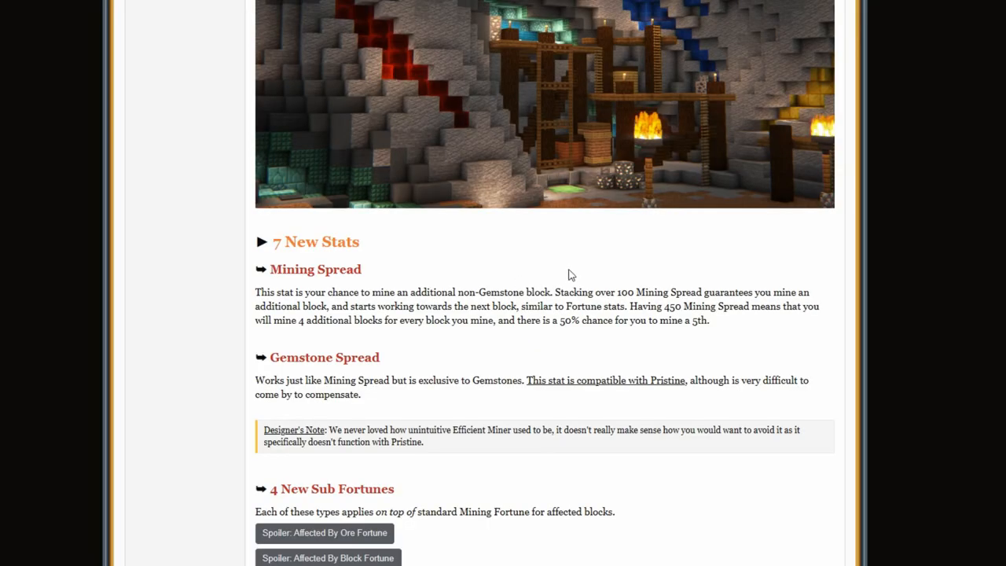
{"action": "mouse_move", "coordinate": [496, 306]}
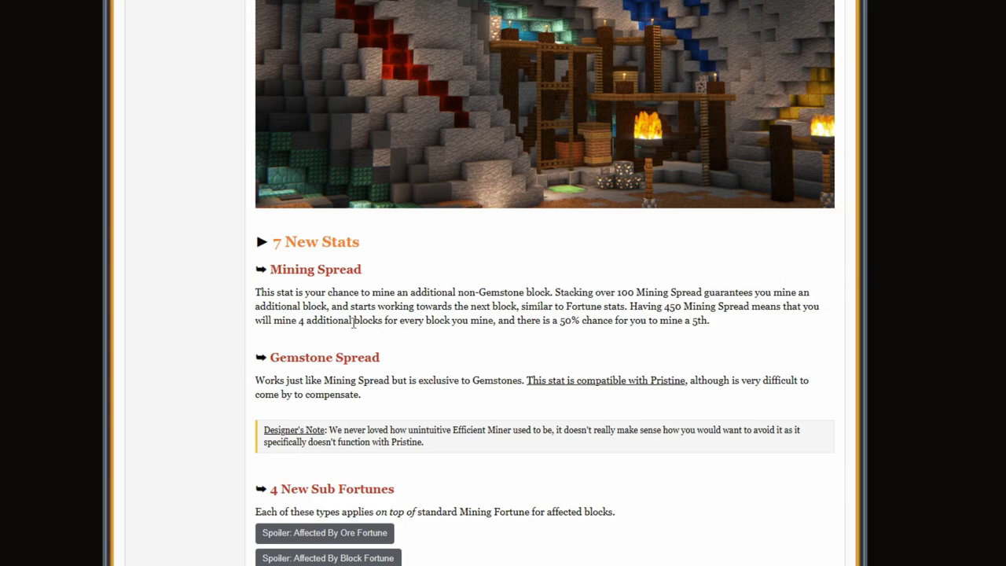
{"action": "mouse_move", "coordinate": [333, 340]}
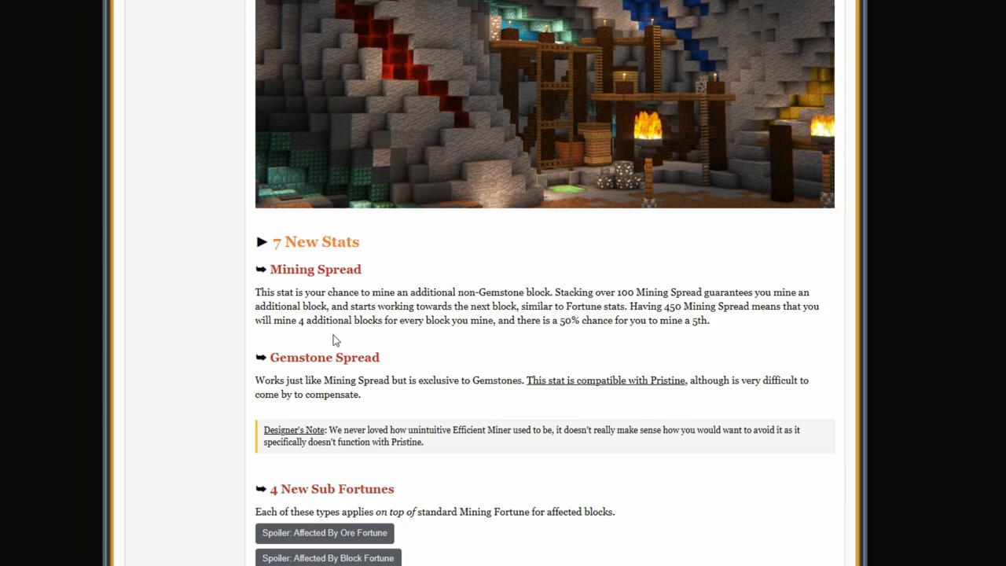
{"action": "mouse_move", "coordinate": [472, 325]}
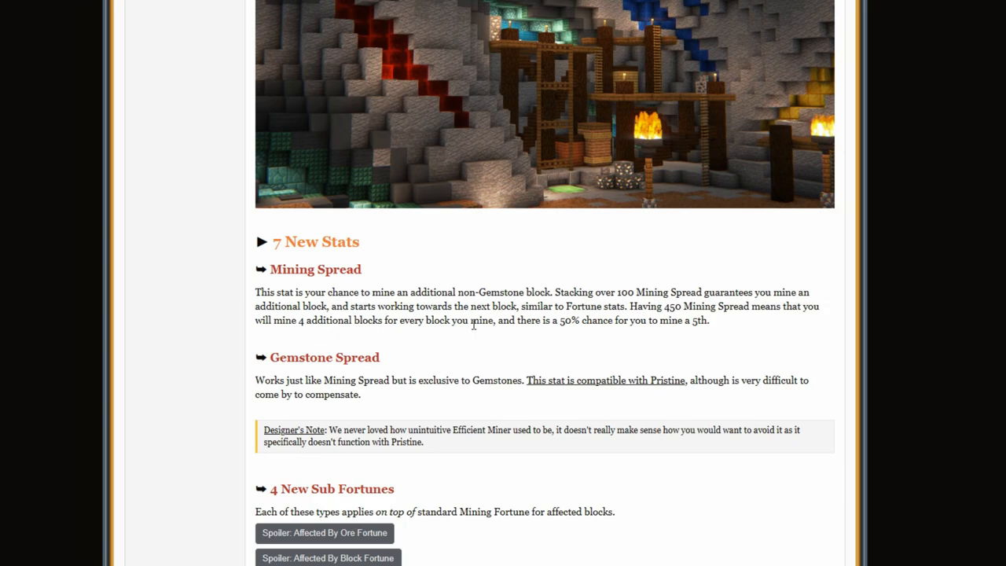
{"action": "scroll", "scroll_direction": "down", "scroll_amount": 3}
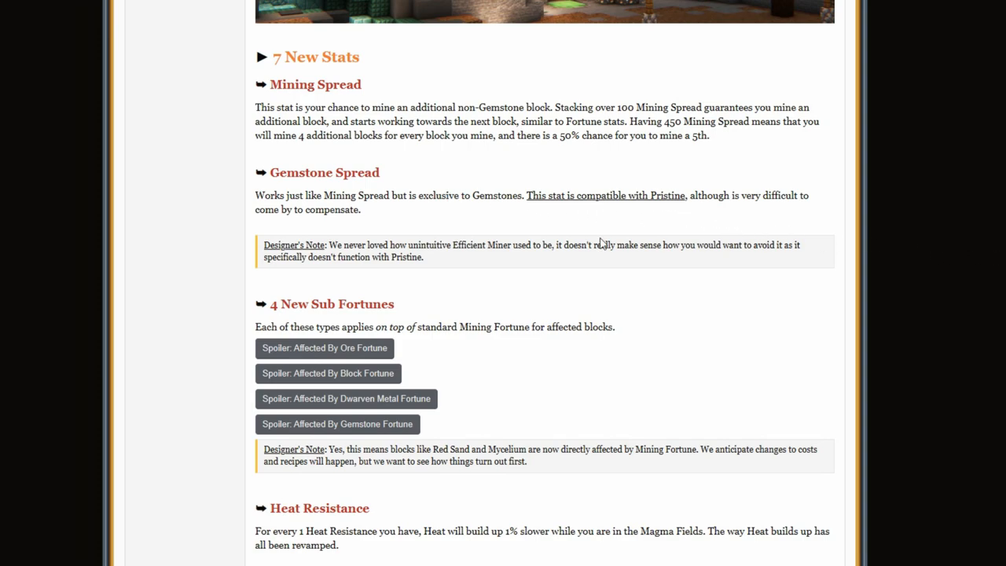
{"action": "mouse_move", "coordinate": [614, 213]}
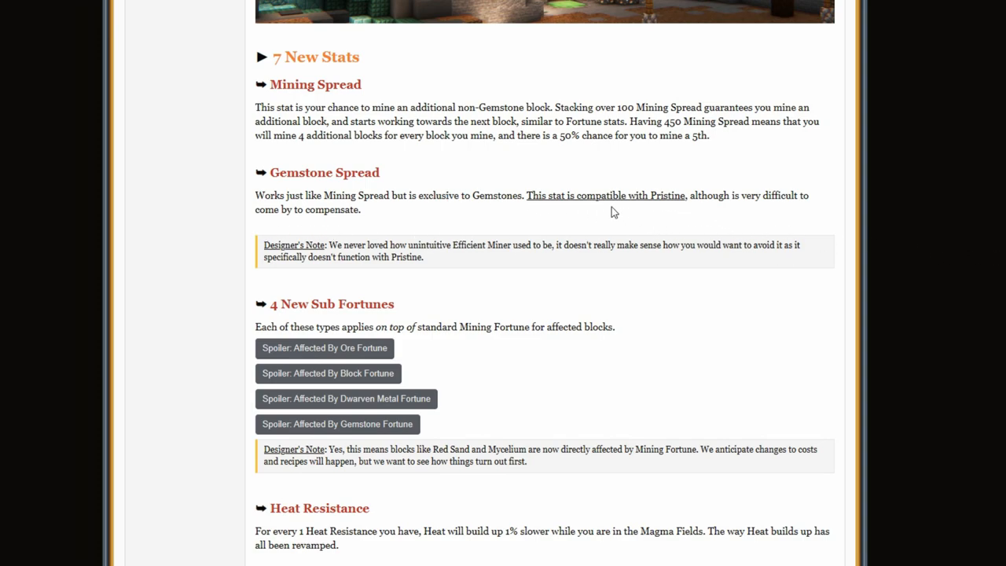
{"action": "mouse_move", "coordinate": [485, 302]}
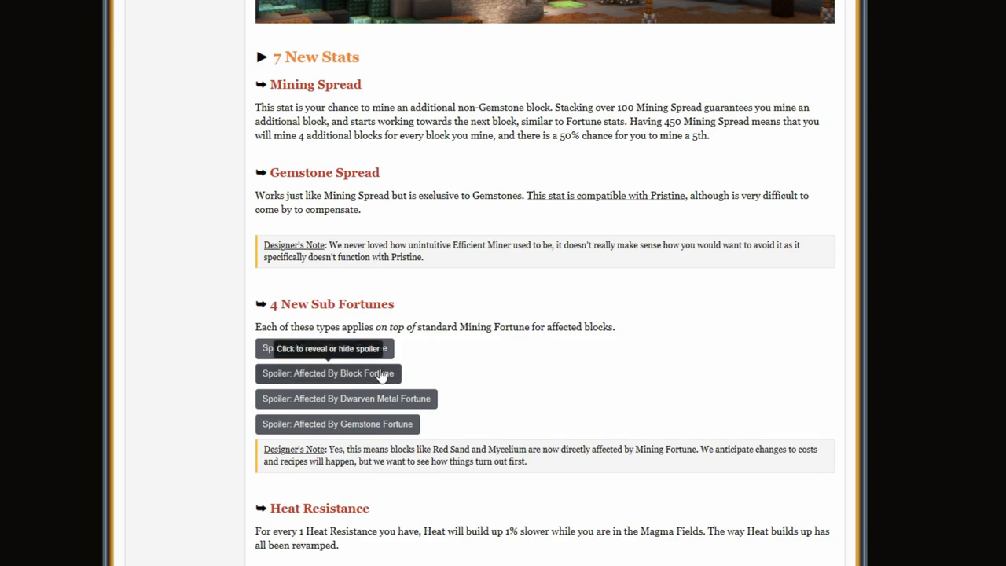
{"action": "mouse_move", "coordinate": [379, 371]}
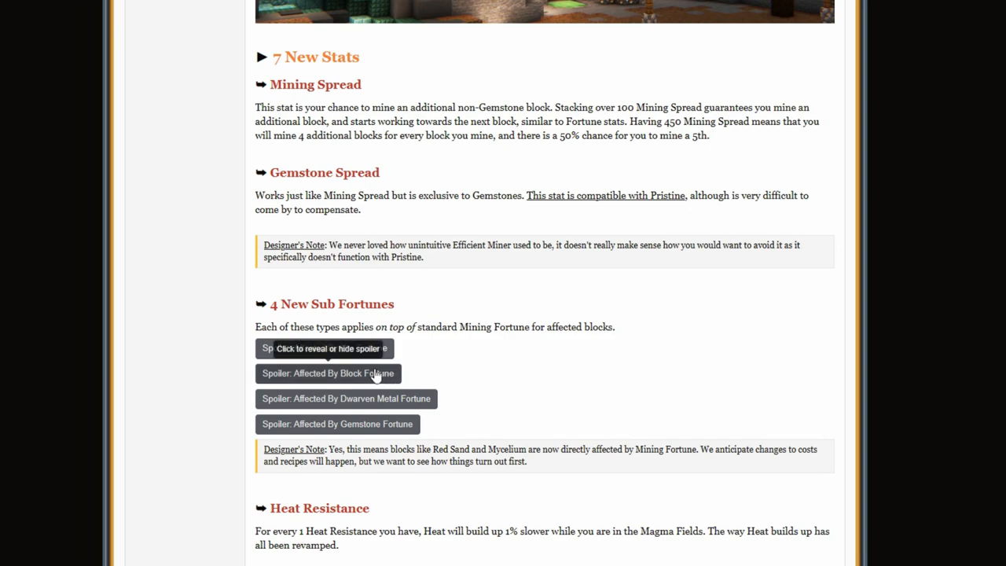
{"action": "scroll", "scroll_direction": "down", "scroll_amount": 3}
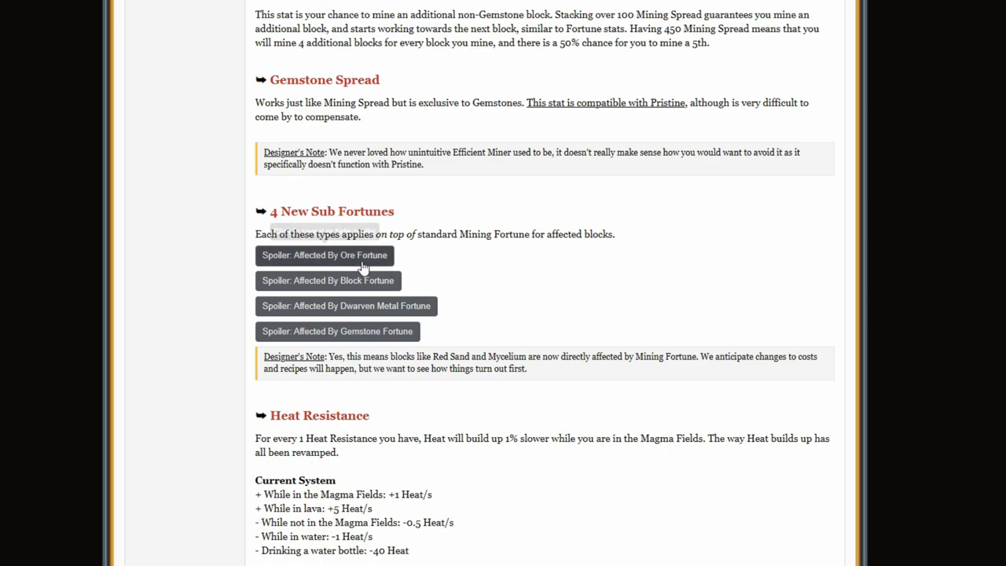
- Toggle the Gemstone Fortune spoiler, then expand the Block Fortune spoiler of affected blocks
{"action": "left_click", "coordinate": [324, 254]}
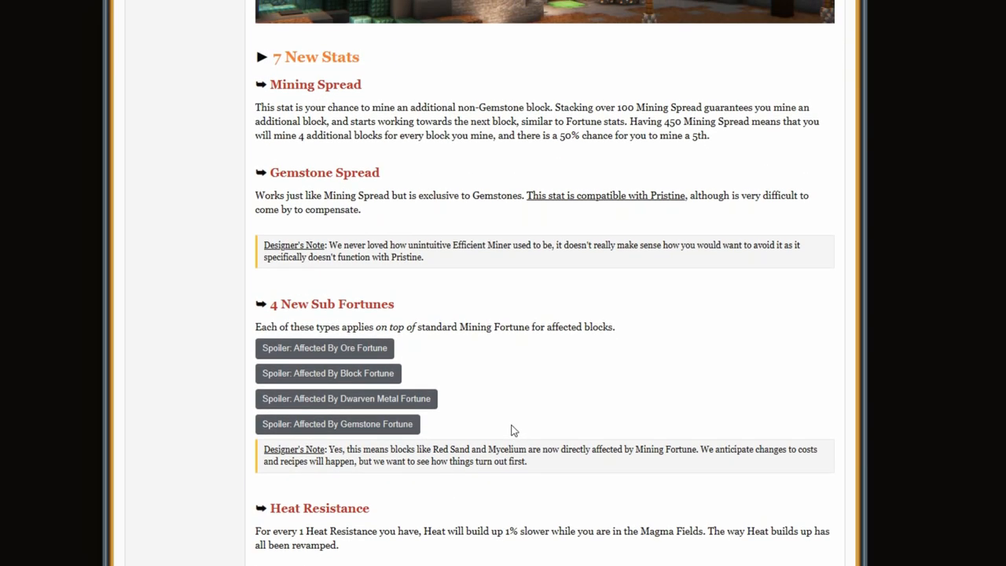
{"action": "scroll", "scroll_direction": "down", "scroll_amount": 3}
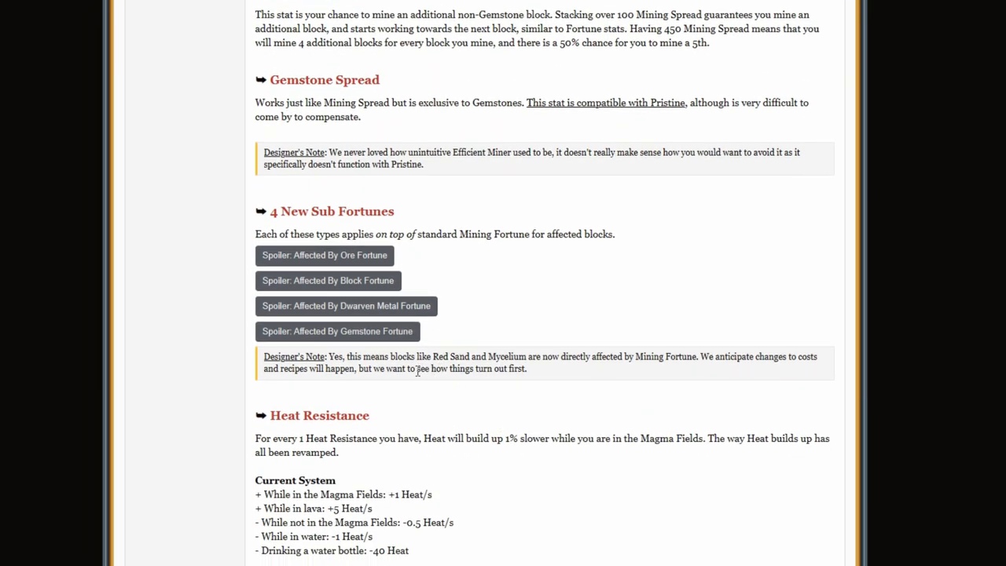
{"action": "left_click", "coordinate": [337, 331]}
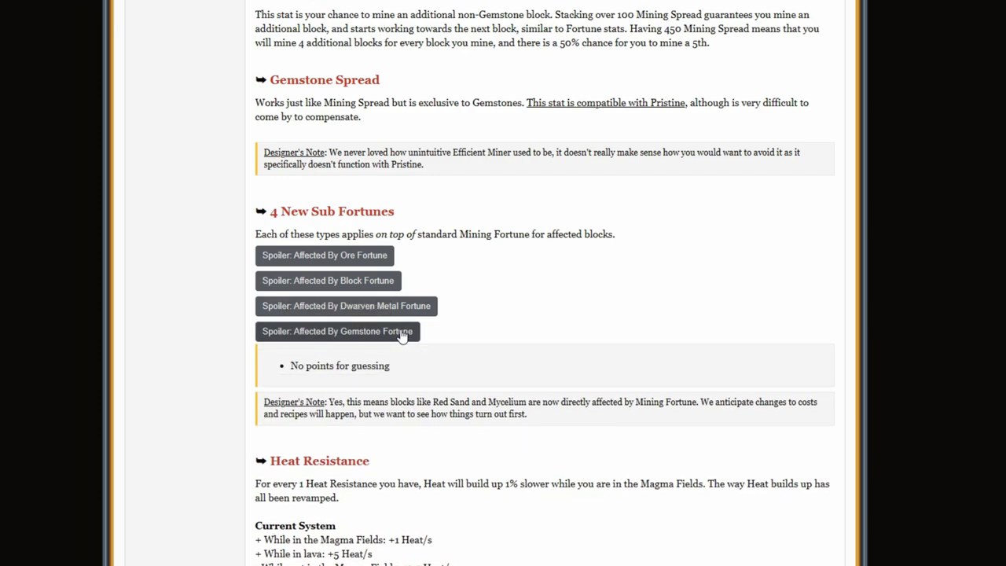
{"action": "left_click", "coordinate": [337, 330]}
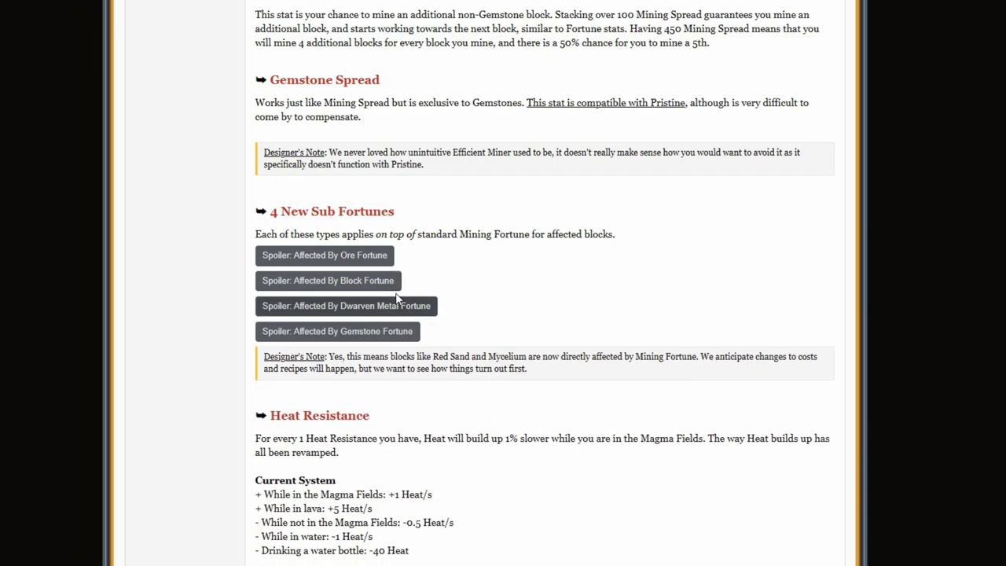
{"action": "left_click", "coordinate": [328, 280]}
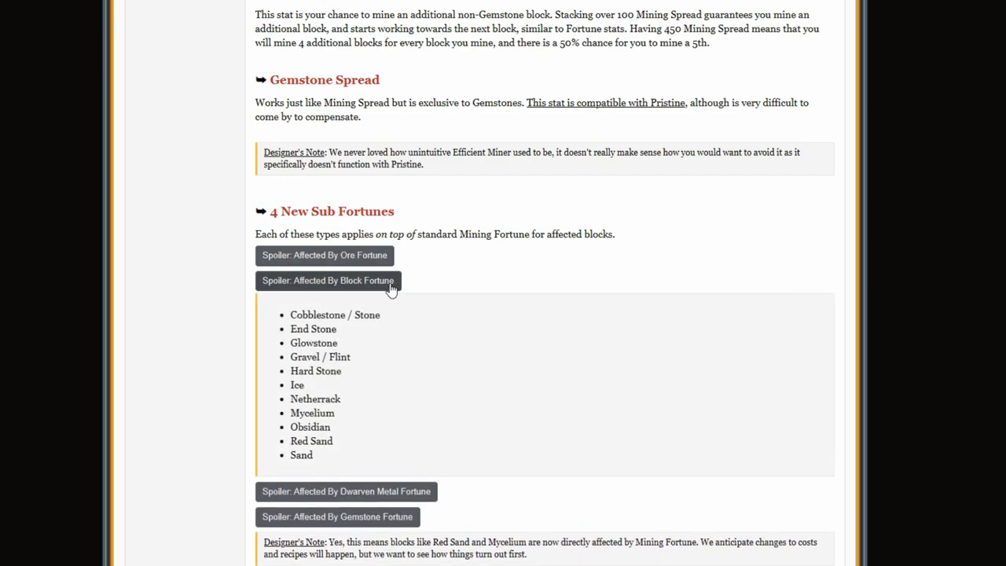
- Scroll past Heat Resistance to the Heart of the Mountain Overhaul's Powder Costs
{"action": "scroll", "scroll_direction": "down", "scroll_amount": 3}
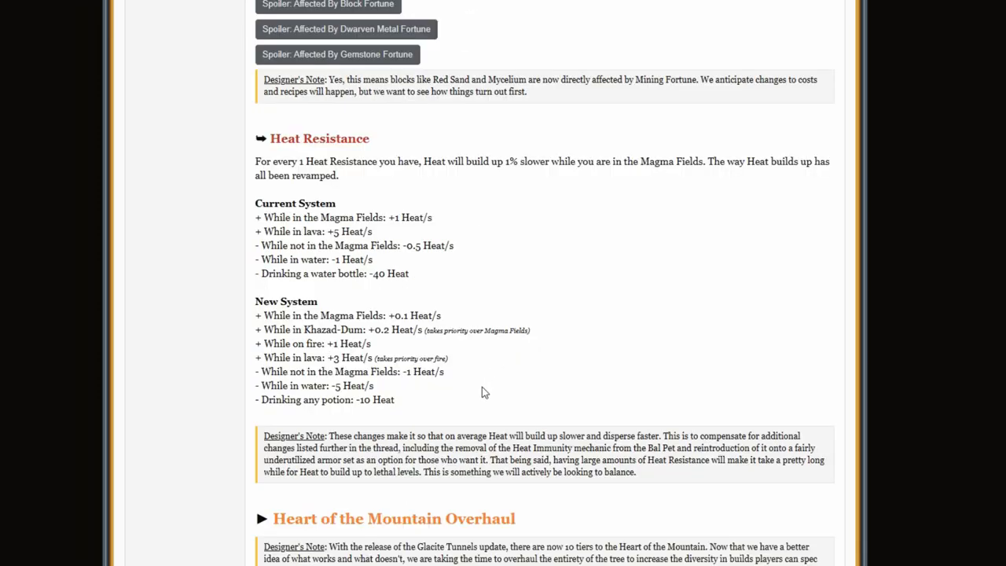
{"action": "scroll", "scroll_direction": "down", "scroll_amount": 3}
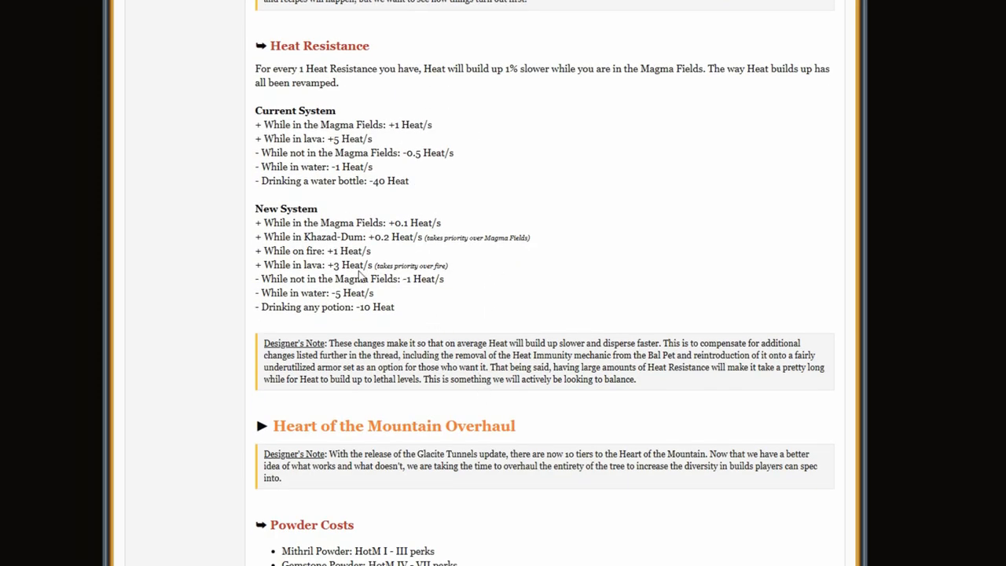
{"action": "mouse_move", "coordinate": [322, 287]}
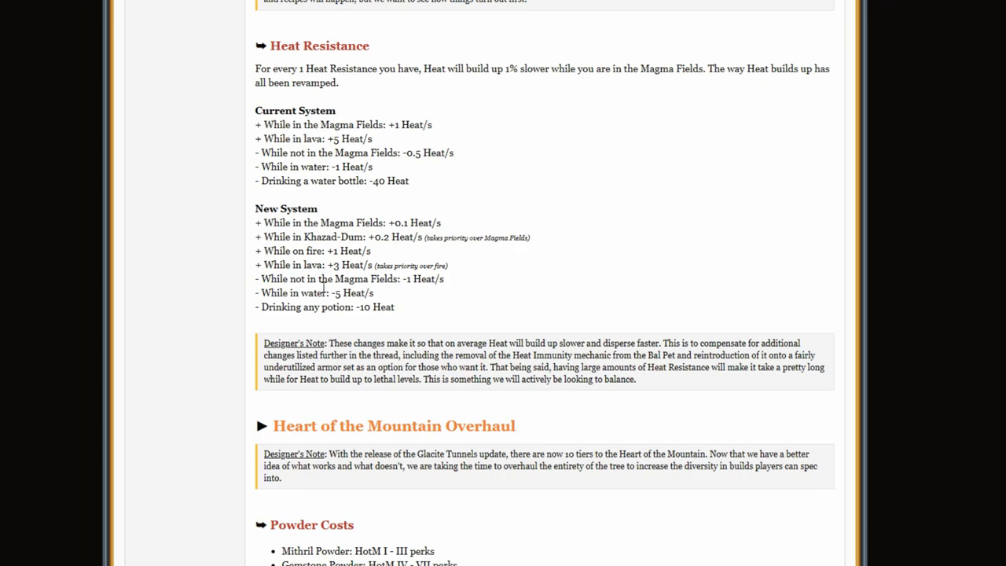
{"action": "scroll", "scroll_direction": "down", "scroll_amount": 3}
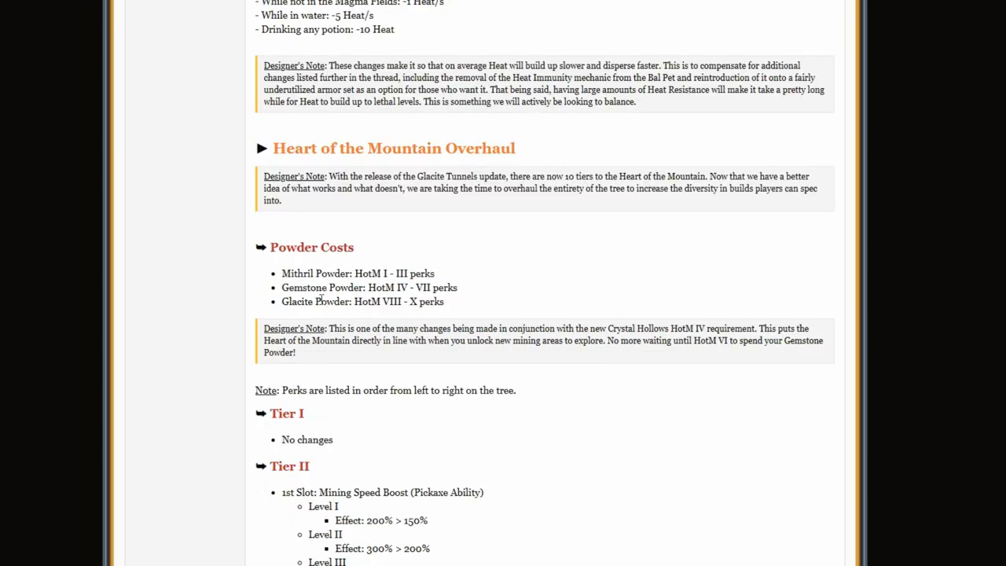
{"action": "mouse_move", "coordinate": [275, 296]}
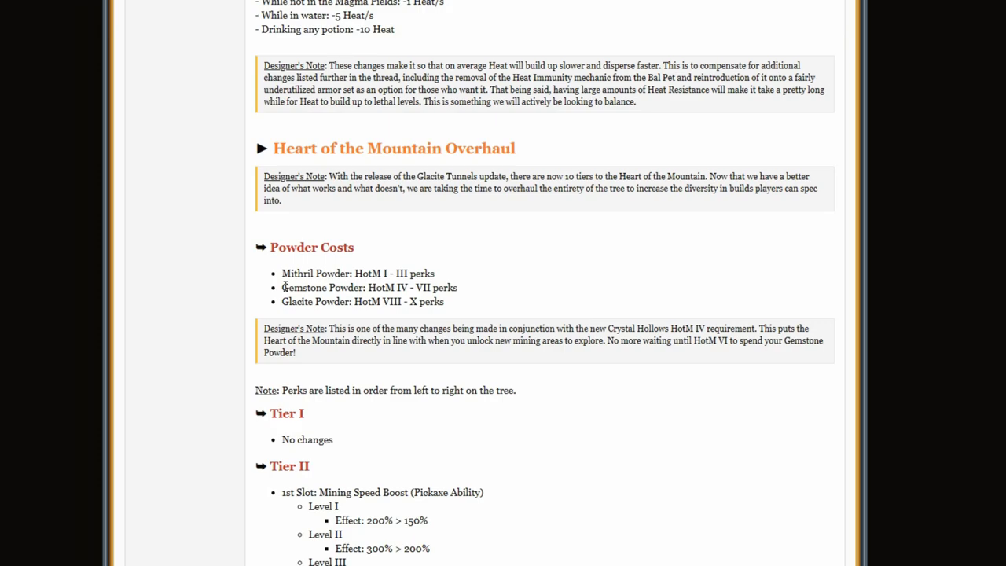
{"action": "mouse_move", "coordinate": [495, 433]}
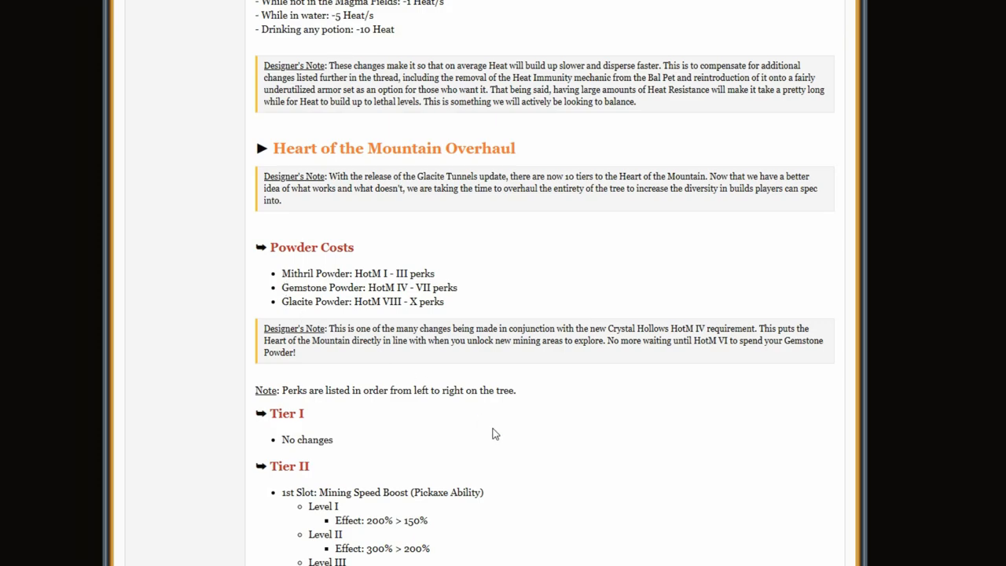
- Scroll through HotM Tiers I–IX, then scroll back up toward Tier II
{"action": "scroll", "scroll_direction": "down", "scroll_amount": 3}
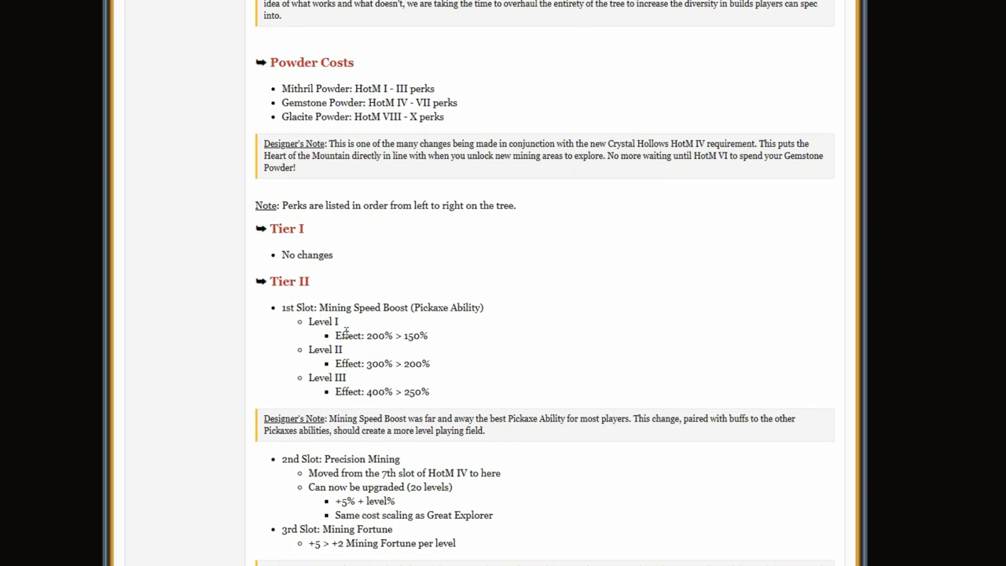
{"action": "mouse_move", "coordinate": [440, 406]}
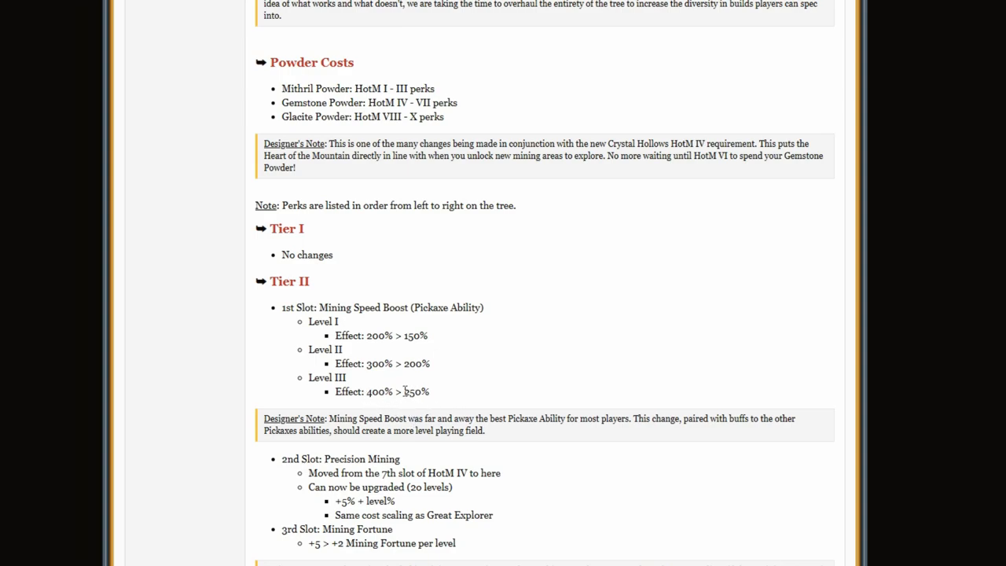
{"action": "mouse_move", "coordinate": [470, 364]}
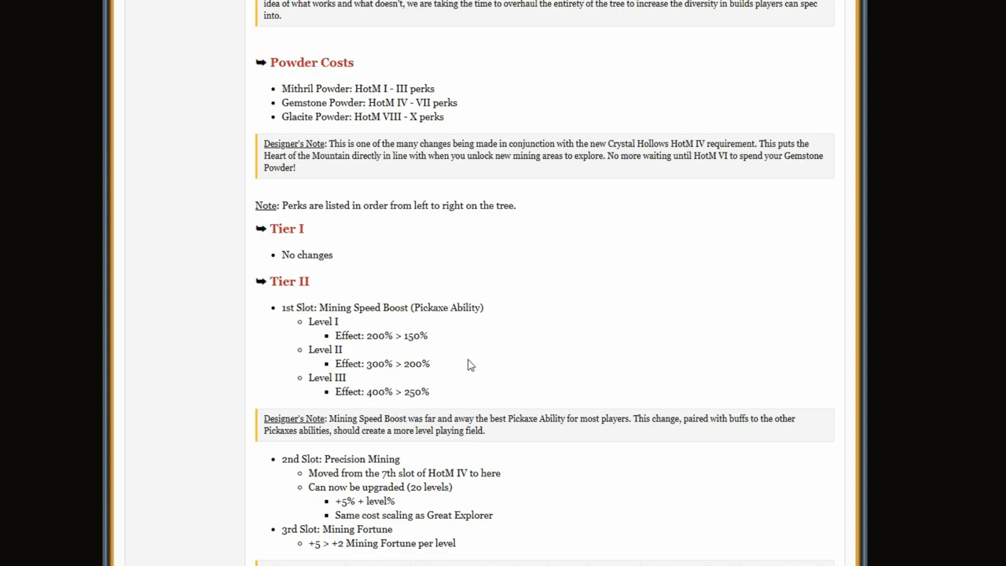
{"action": "scroll", "scroll_direction": "down", "scroll_amount": 3}
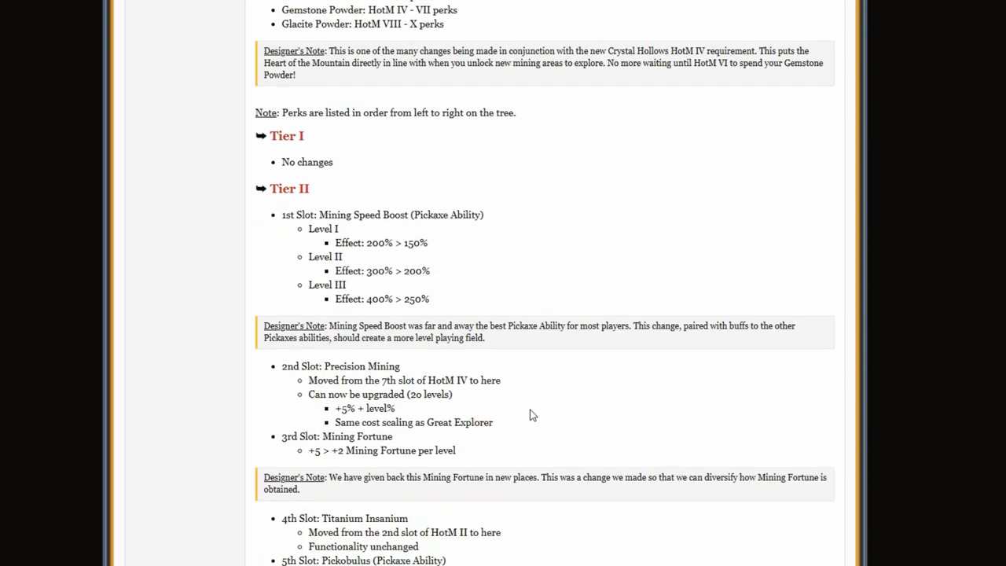
{"action": "scroll", "scroll_direction": "down", "scroll_amount": 3}
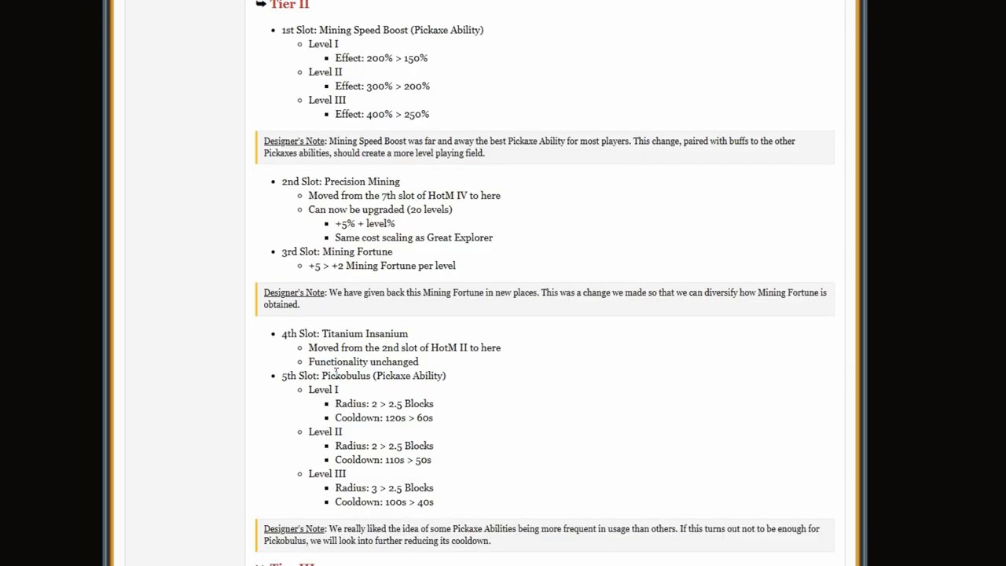
{"action": "mouse_move", "coordinate": [353, 390]}
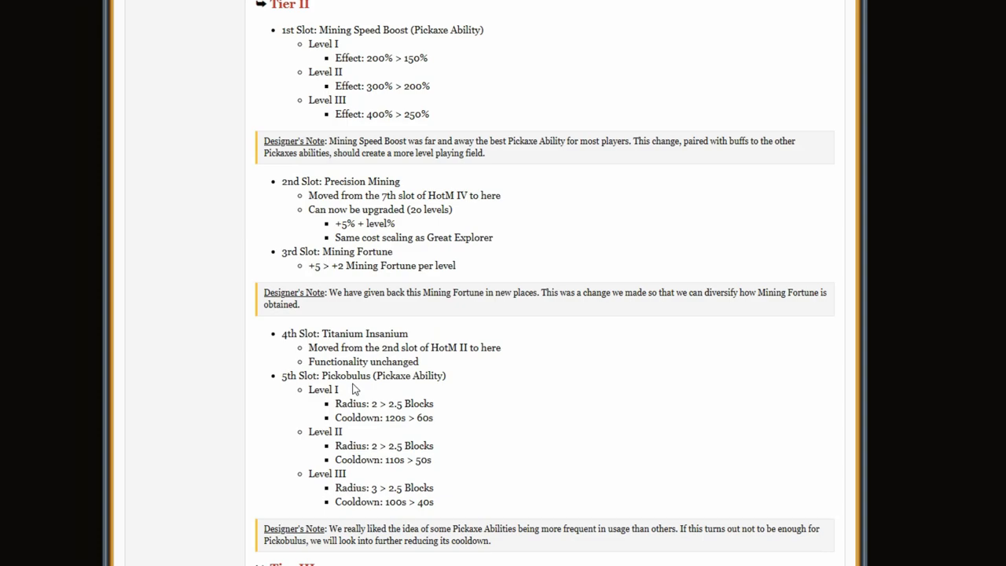
{"action": "mouse_move", "coordinate": [404, 394]}
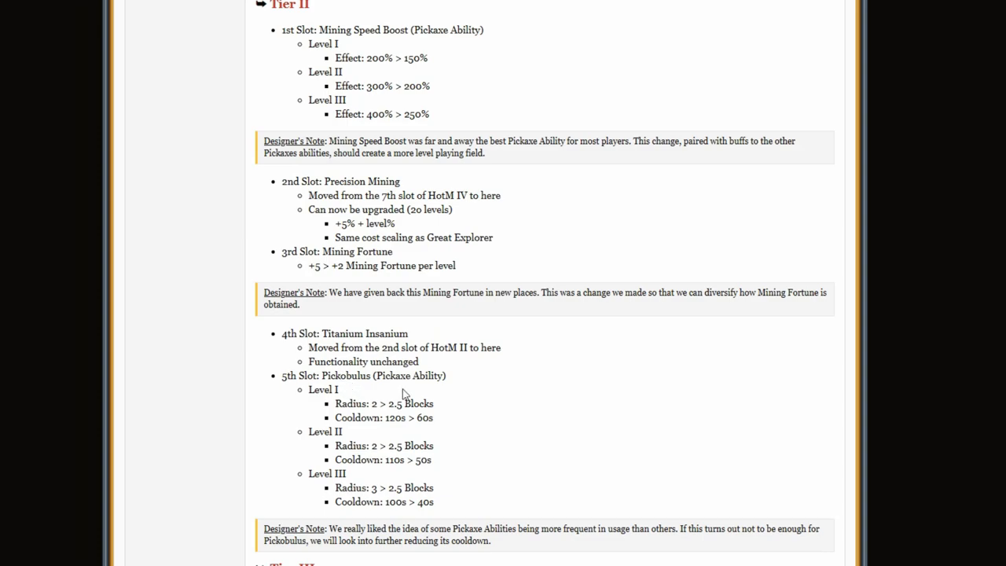
{"action": "scroll", "scroll_direction": "down", "scroll_amount": 3}
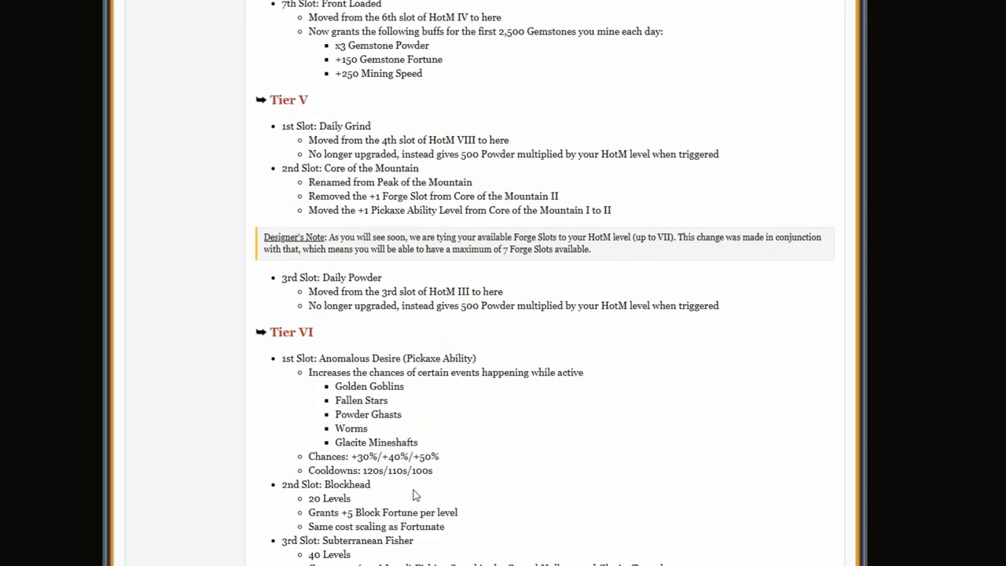
{"action": "scroll", "scroll_direction": "down", "scroll_amount": 3}
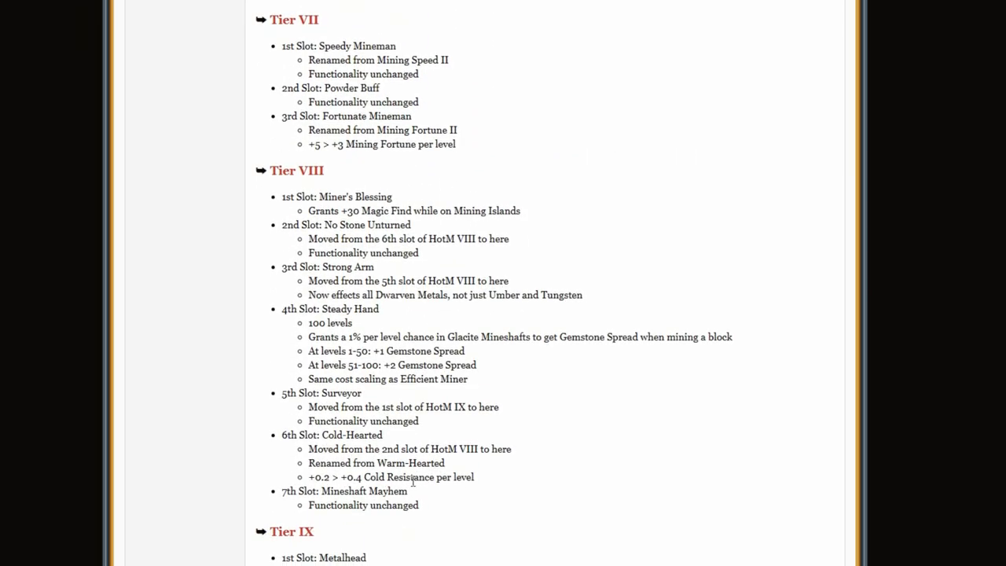
{"action": "scroll", "scroll_direction": "up", "scroll_amount": 3}
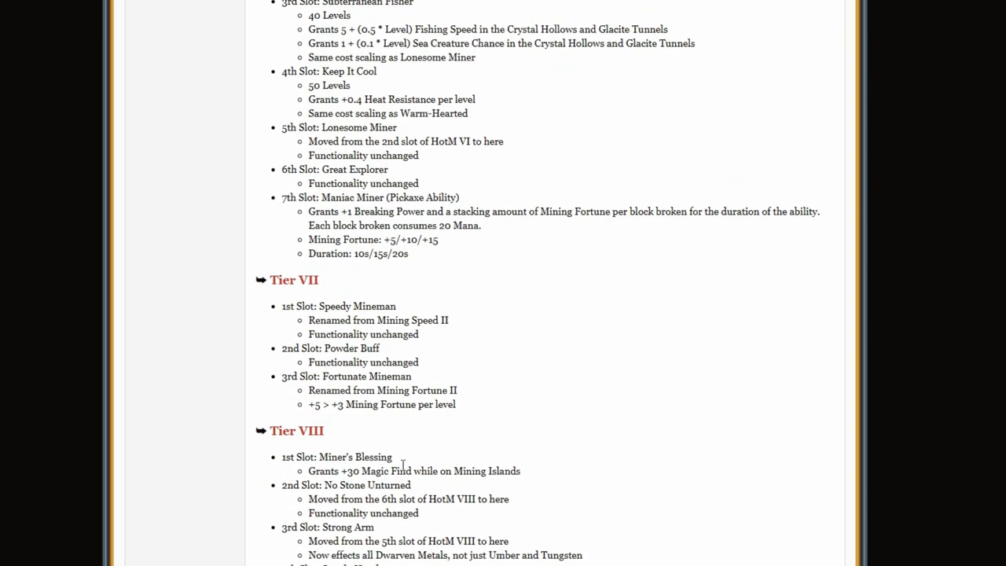
{"action": "scroll", "scroll_direction": "up", "scroll_amount": 3}
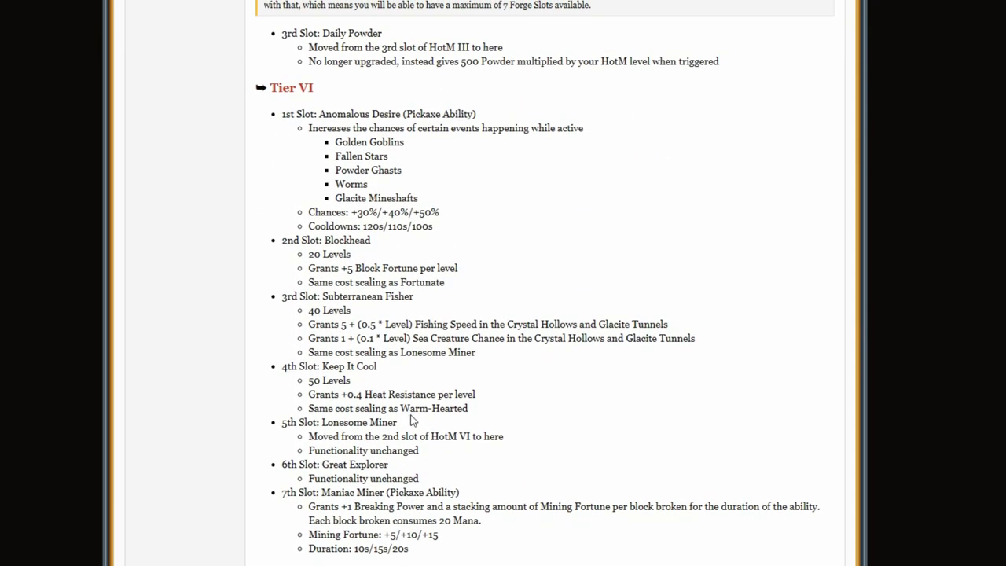
{"action": "scroll", "scroll_direction": "up", "scroll_amount": 3}
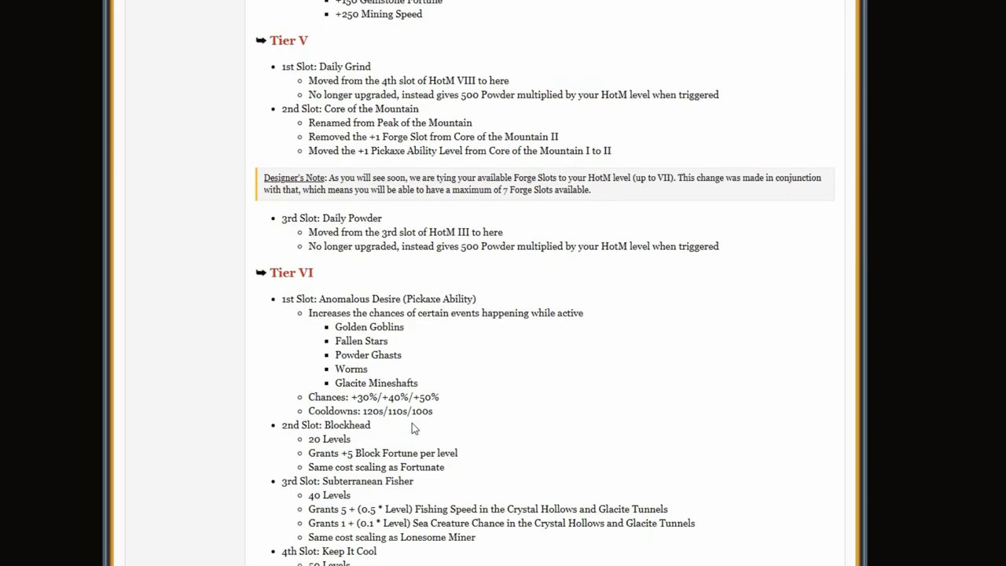
{"action": "mouse_move", "coordinate": [403, 450]}
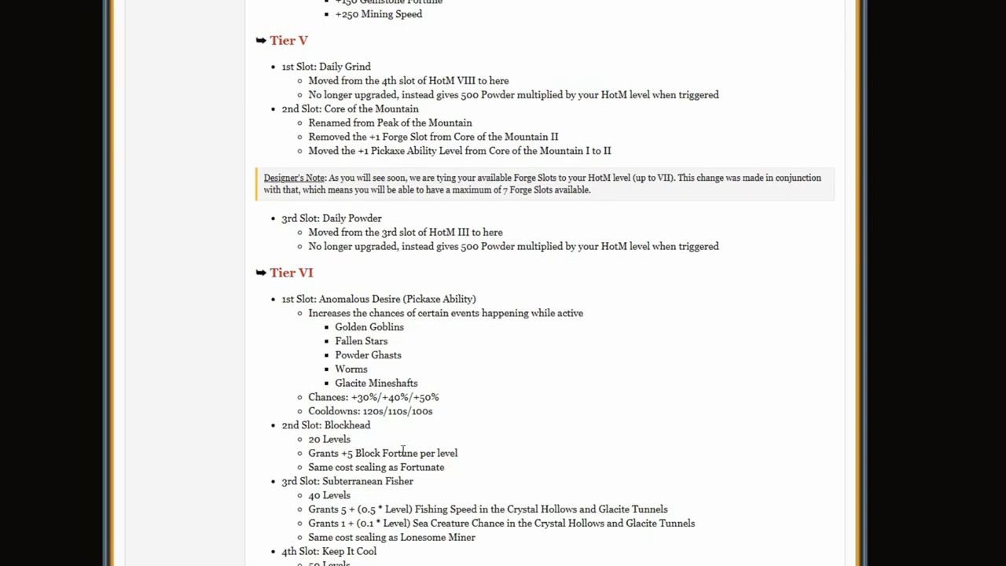
{"action": "scroll", "scroll_direction": "up", "scroll_amount": 3}
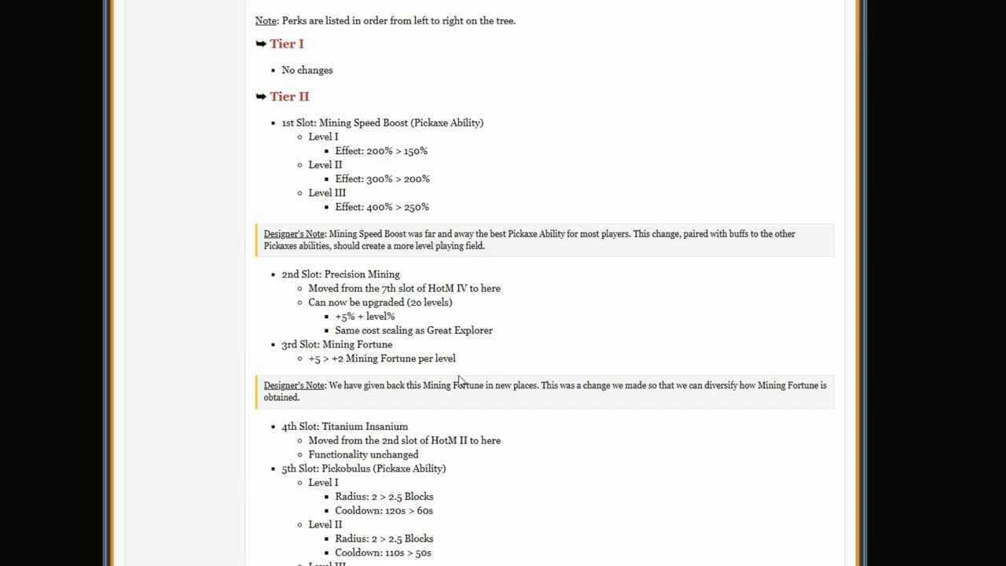
{"action": "mouse_move", "coordinate": [502, 368]}
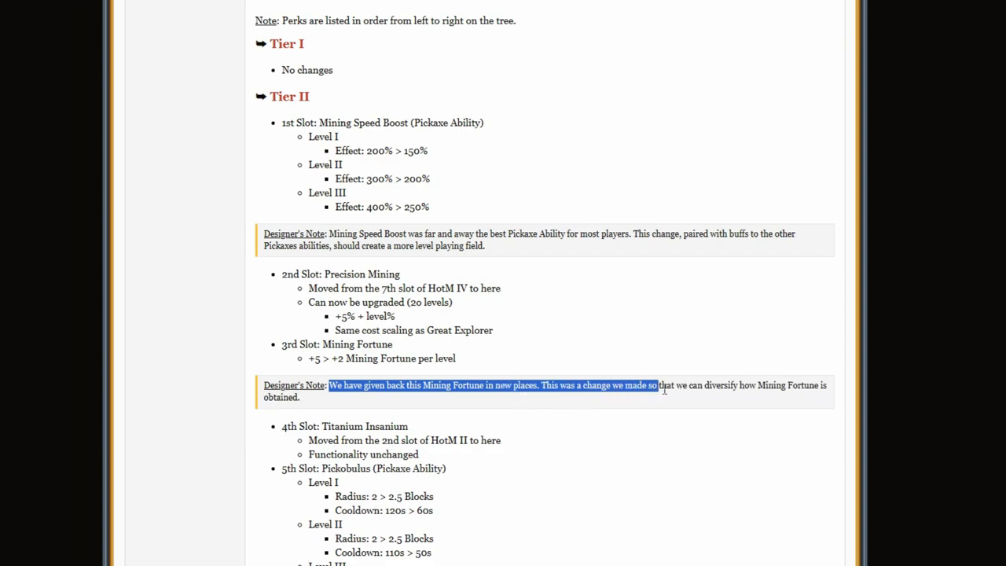
- Scroll through The Forge and Recipe Changes, dragging across a line of text
{"action": "scroll", "scroll_direction": "down", "scroll_amount": 3}
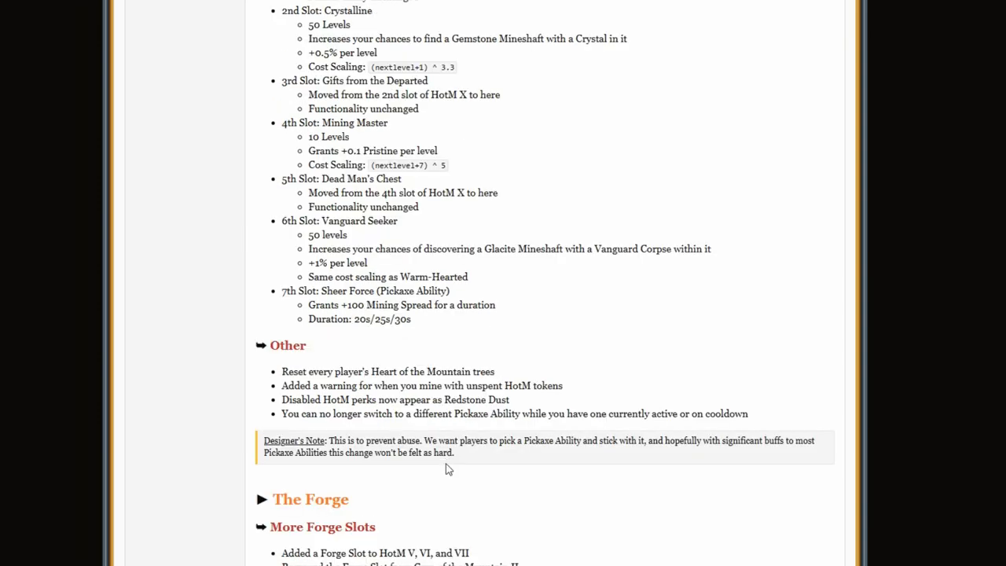
{"action": "scroll", "scroll_direction": "down", "scroll_amount": 3}
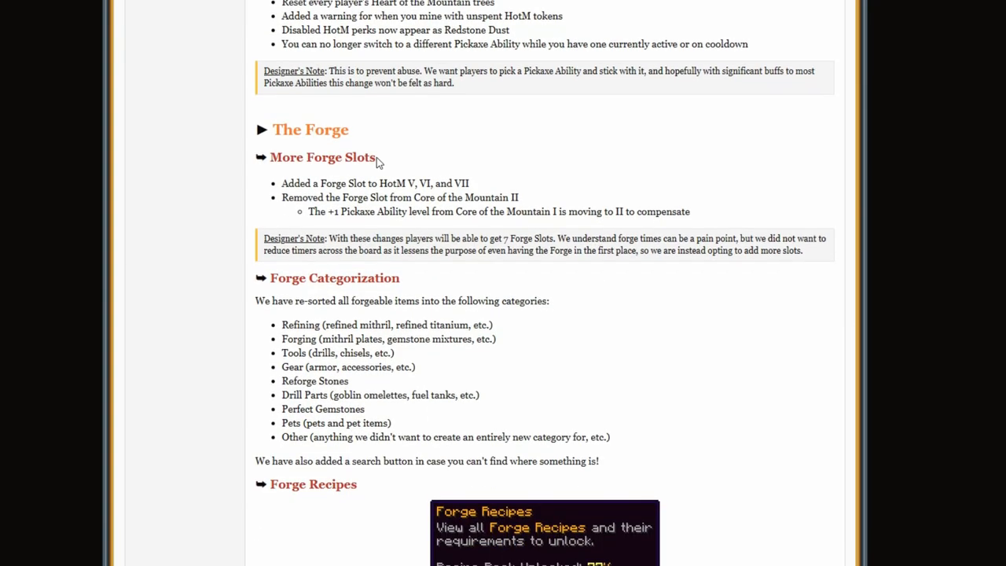
{"action": "left_click_drag", "start_coordinate": [416, 183], "coordinate": [471, 183]}
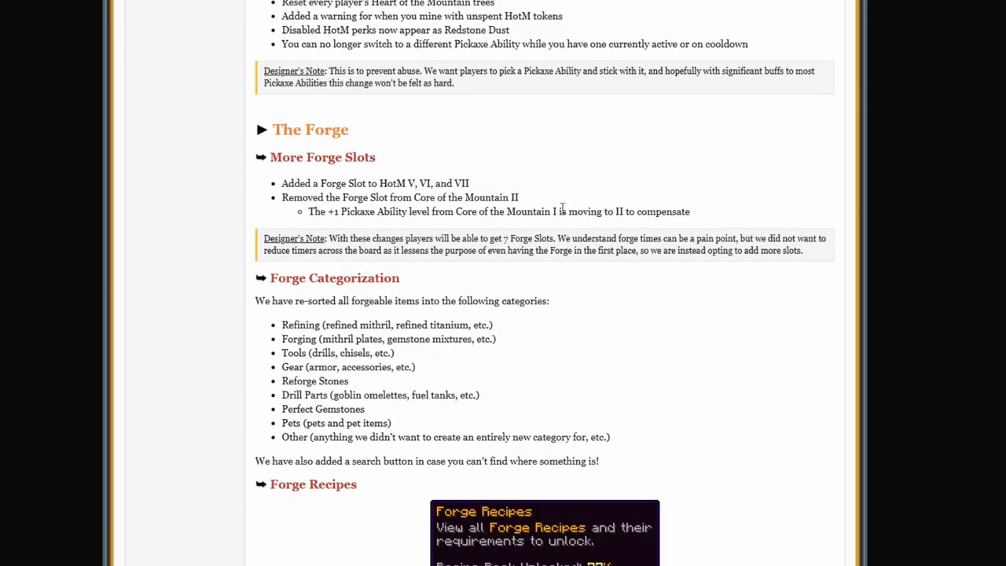
{"action": "mouse_move", "coordinate": [538, 226]}
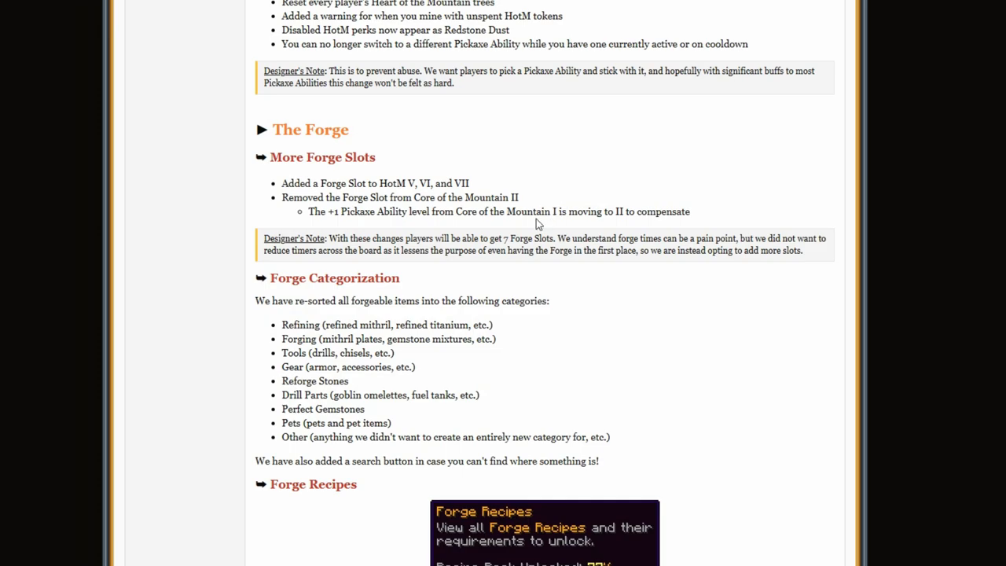
{"action": "scroll", "scroll_direction": "down", "scroll_amount": 3}
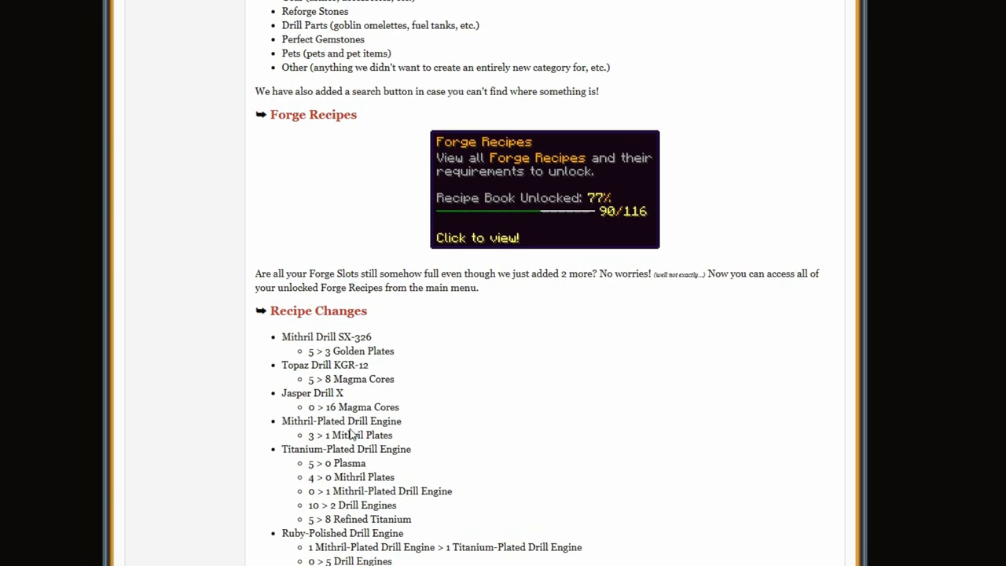
{"action": "scroll", "scroll_direction": "down", "scroll_amount": 3}
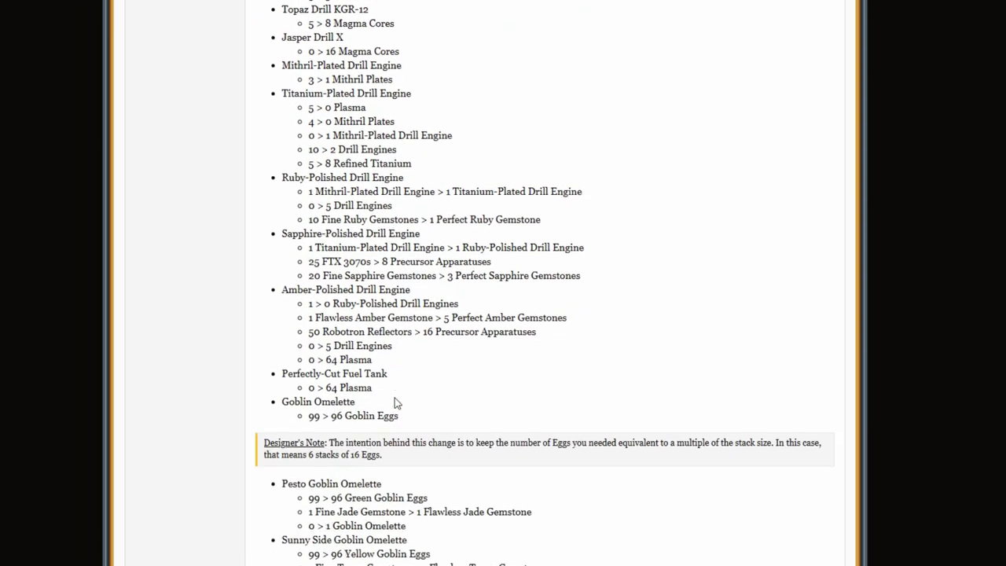
{"action": "scroll", "scroll_direction": "up", "scroll_amount": 3}
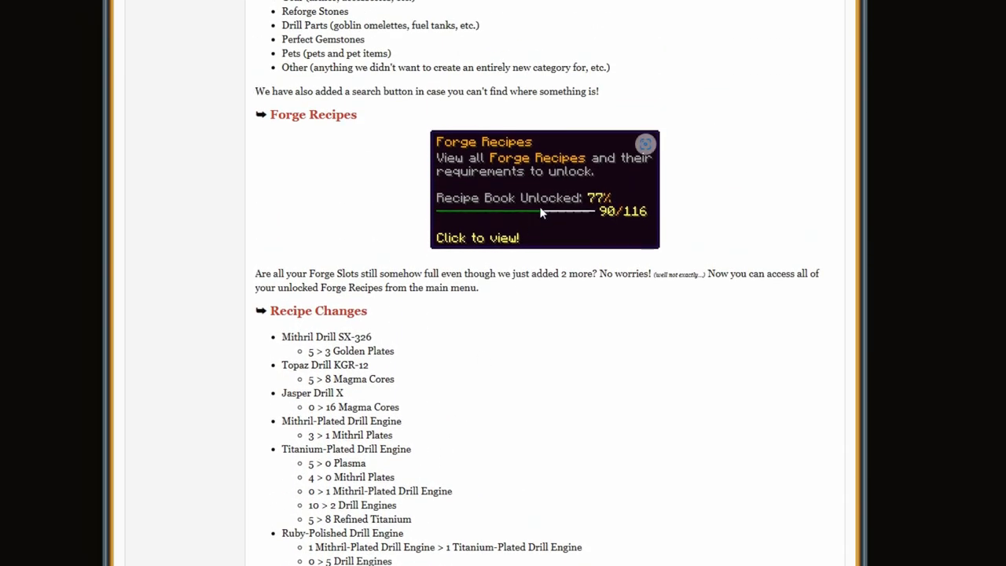
- Scroll through the Mining Reforge Stone Overhaul down to the Mining Pet Overhaul
{"action": "scroll", "scroll_direction": "down", "scroll_amount": 3}
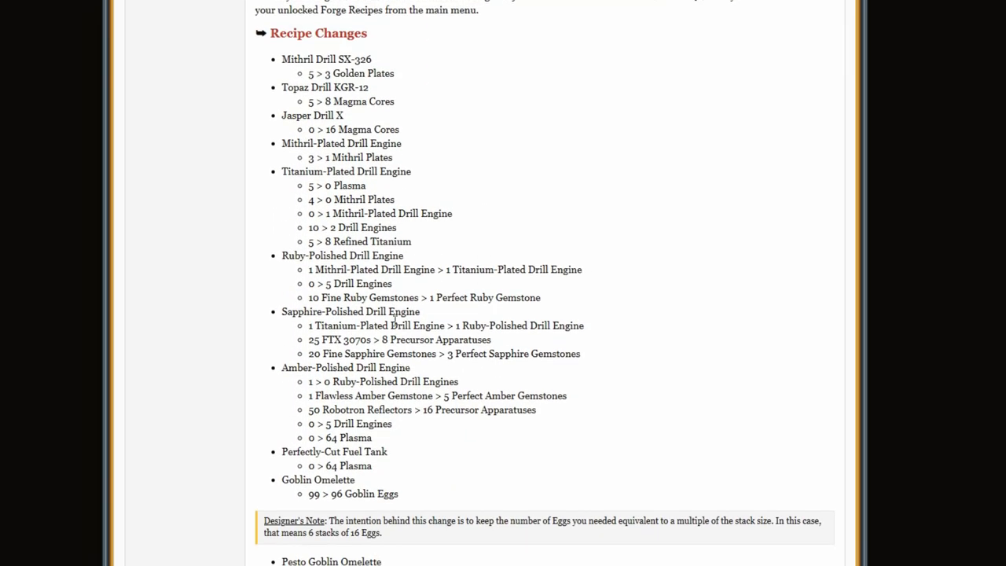
{"action": "scroll", "scroll_direction": "down", "scroll_amount": 3}
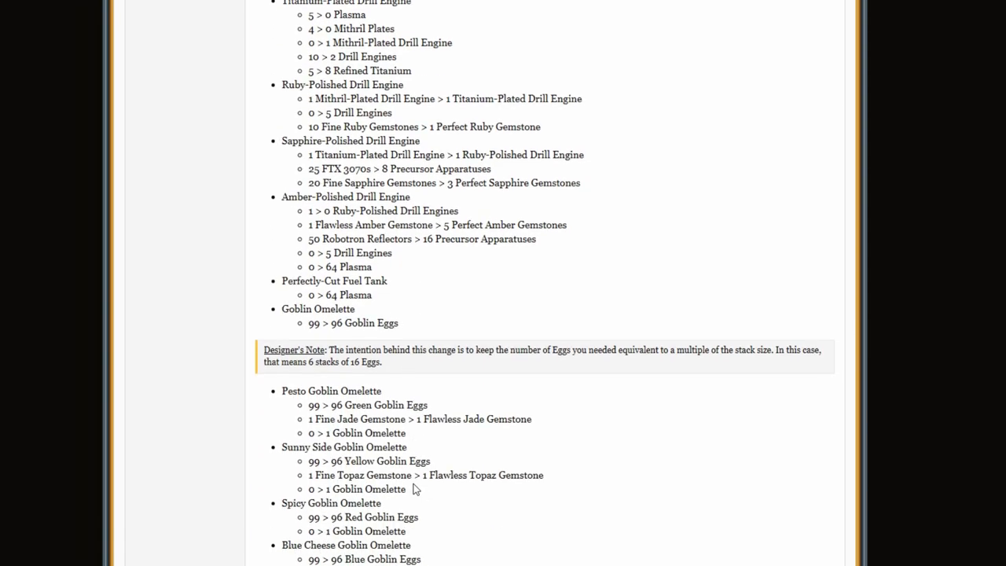
{"action": "scroll", "scroll_direction": "down", "scroll_amount": 3}
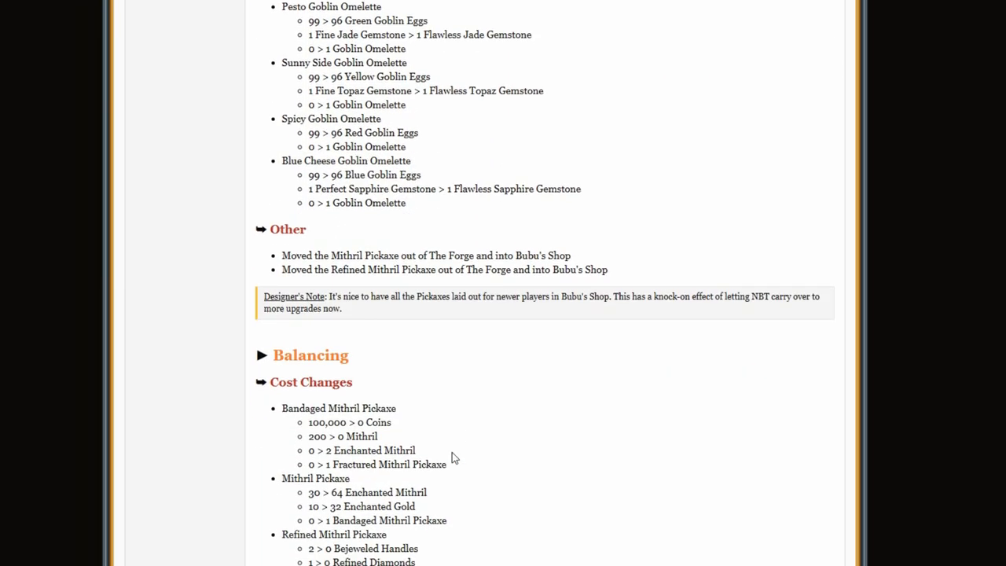
{"action": "scroll", "scroll_direction": "down", "scroll_amount": 3}
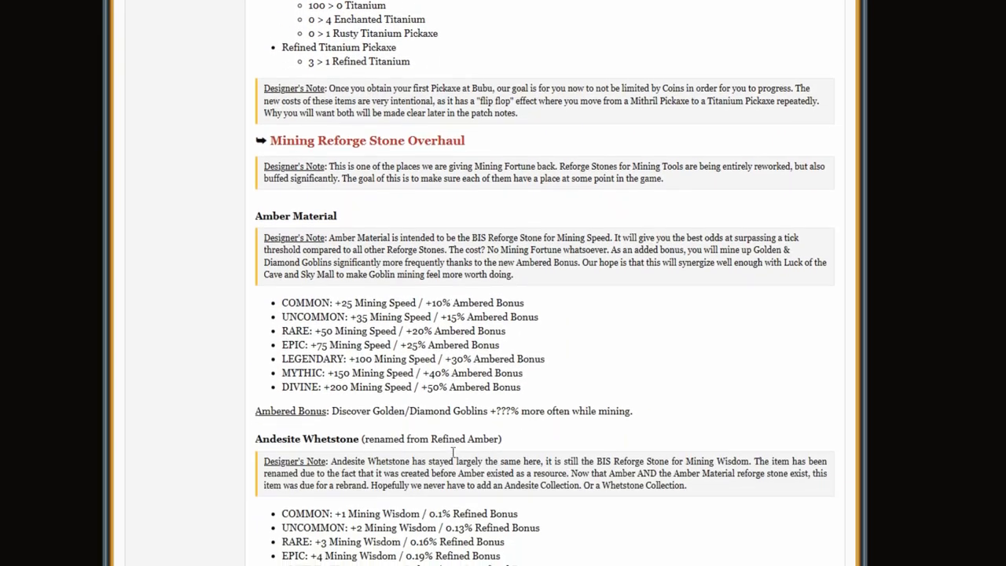
{"action": "scroll", "scroll_direction": "down", "scroll_amount": 3}
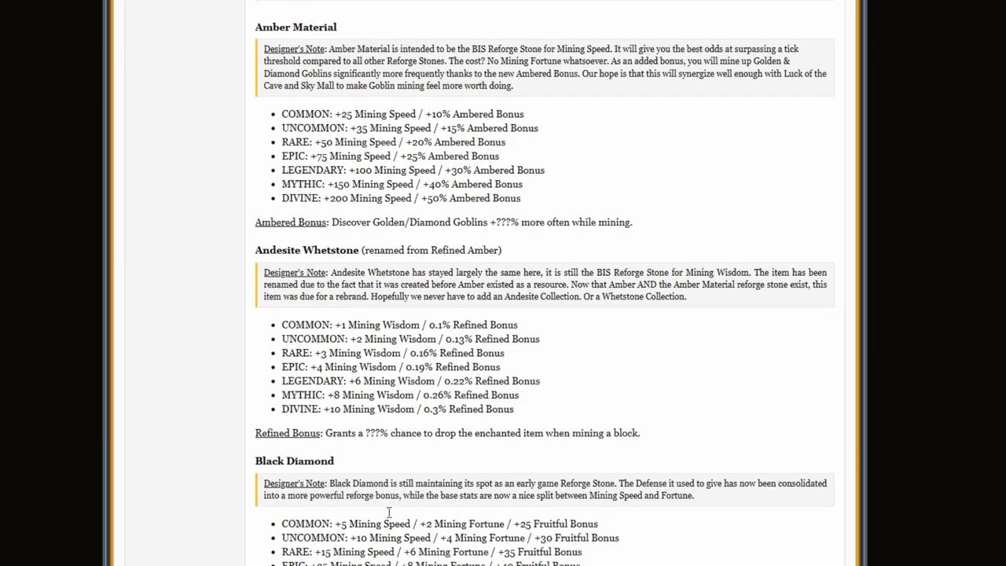
{"action": "scroll", "scroll_direction": "down", "scroll_amount": 3}
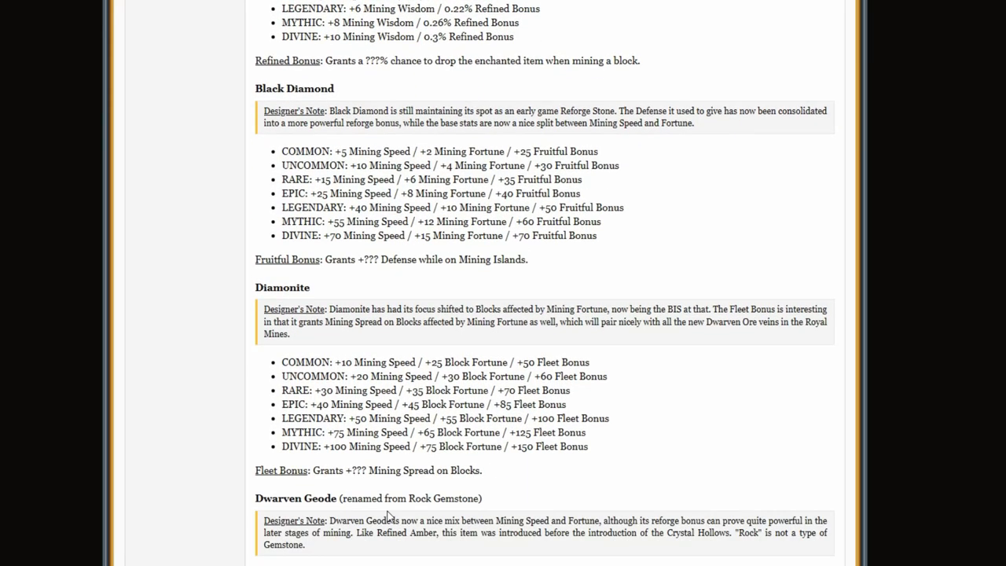
{"action": "scroll", "scroll_direction": "down", "scroll_amount": 3}
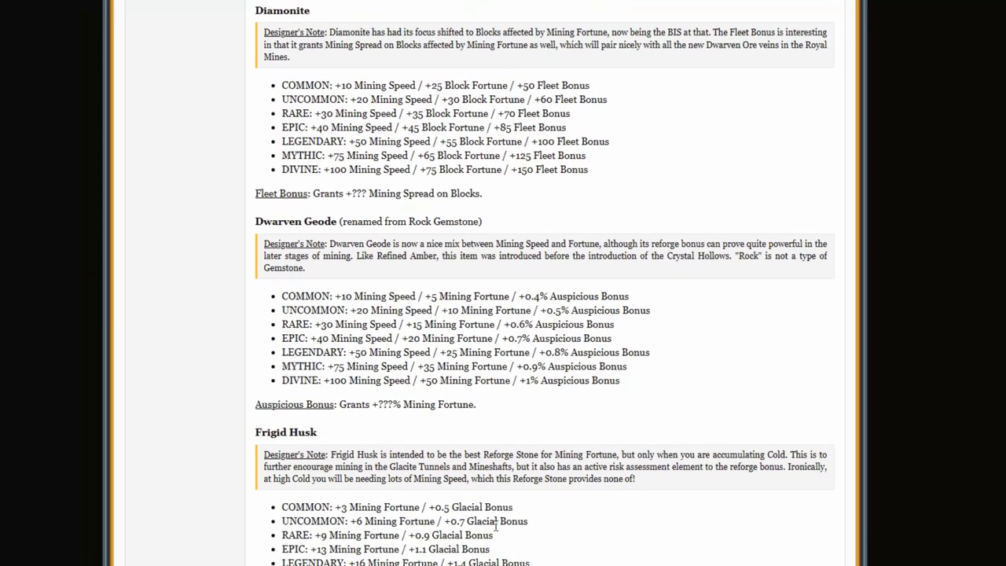
{"action": "scroll", "scroll_direction": "down", "scroll_amount": 3}
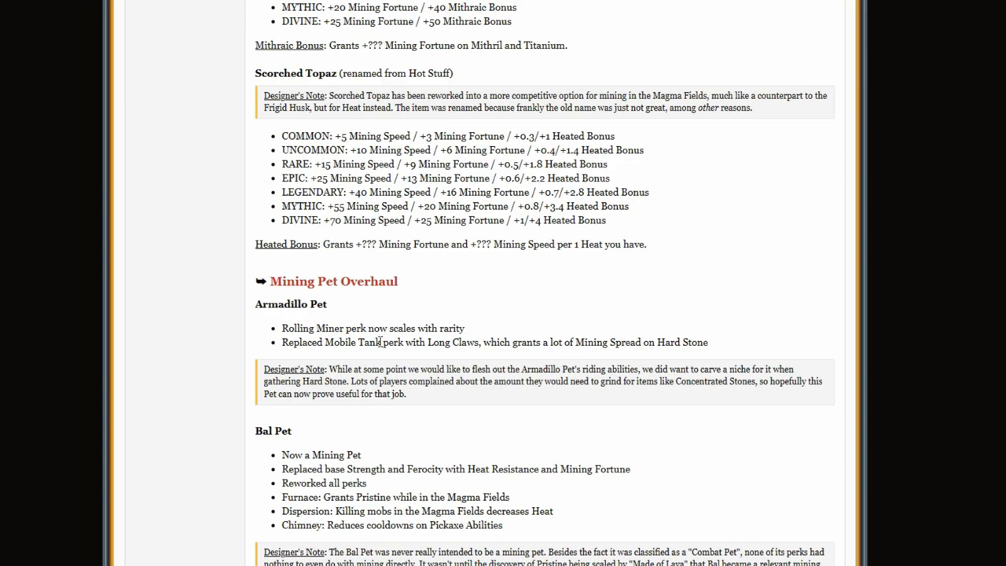
{"action": "mouse_move", "coordinate": [285, 342]}
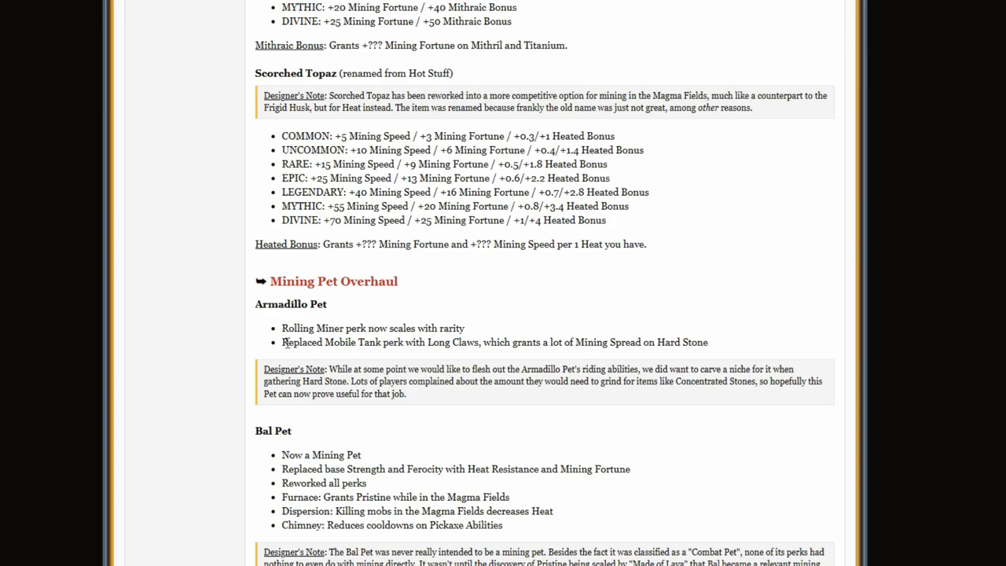
{"action": "mouse_move", "coordinate": [441, 358]}
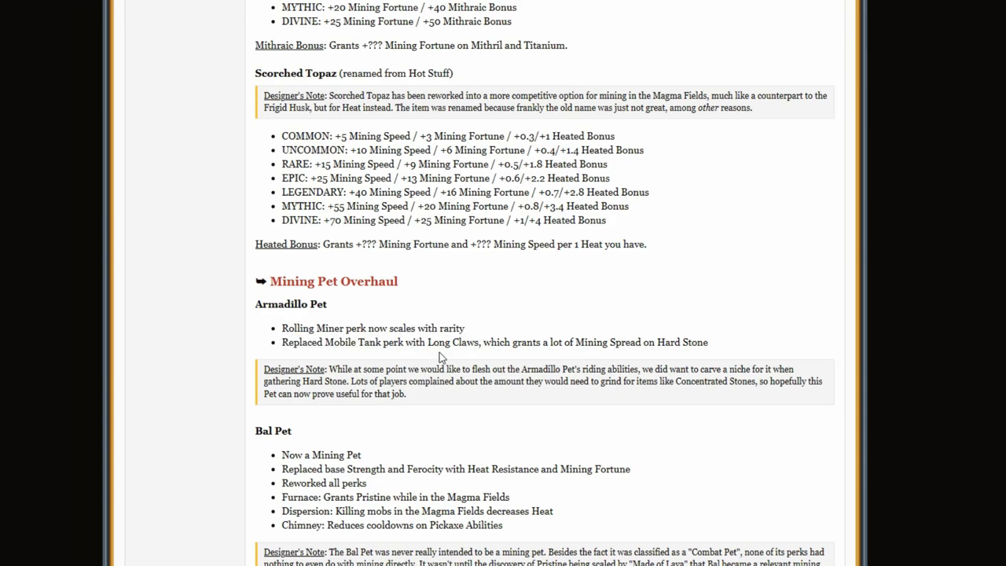
{"action": "mouse_move", "coordinate": [550, 343]}
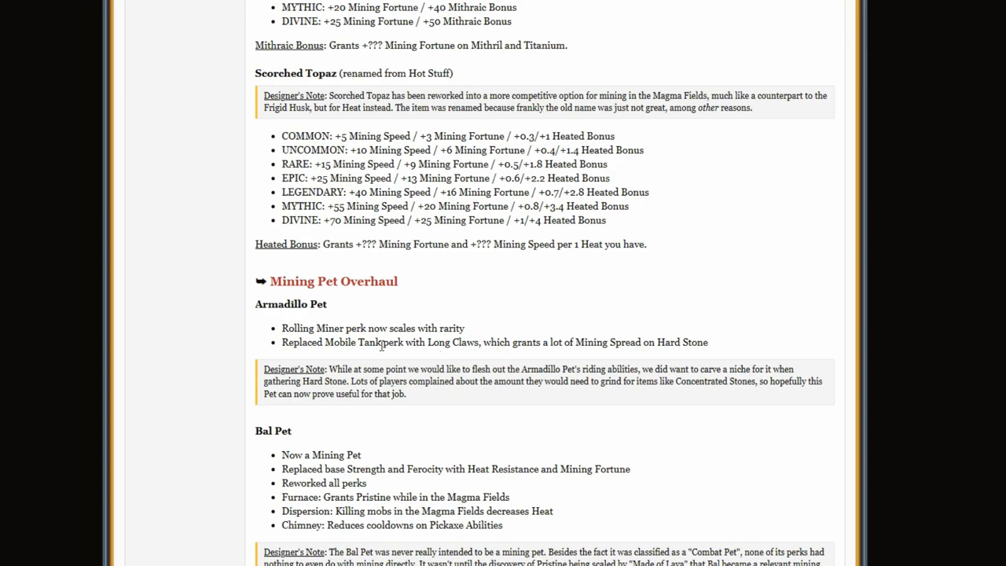
{"action": "mouse_move", "coordinate": [344, 395]}
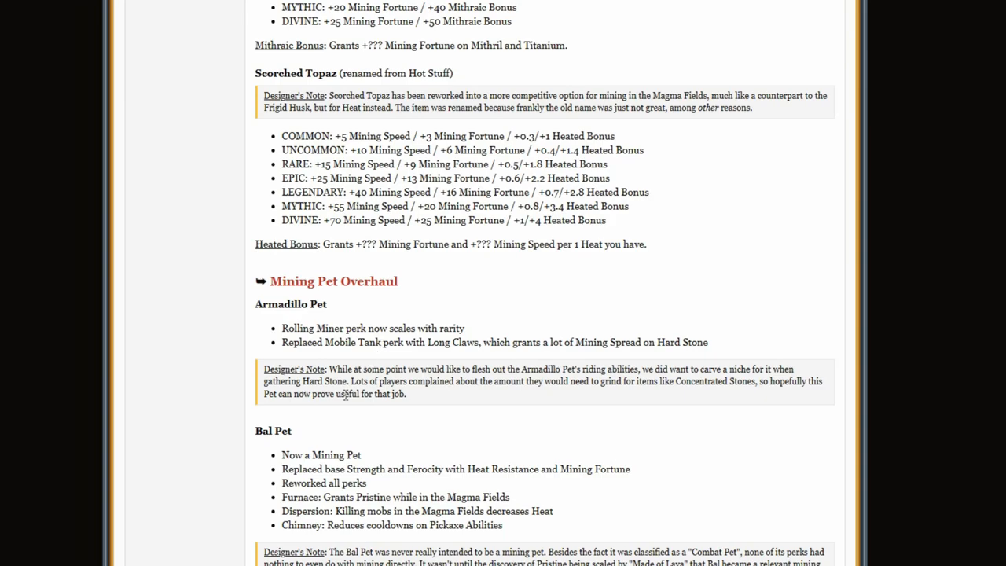
- Expand the Bal Pet designer's note and select the Chimney perk's cooldown reduction text
{"action": "scroll", "scroll_direction": "down", "scroll_amount": 3}
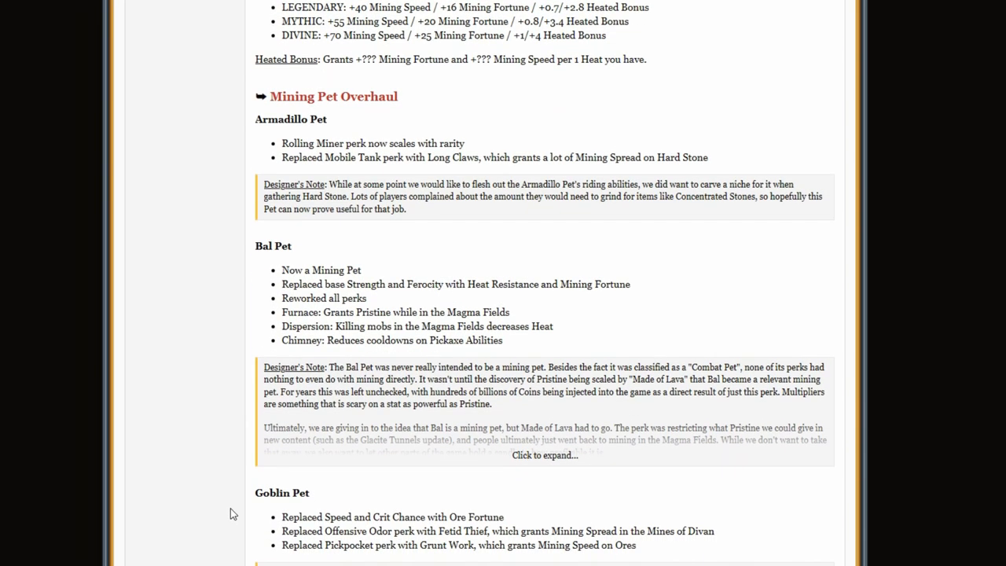
{"action": "mouse_move", "coordinate": [294, 289]}
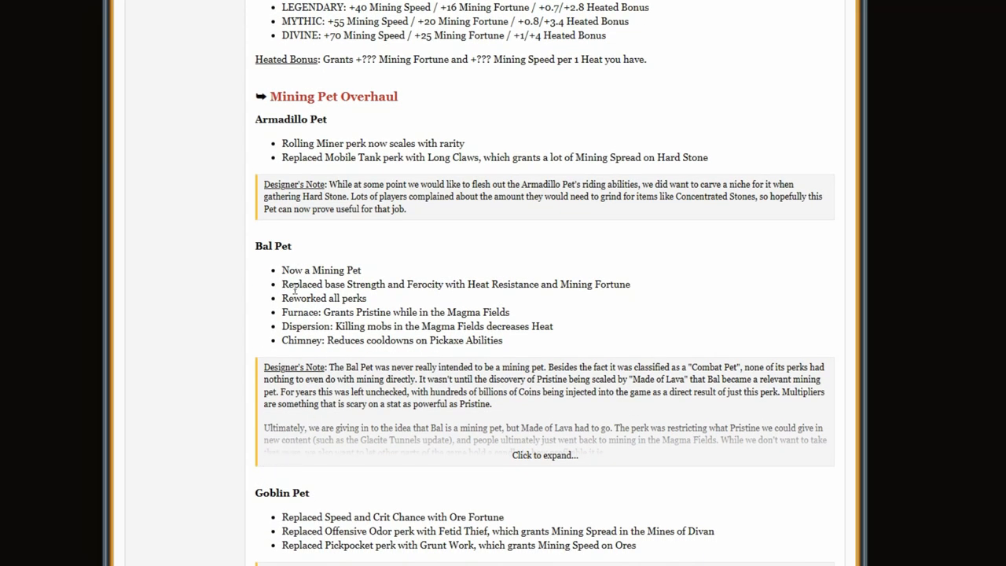
{"action": "mouse_move", "coordinate": [553, 463]}
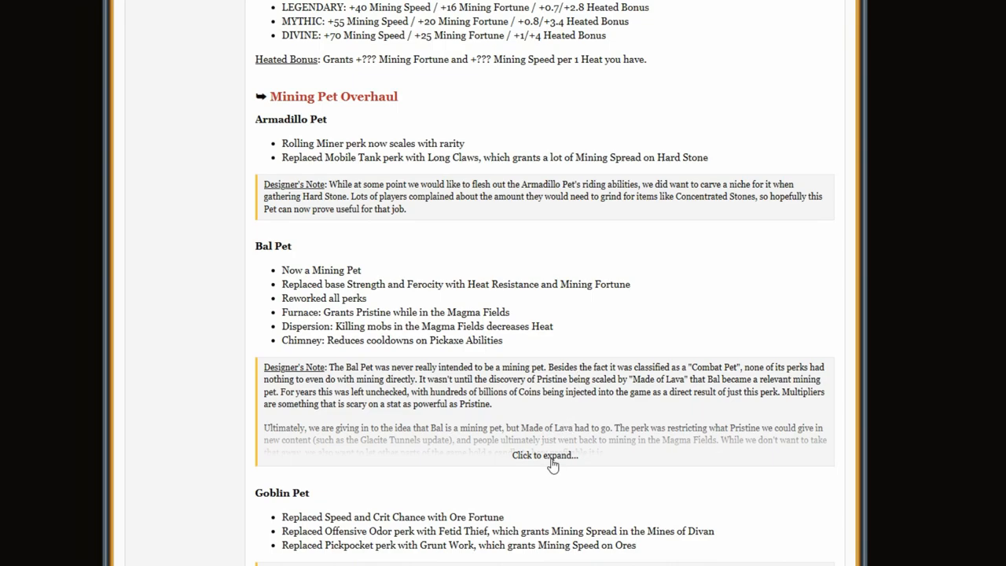
{"action": "left_click", "coordinate": [544, 454]}
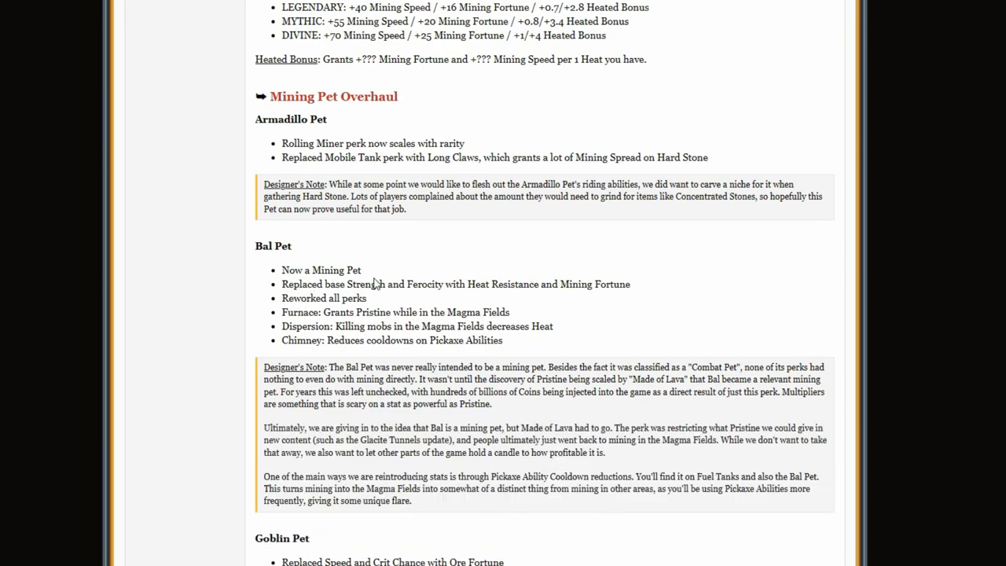
{"action": "mouse_move", "coordinate": [382, 308]}
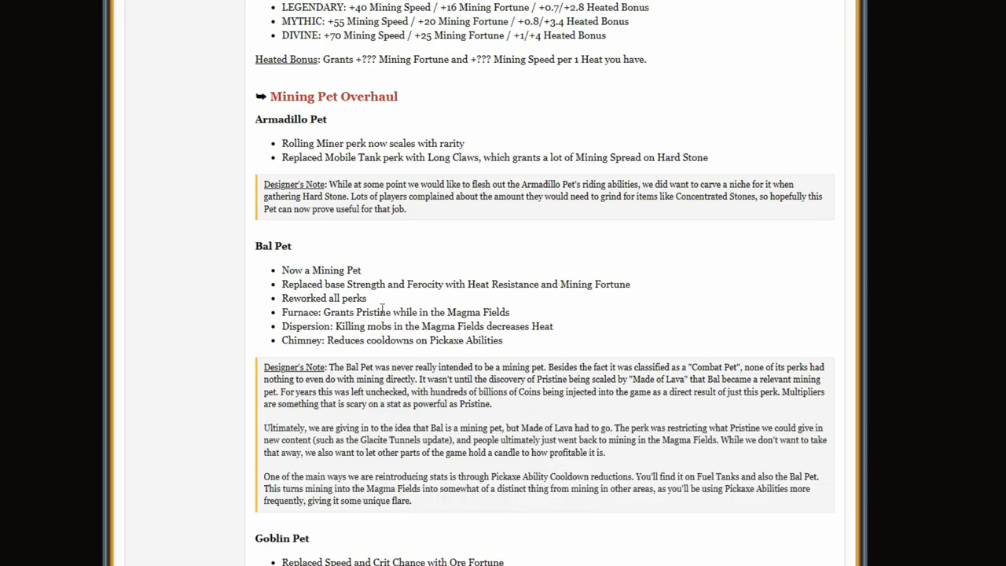
{"action": "mouse_move", "coordinate": [385, 296]}
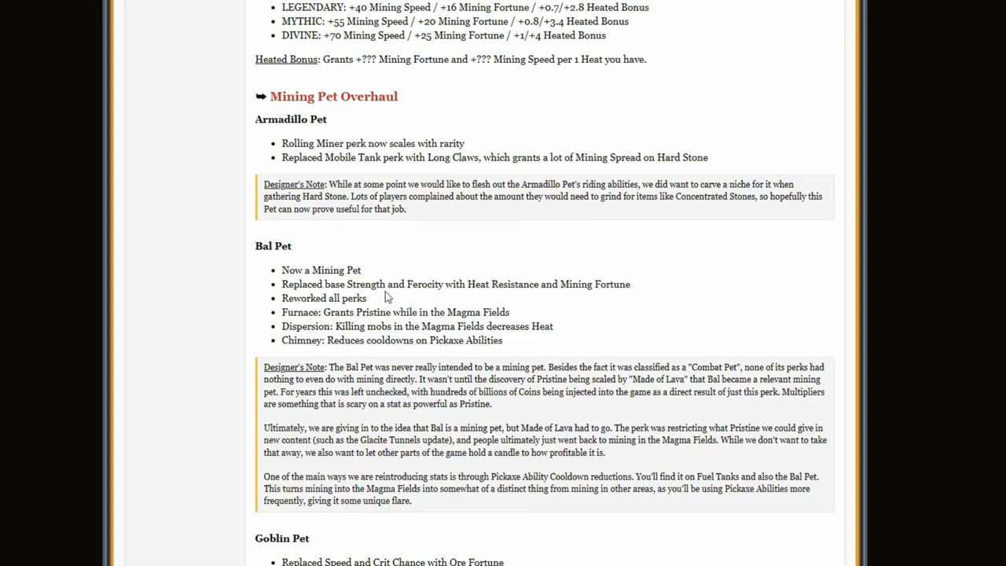
{"action": "mouse_move", "coordinate": [467, 287]}
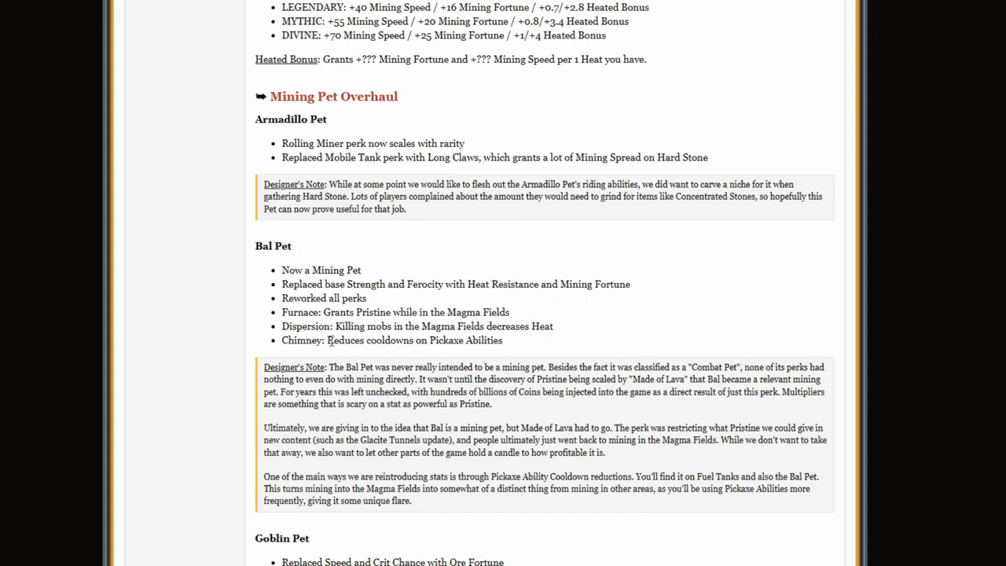
{"action": "double_click", "coordinate": [414, 339]}
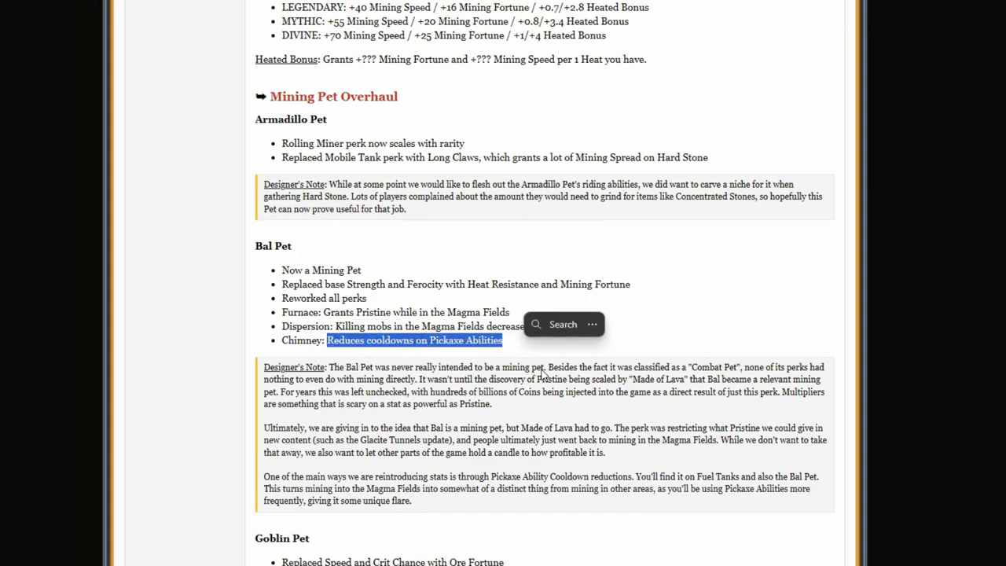
- Scroll past the Snail Pet notes and Mining Tools to the drill engine entries
{"action": "scroll", "scroll_direction": "down", "scroll_amount": 3}
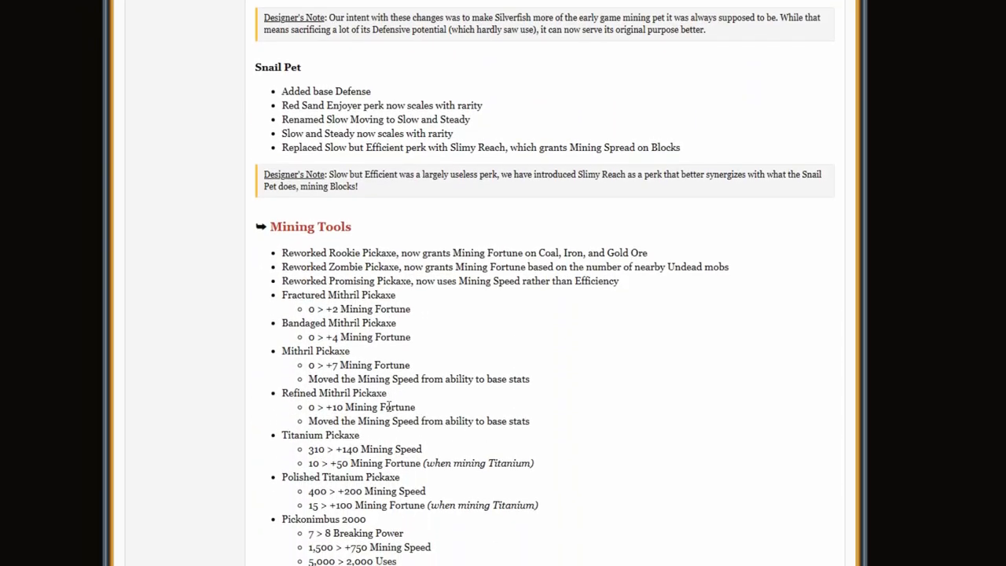
{"action": "scroll", "scroll_direction": "down", "scroll_amount": 3}
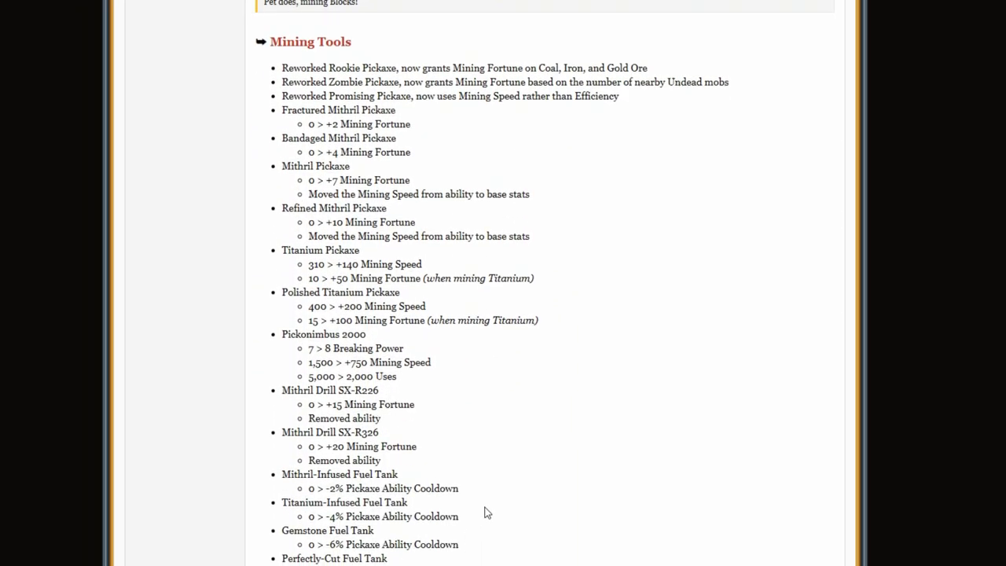
{"action": "scroll", "scroll_direction": "down", "scroll_amount": 3}
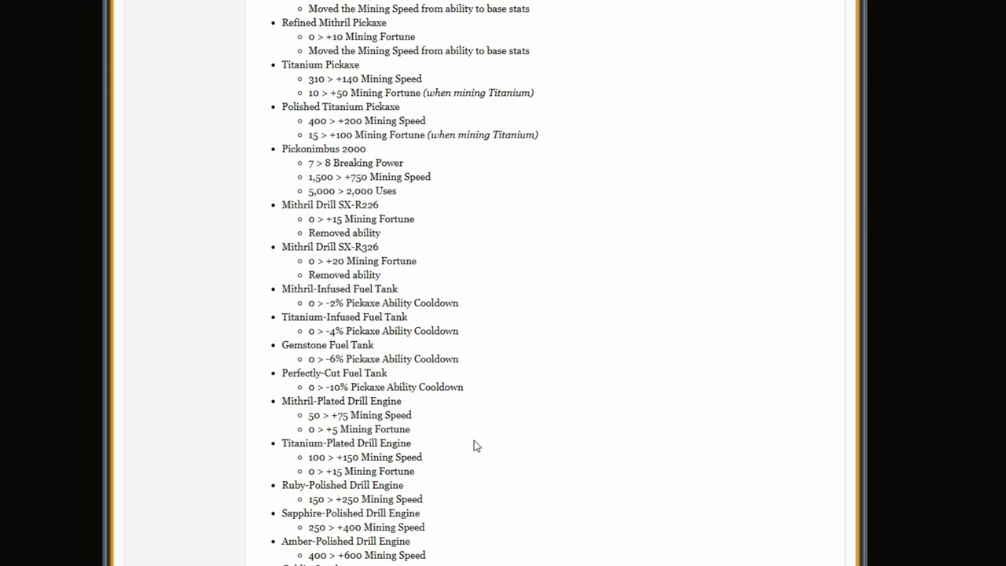
{"action": "scroll", "scroll_direction": "up", "scroll_amount": 3}
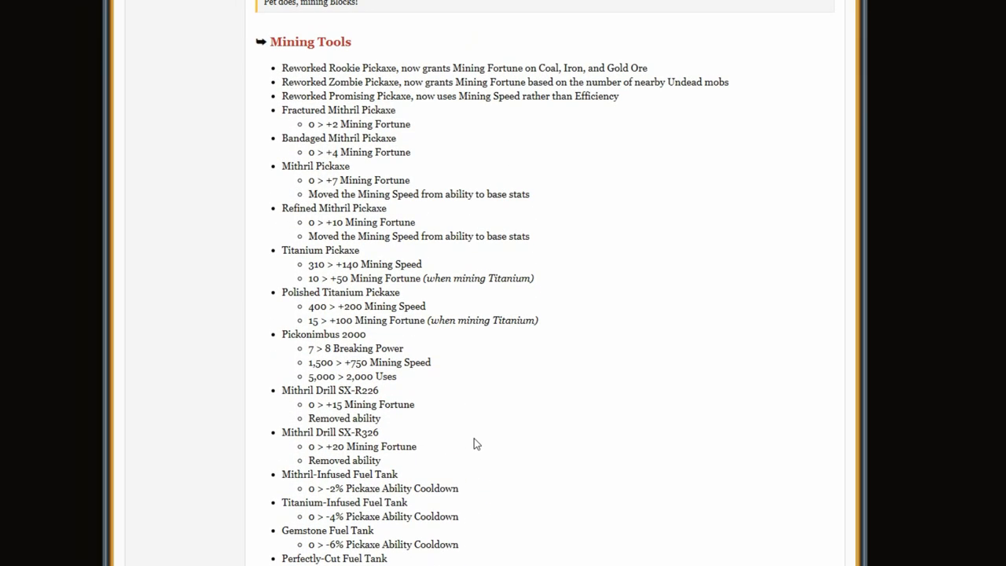
{"action": "scroll", "scroll_direction": "up", "scroll_amount": 3}
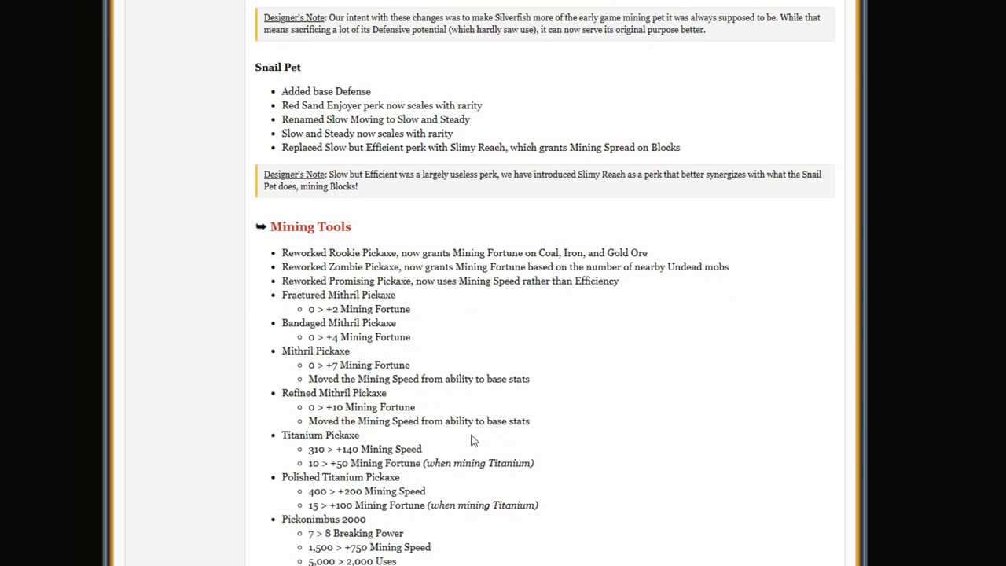
{"action": "scroll", "scroll_direction": "down", "scroll_amount": 3}
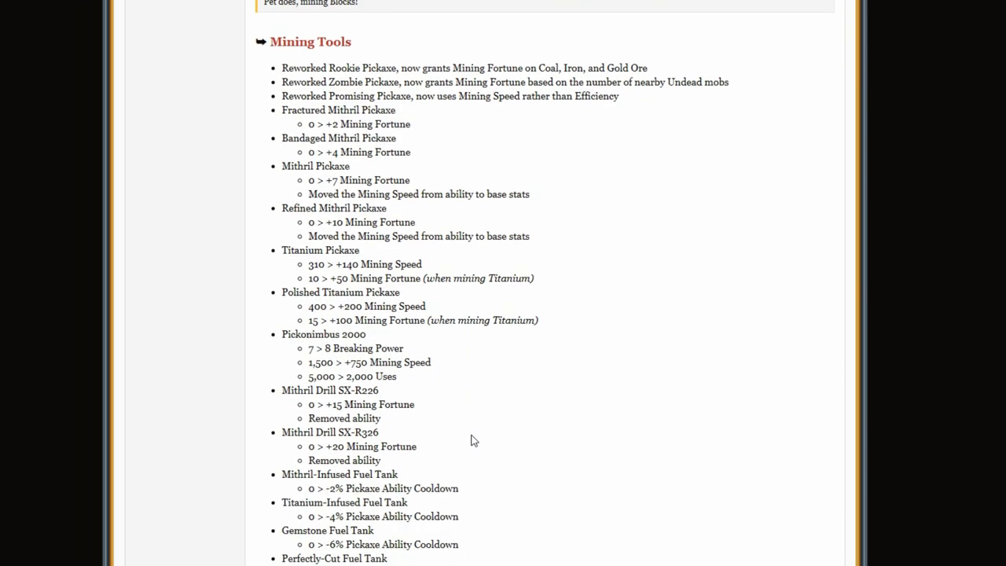
{"action": "scroll", "scroll_direction": "up", "scroll_amount": 3}
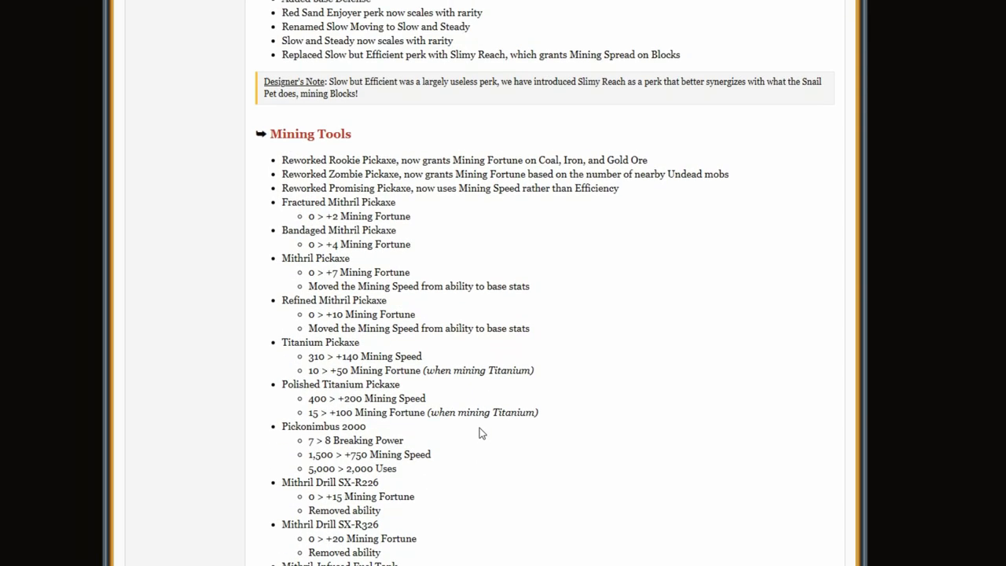
{"action": "scroll", "scroll_direction": "down", "scroll_amount": 3}
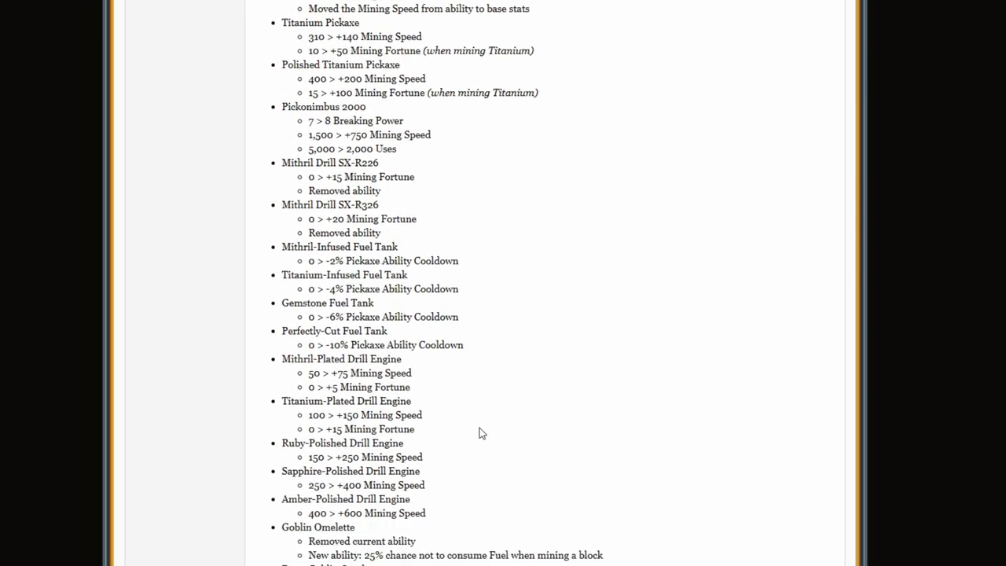
- Scroll to the Mining Armor list: Prospecting, Lapis, Yog, Miner and Heat Armor
{"action": "scroll", "scroll_direction": "down", "scroll_amount": 3}
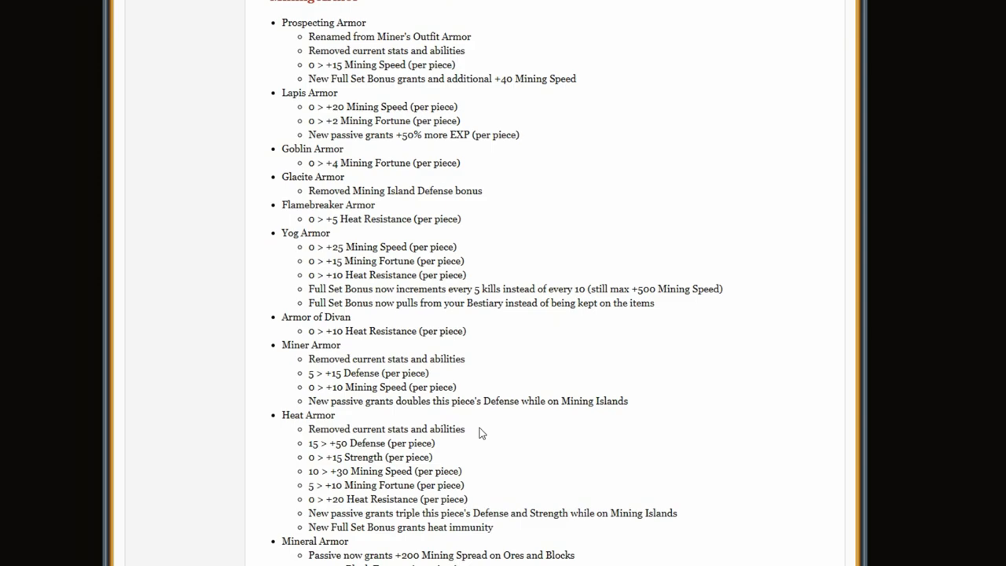
{"action": "mouse_move", "coordinate": [423, 361]}
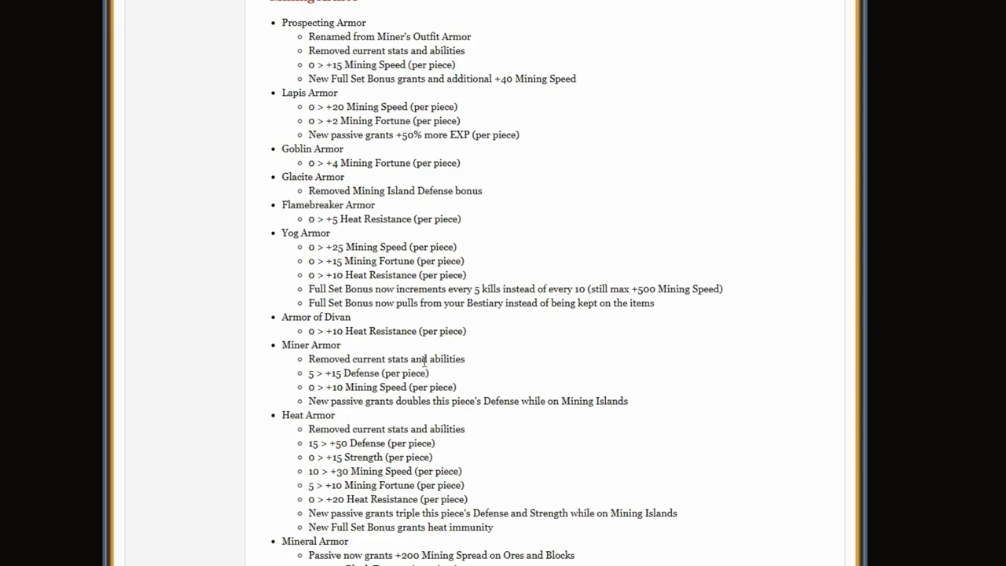
{"action": "mouse_move", "coordinate": [387, 258]}
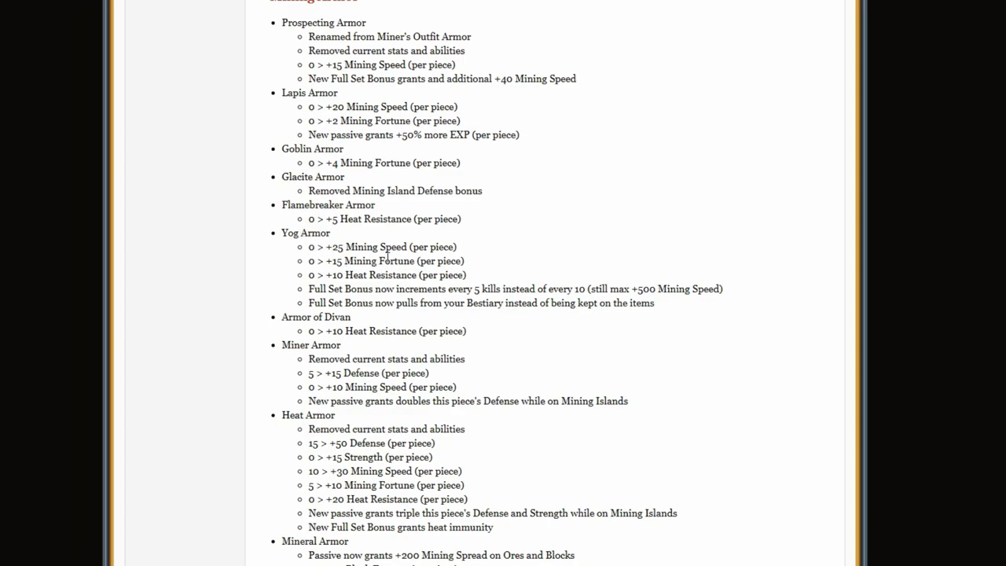
{"action": "mouse_move", "coordinate": [636, 273]}
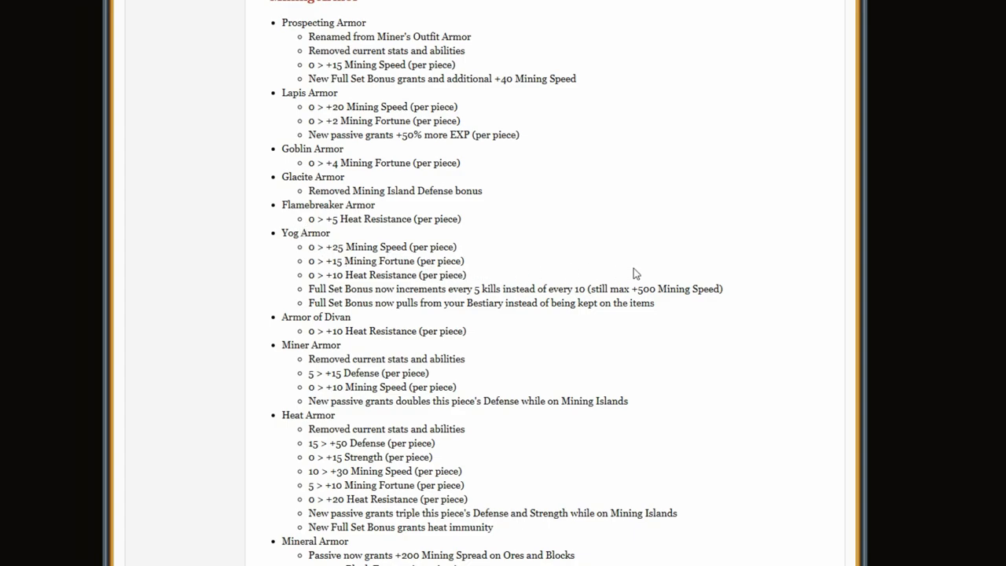
{"action": "scroll", "scroll_direction": "down", "scroll_amount": 3}
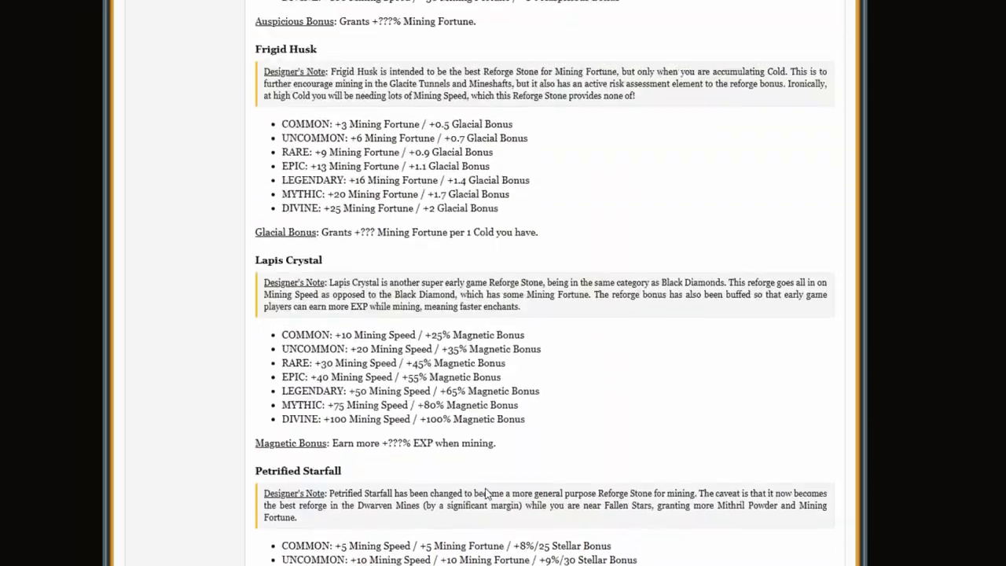
- Scroll back up briefly, then down past Other and 16 New Items to Brynmor
{"action": "scroll", "scroll_direction": "up", "scroll_amount": 3}
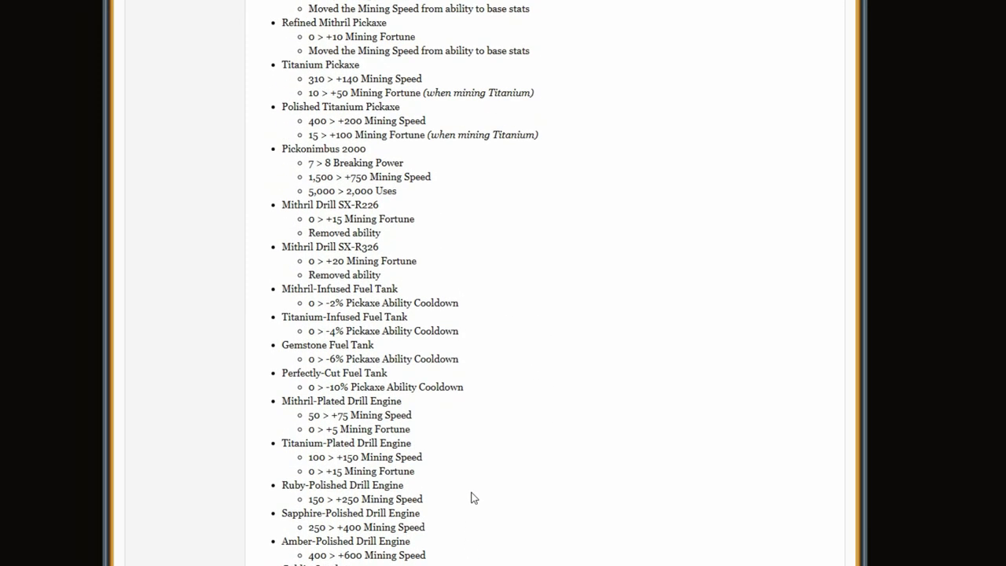
{"action": "scroll", "scroll_direction": "up", "scroll_amount": 3}
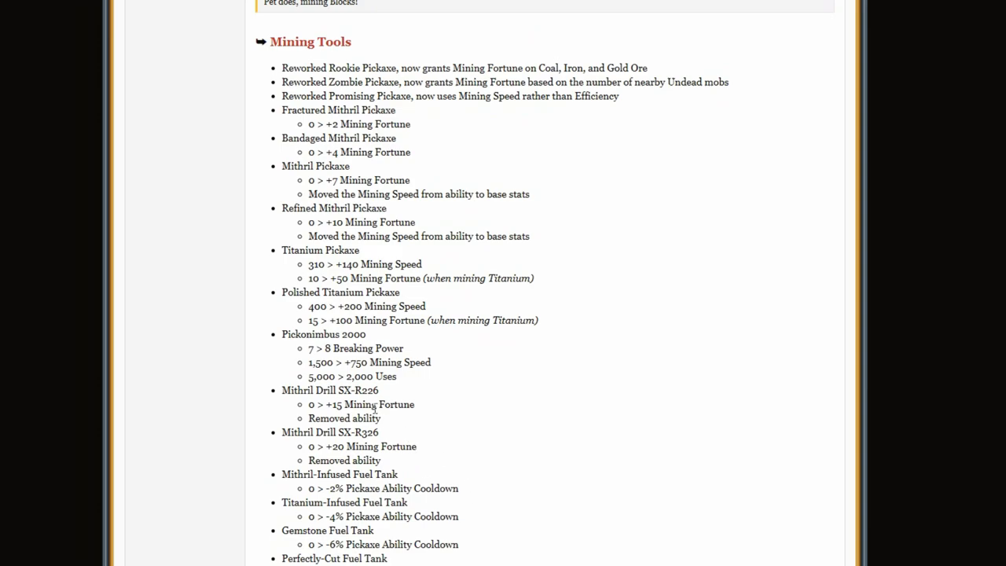
{"action": "mouse_move", "coordinate": [484, 373]}
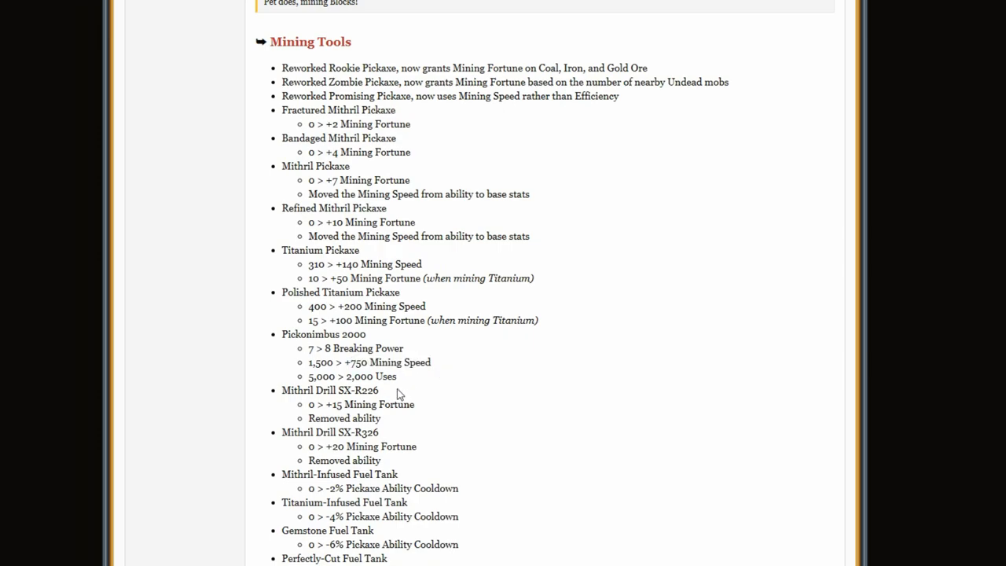
{"action": "scroll", "scroll_direction": "down", "scroll_amount": 3}
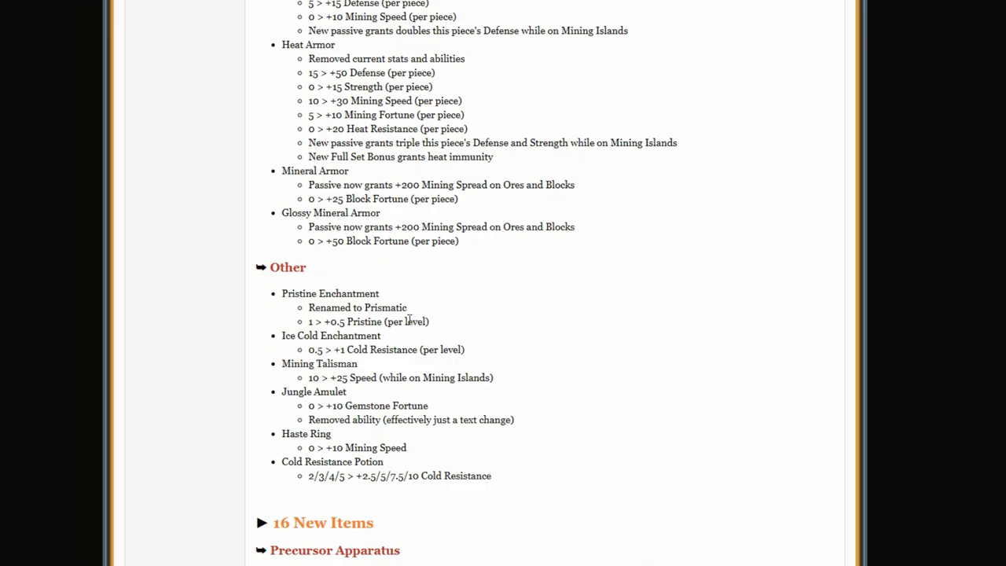
{"action": "scroll", "scroll_direction": "down", "scroll_amount": 3}
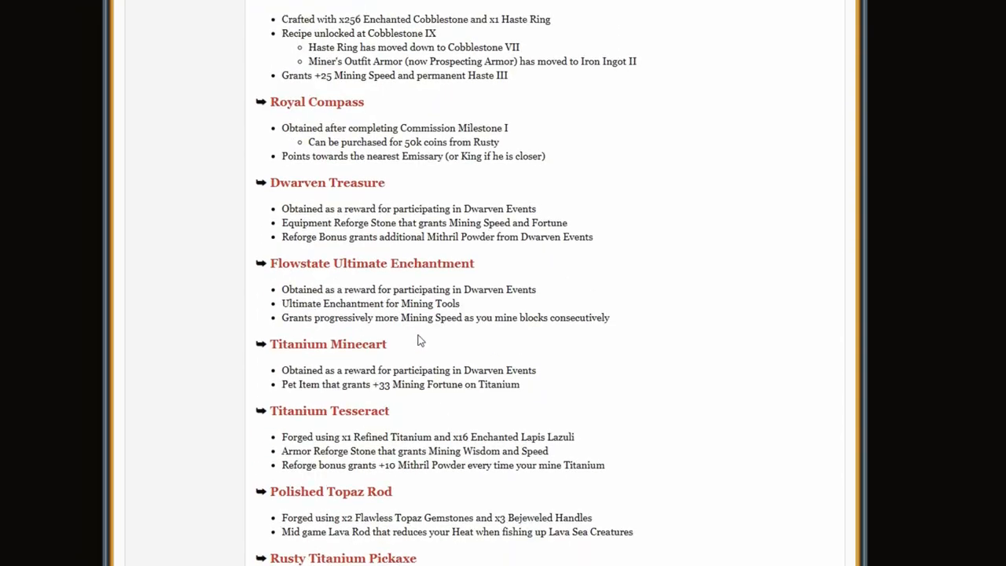
{"action": "scroll", "scroll_direction": "down", "scroll_amount": 3}
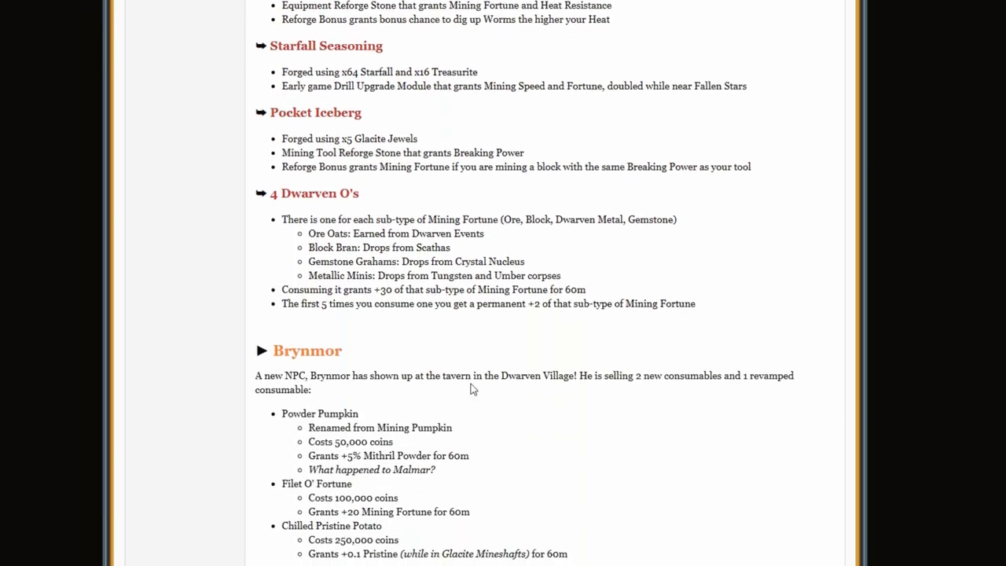